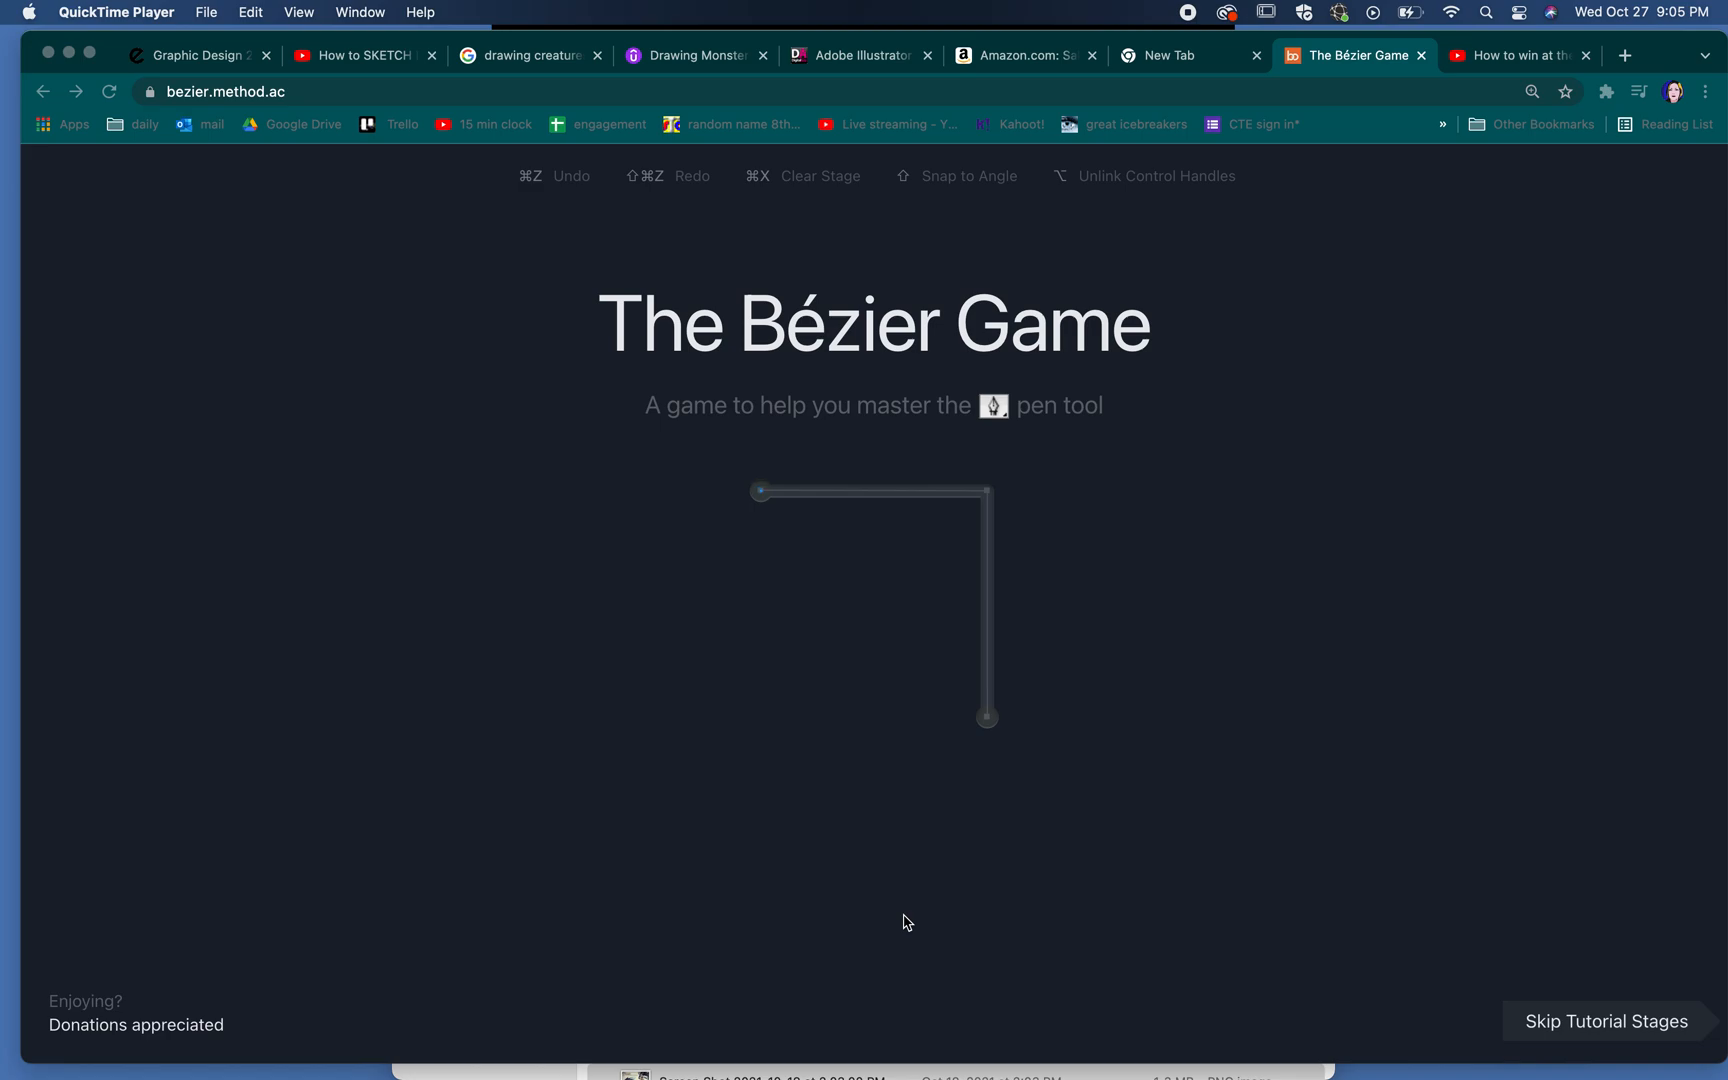
Step: Place corner nodes around the house and close the outline at the roof peak
left_click(760, 490)
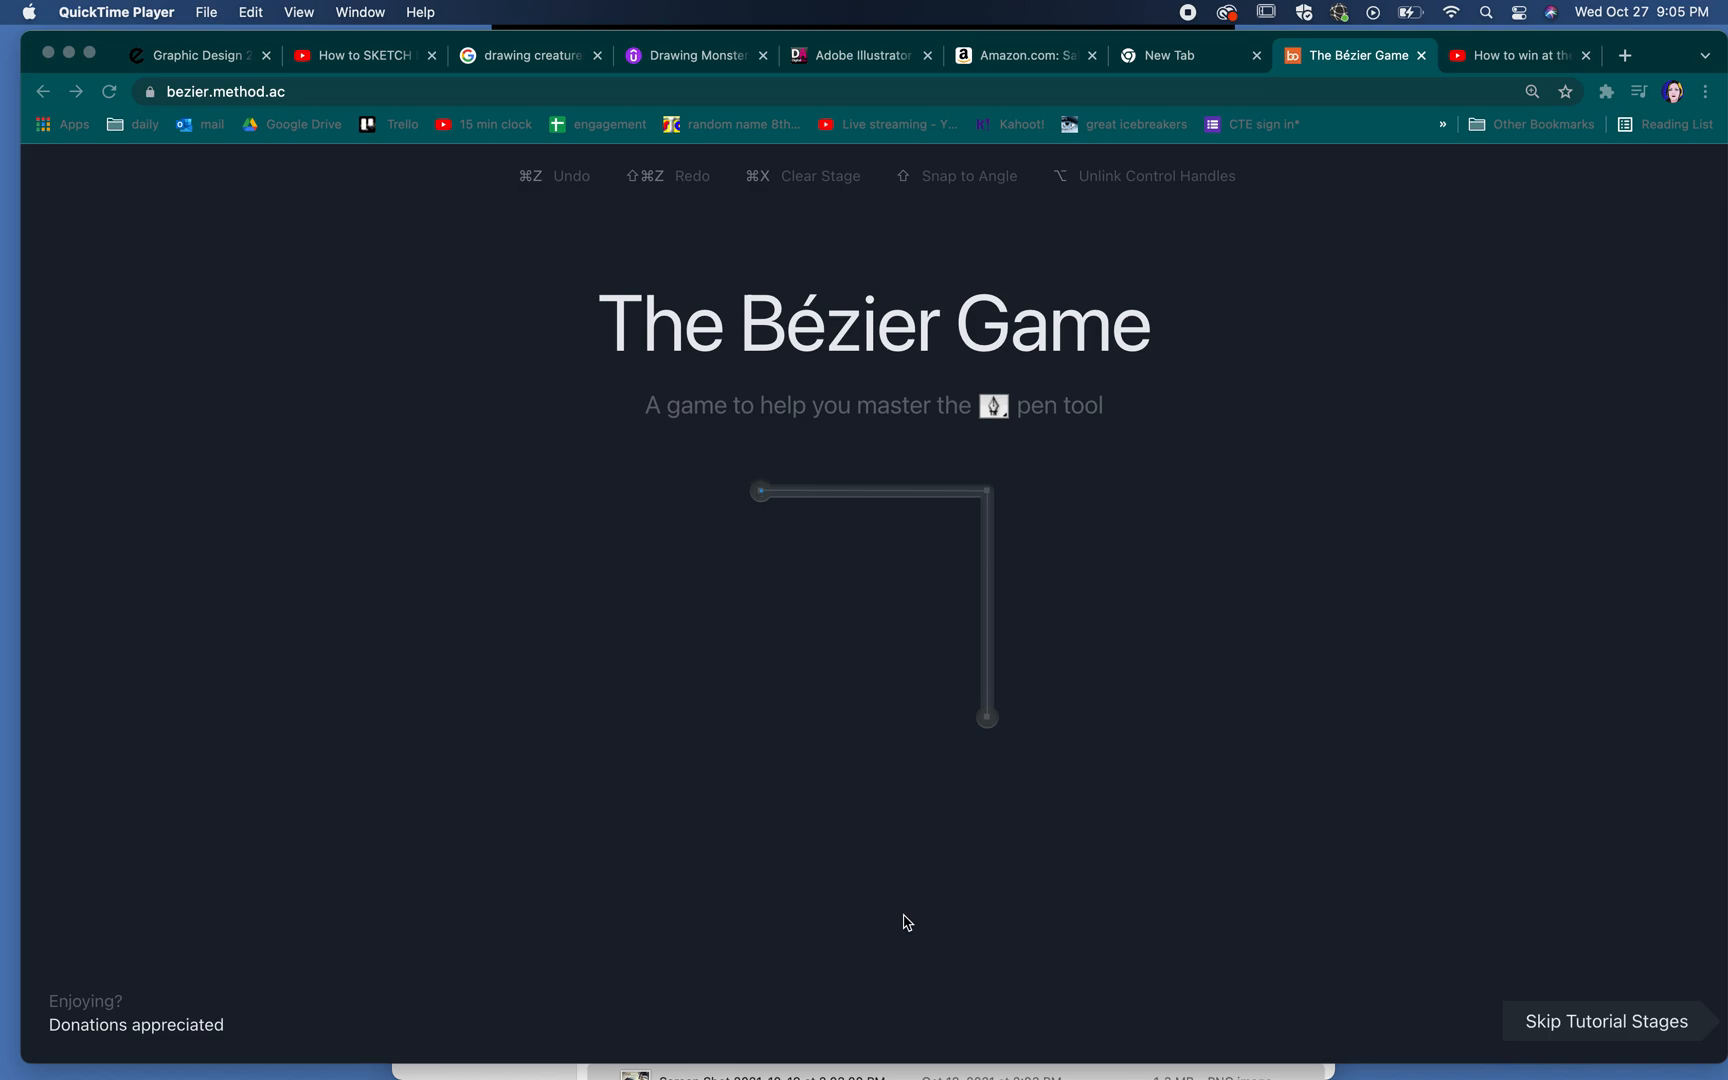
mouse_move(420, 438)
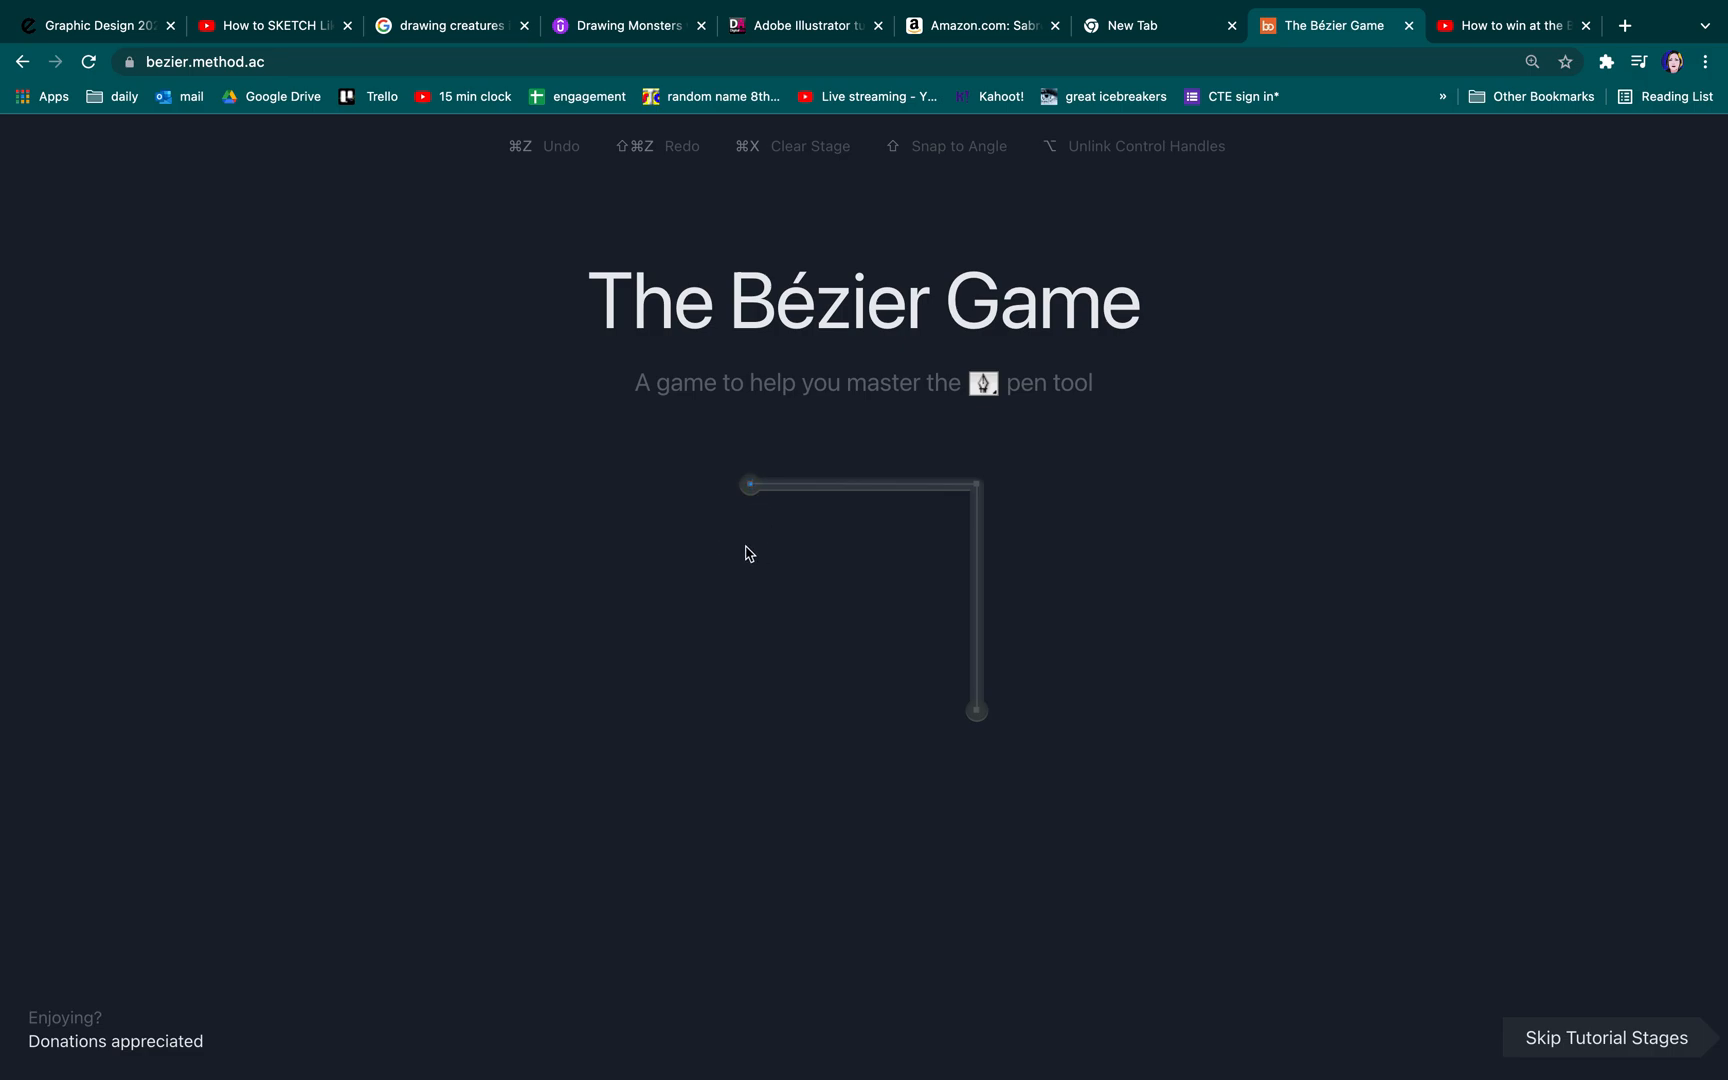
left_click(748, 484)
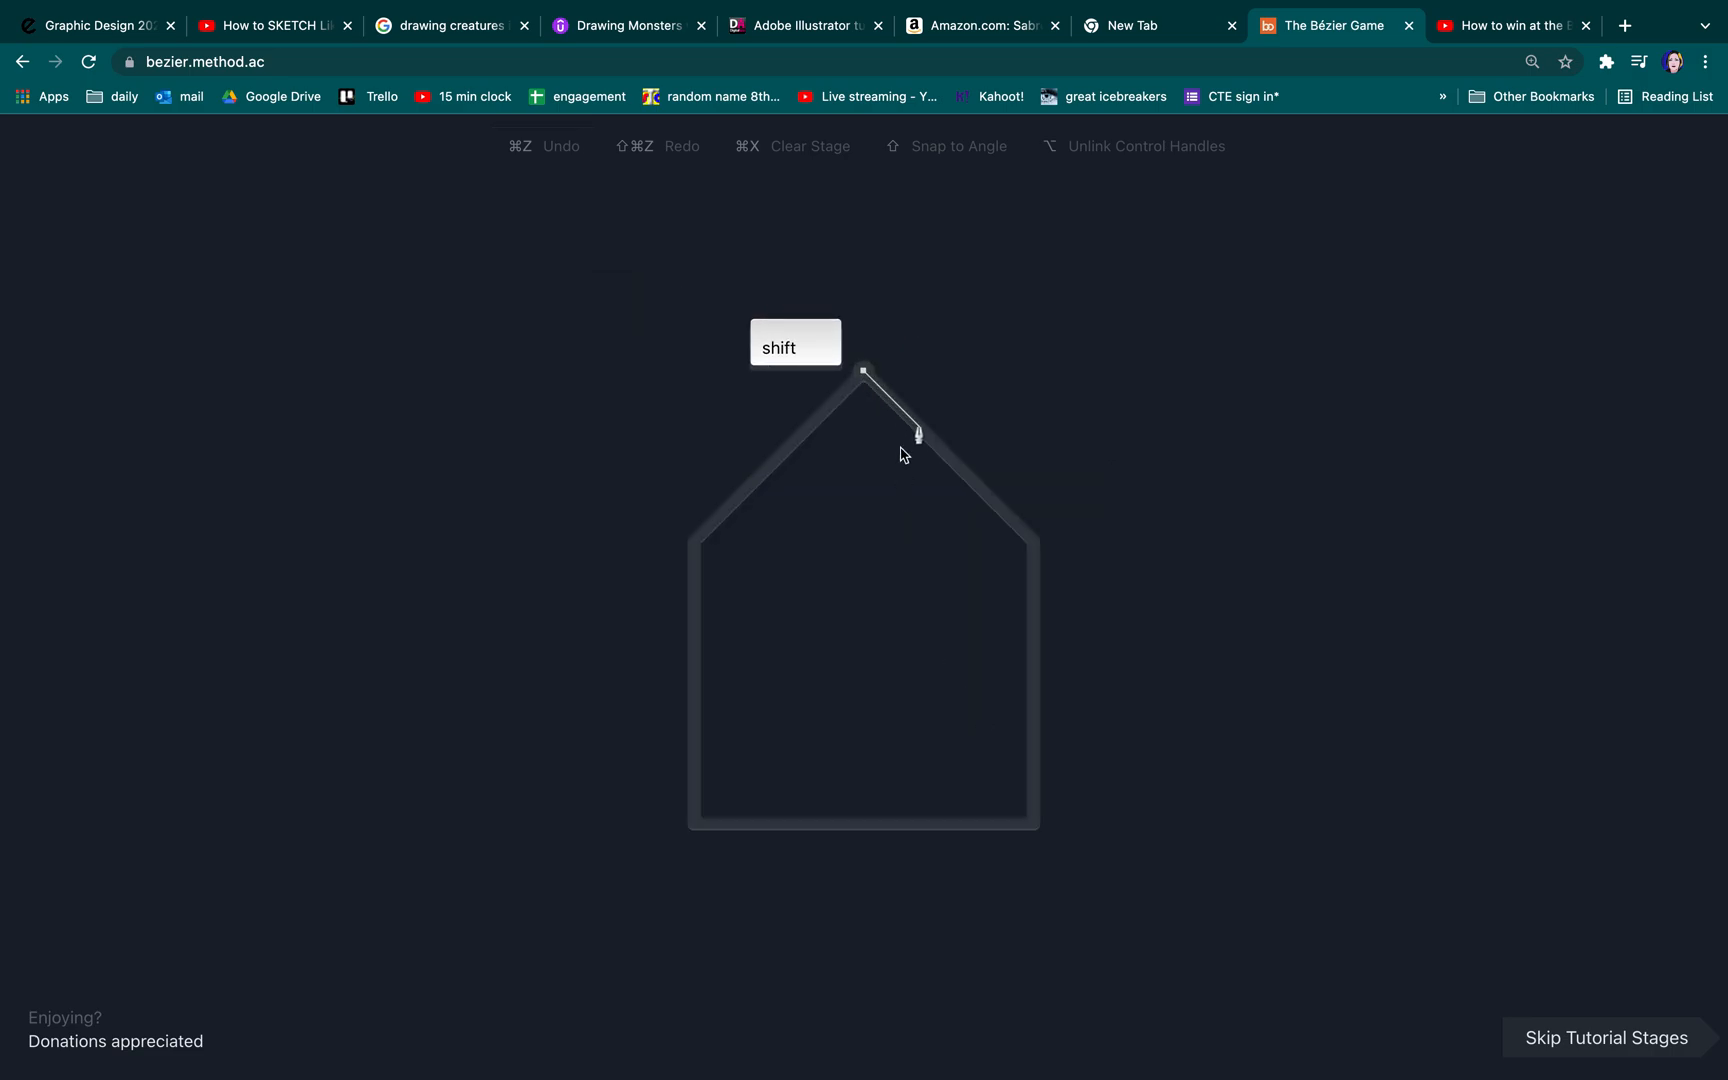
left_click(1030, 542)
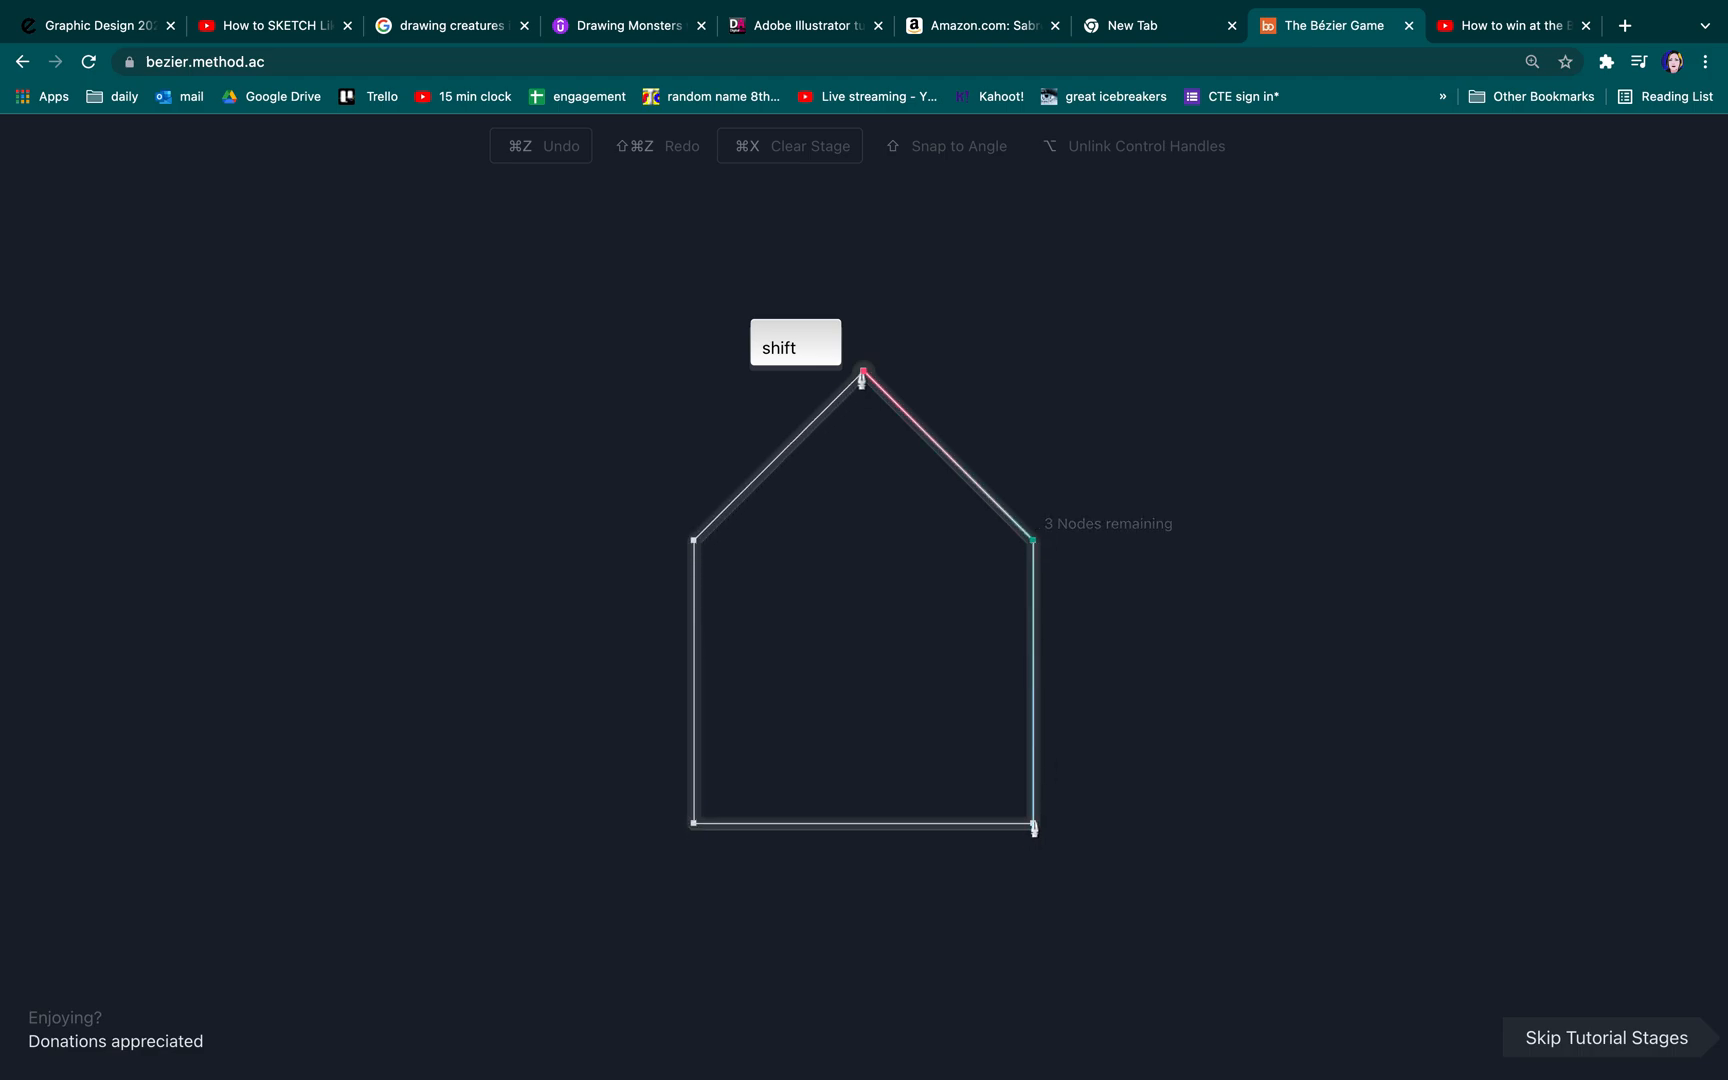
left_click(692, 824)
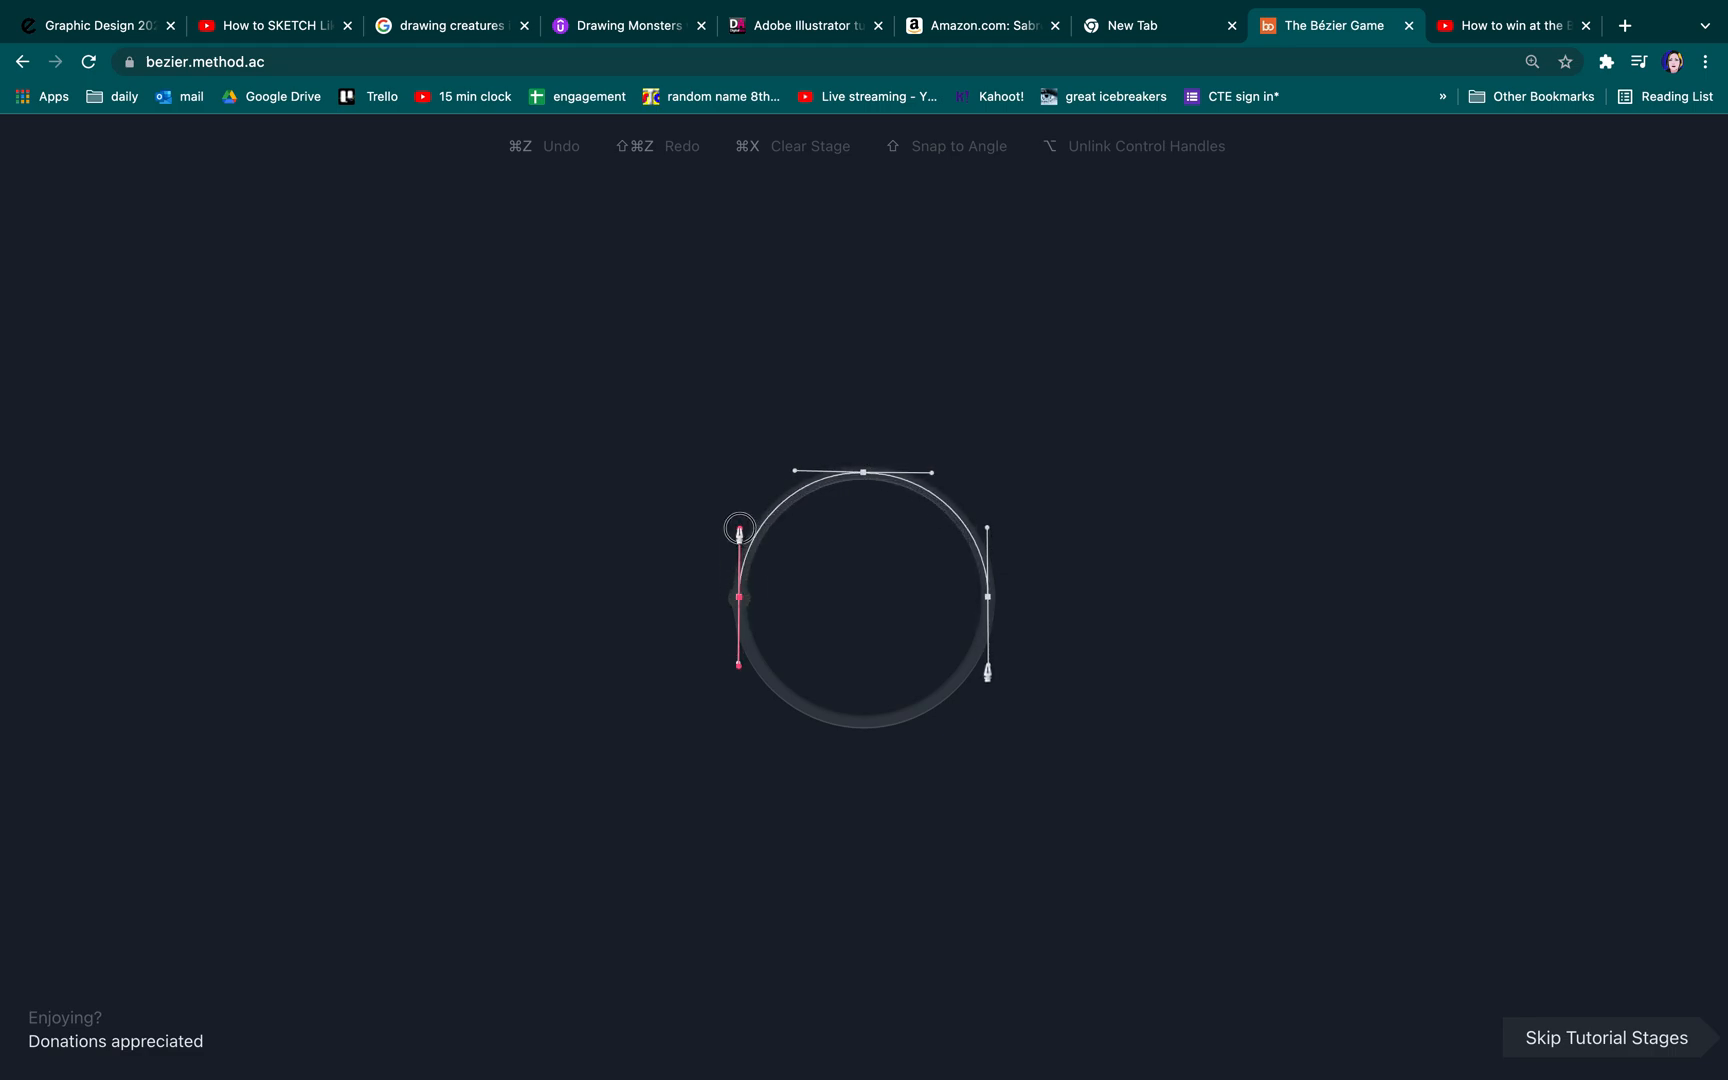
Step: Drag smooth curve nodes at the circle's left, top and right, continuing into the lower half
left_click_drag(738, 528, 866, 374)
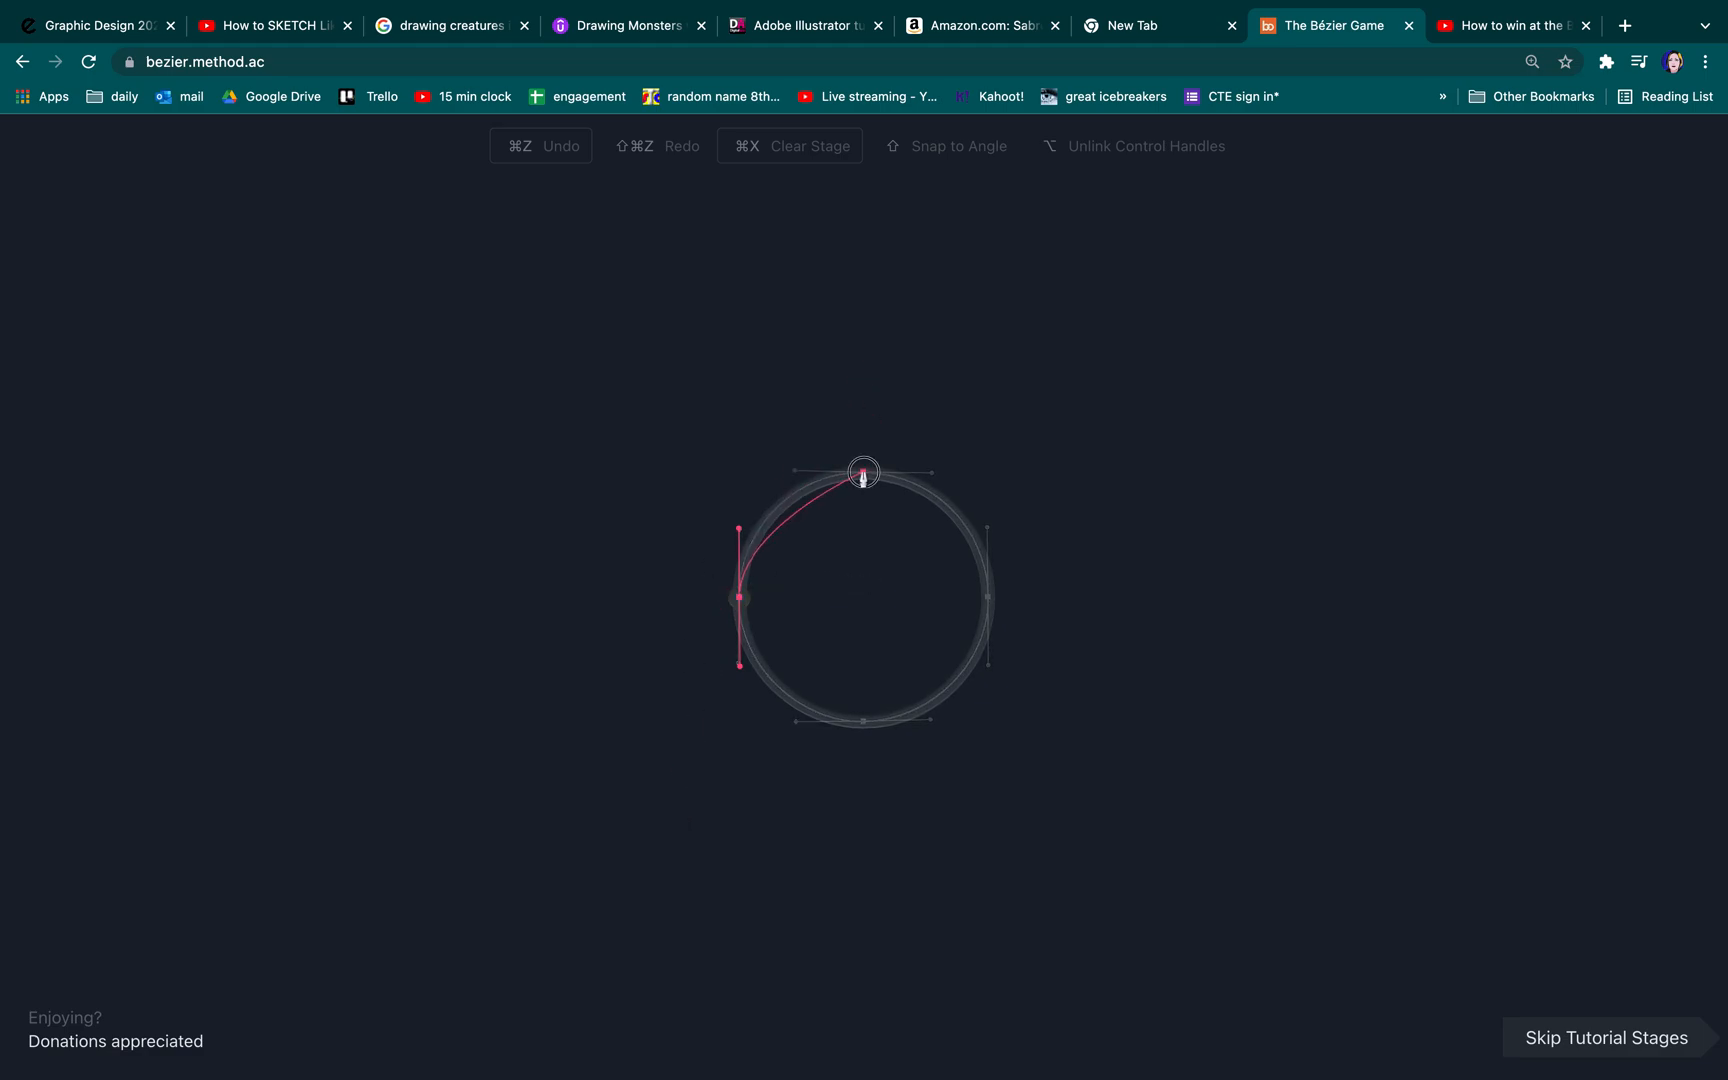
left_click_drag(862, 474, 926, 482)
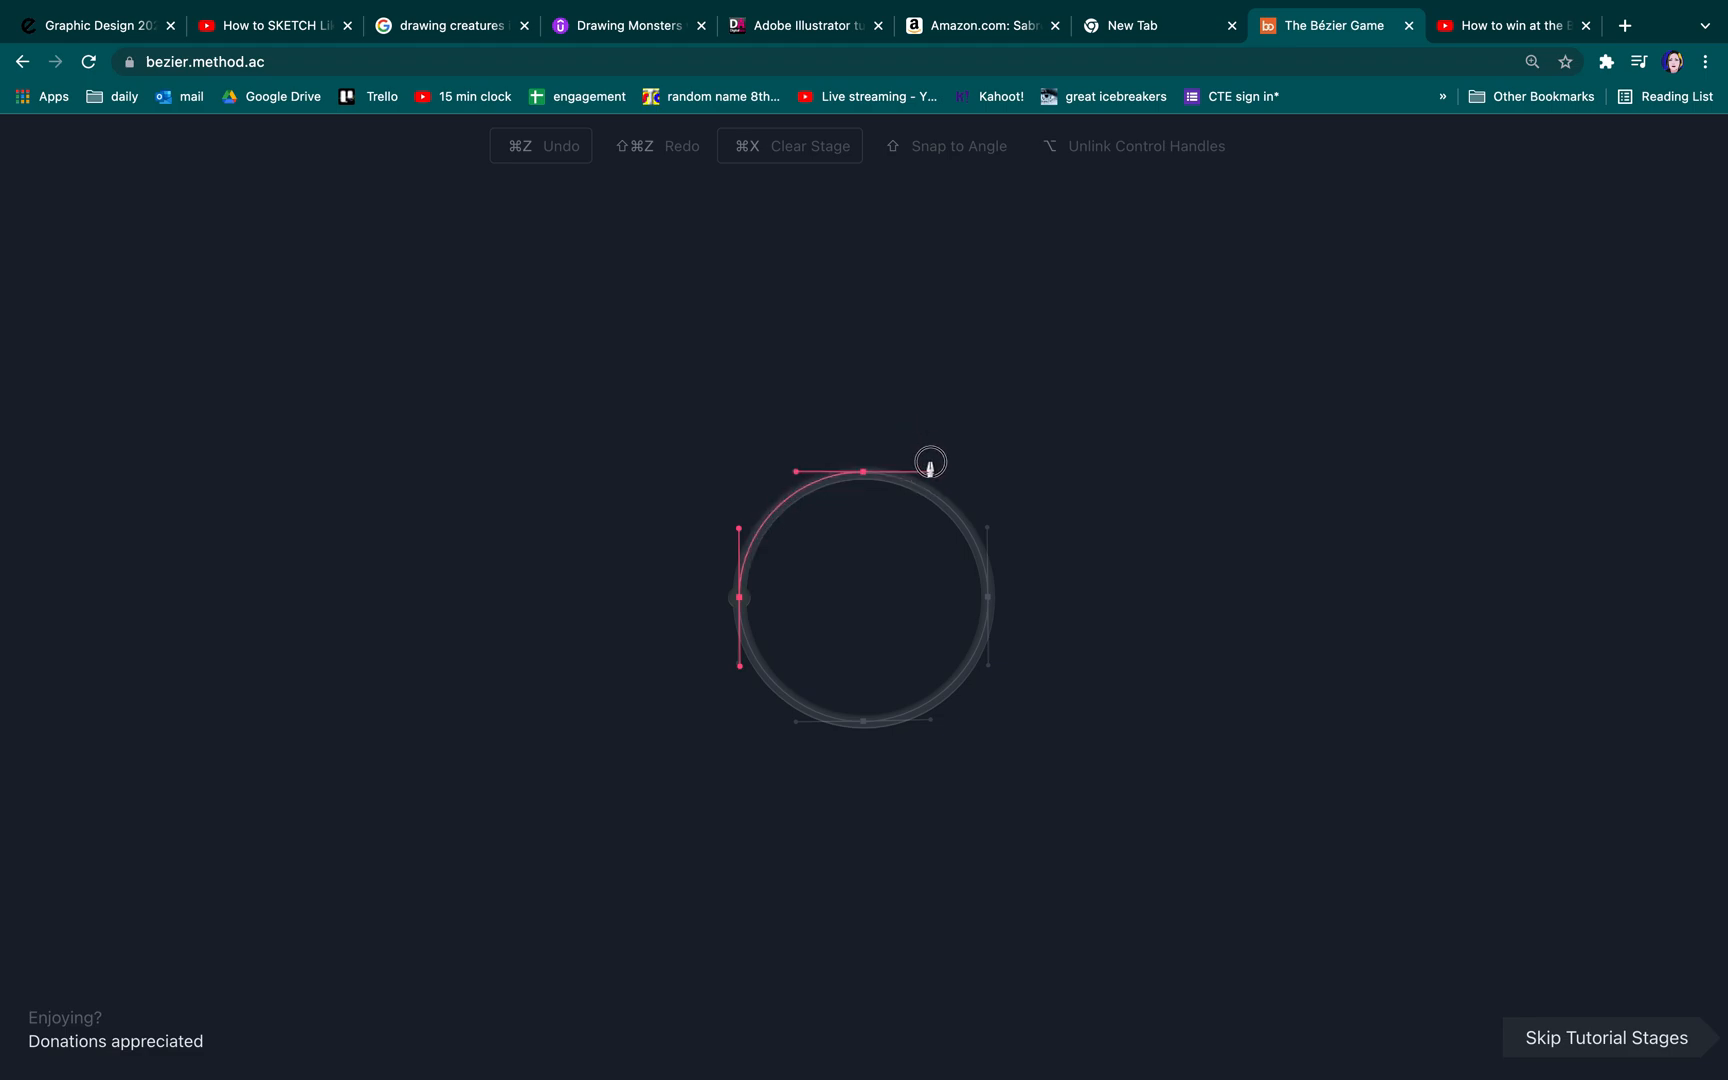
left_click_drag(932, 460, 1020, 580)
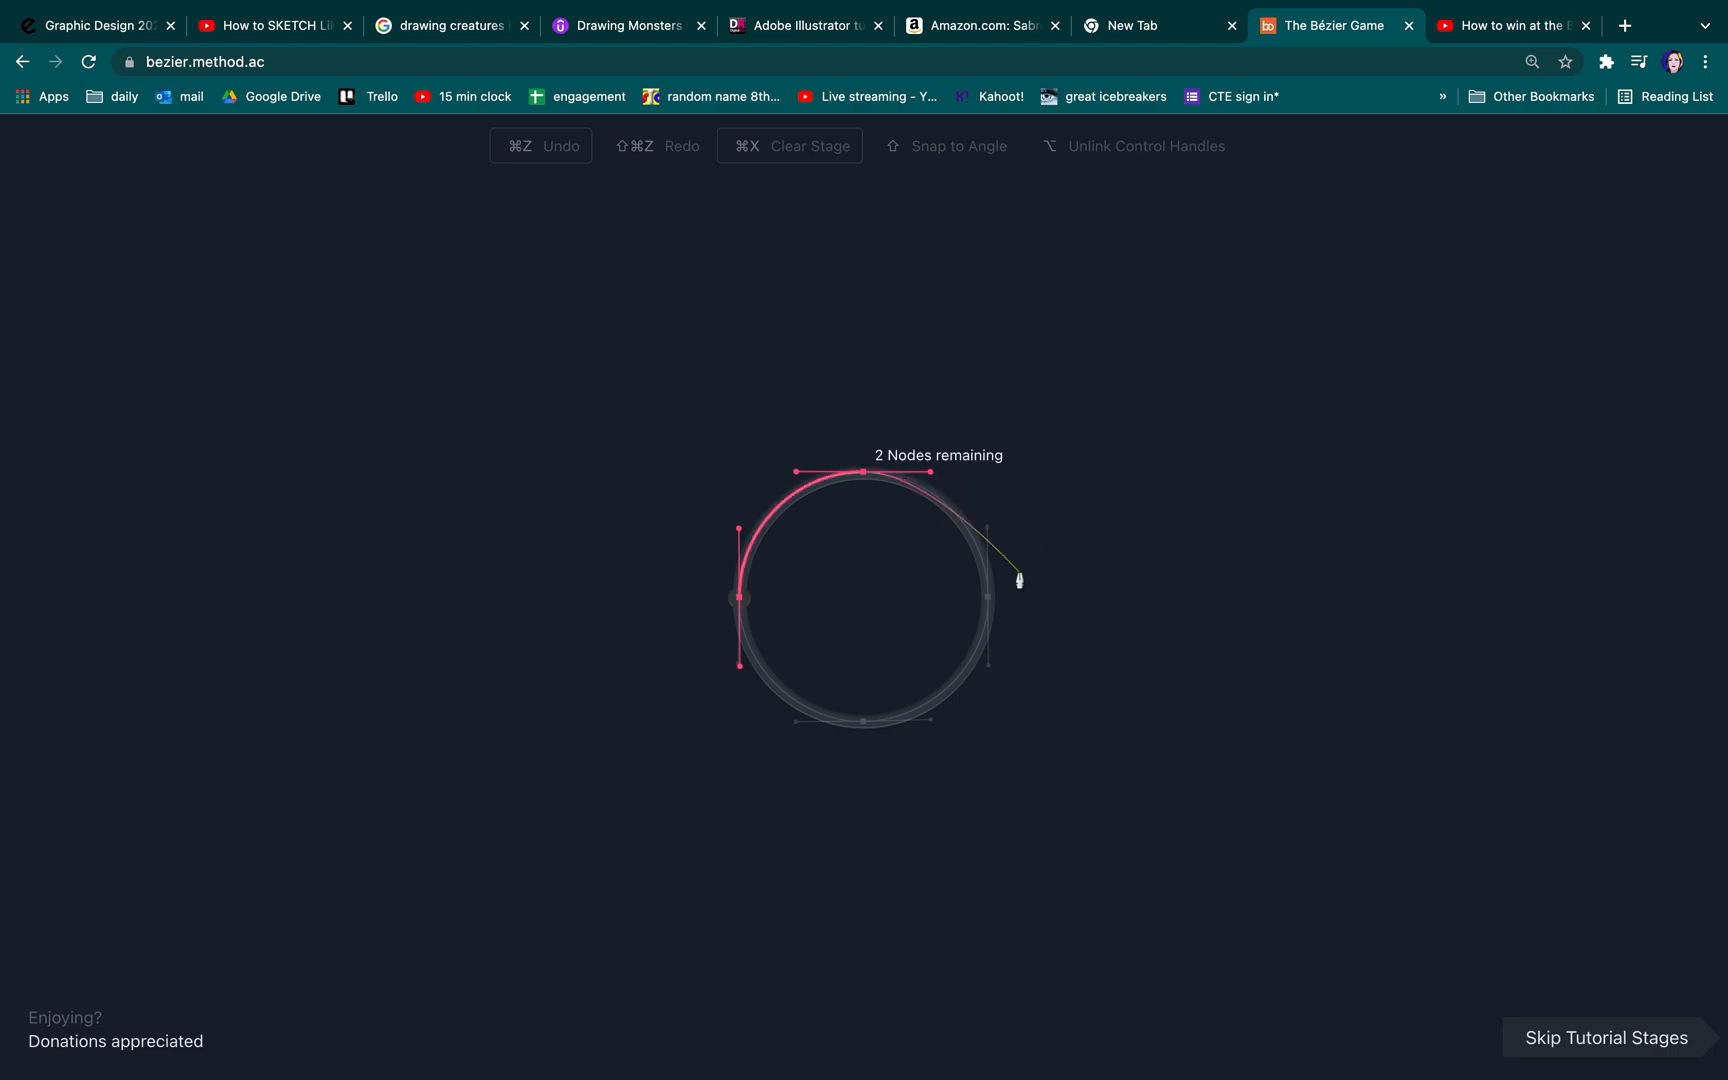
left_click_drag(1020, 578, 994, 648)
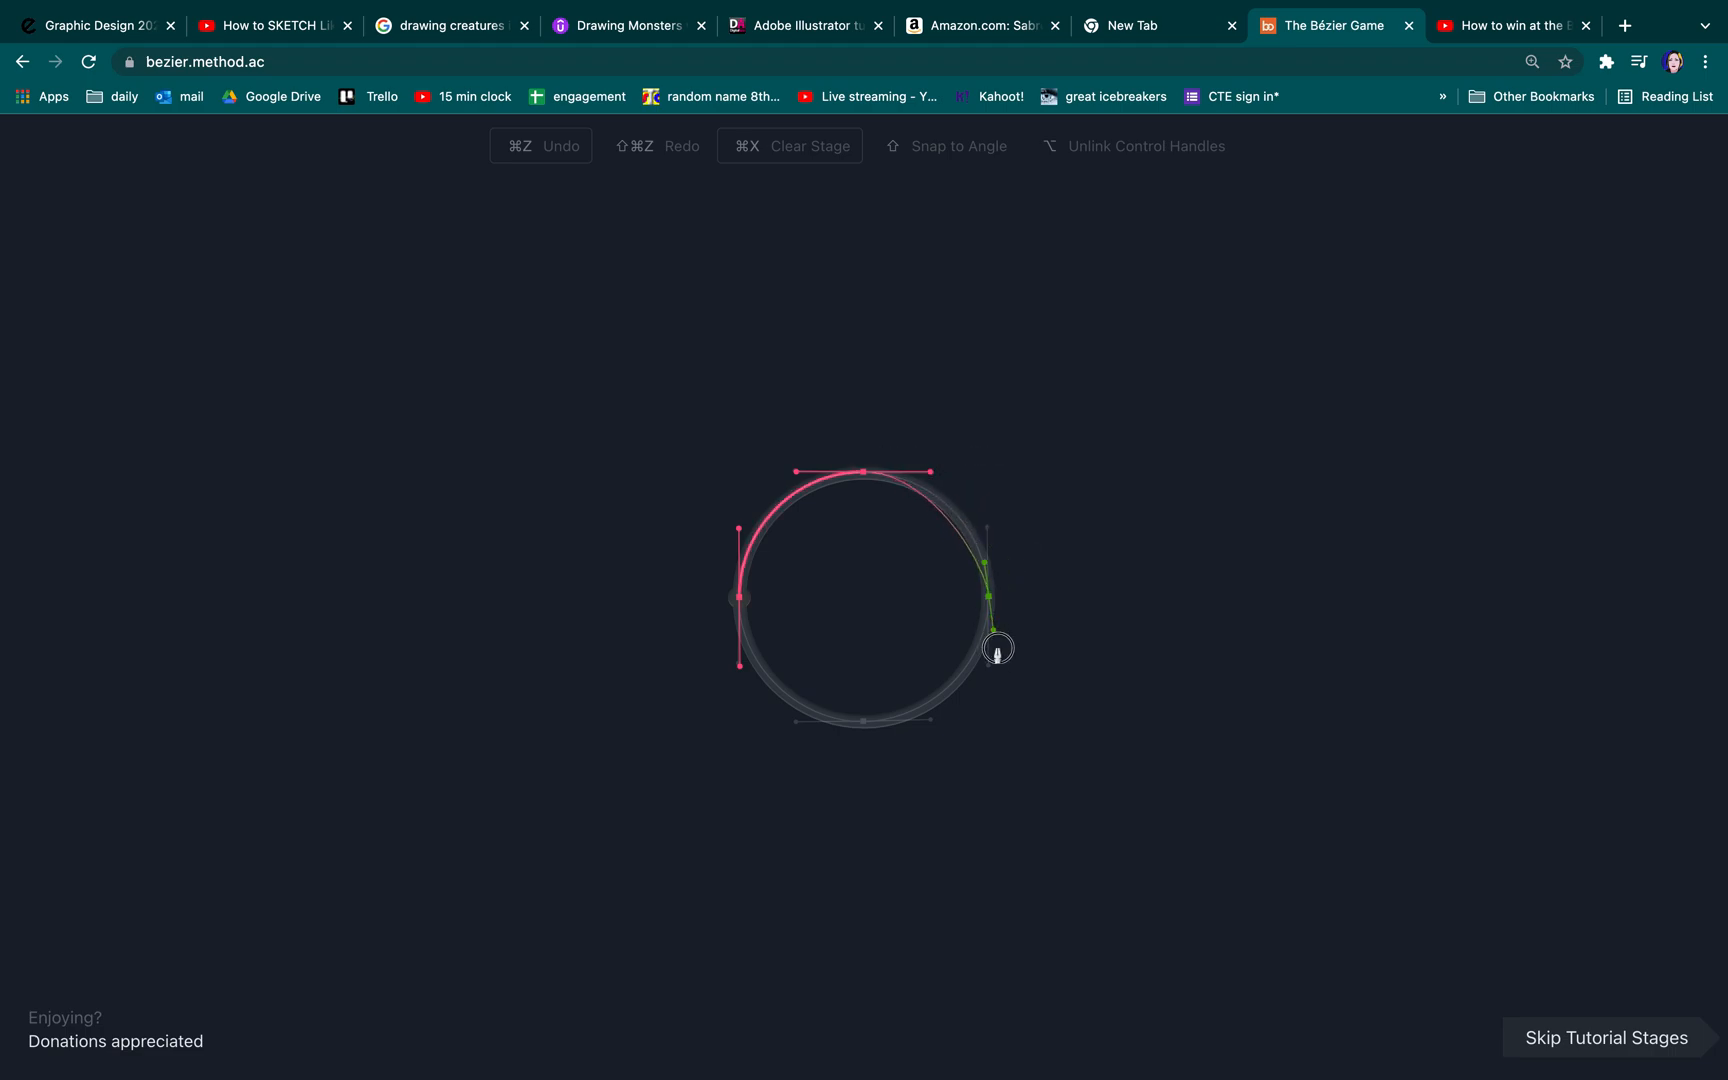
left_click_drag(998, 648, 986, 674)
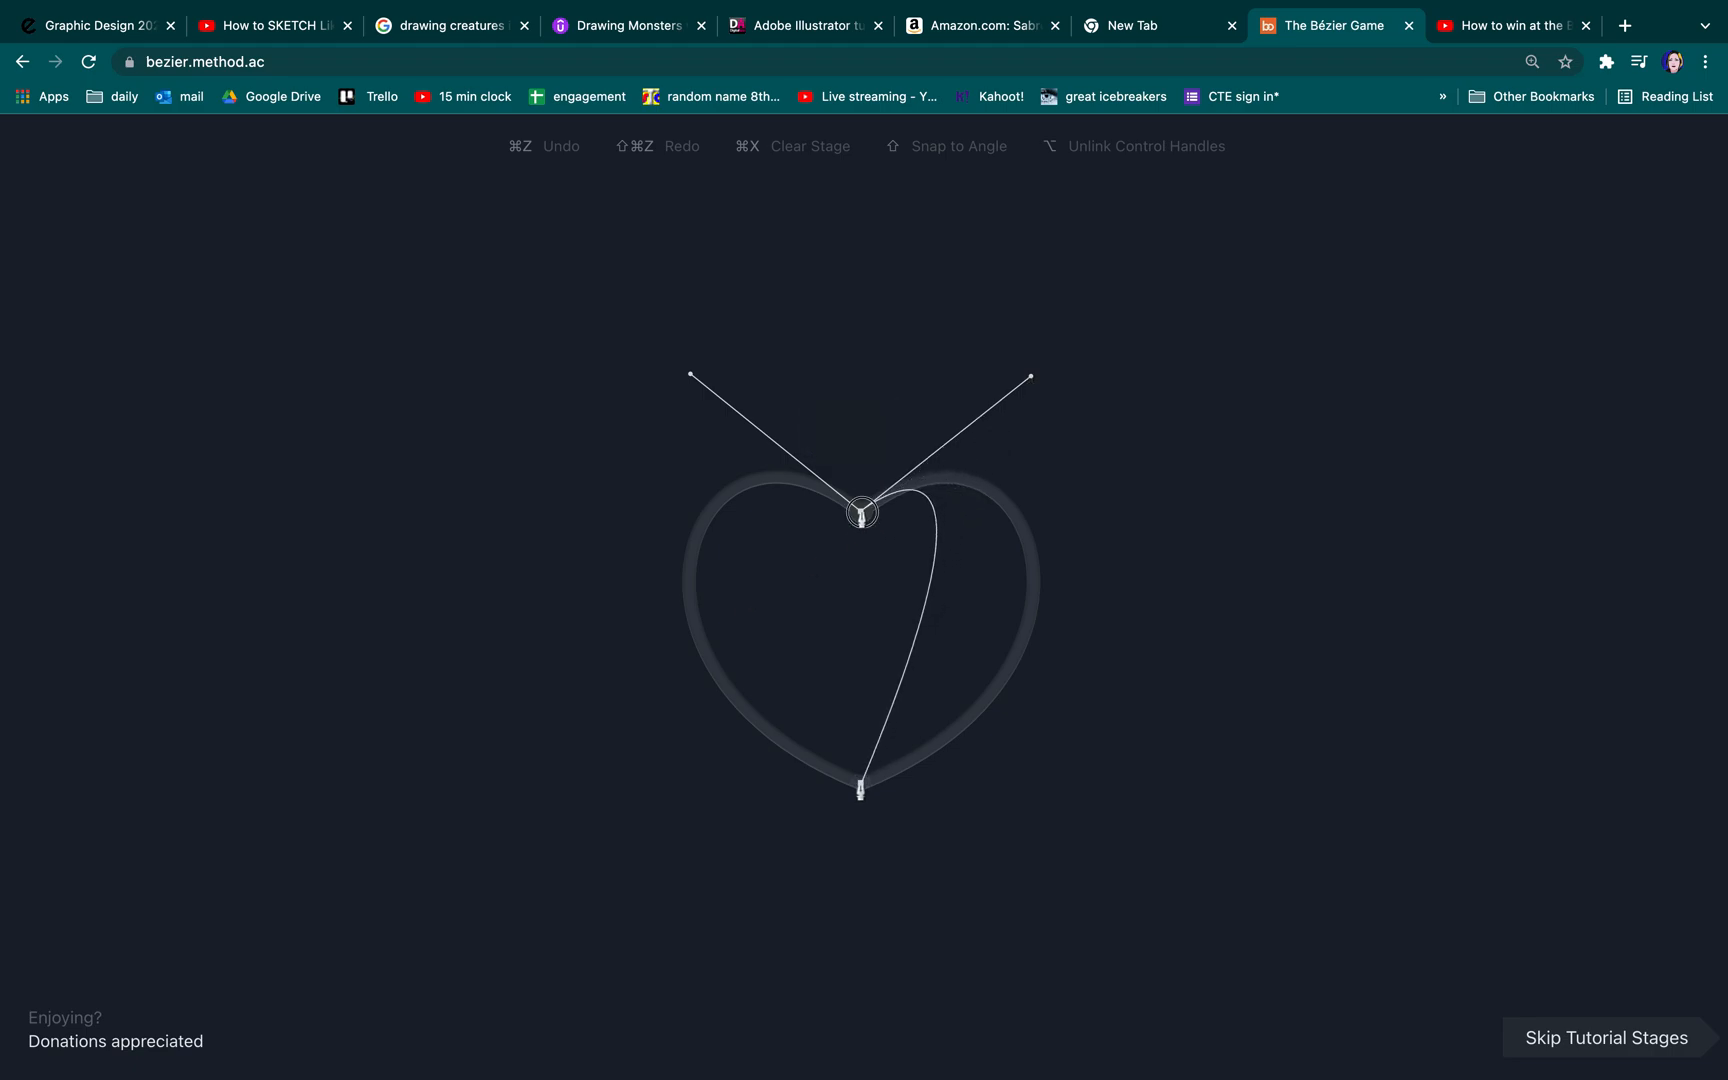
Step: Shape the heart with Option-unlinked handles at the top dip and bottom point, closing at the dip
key("alt")
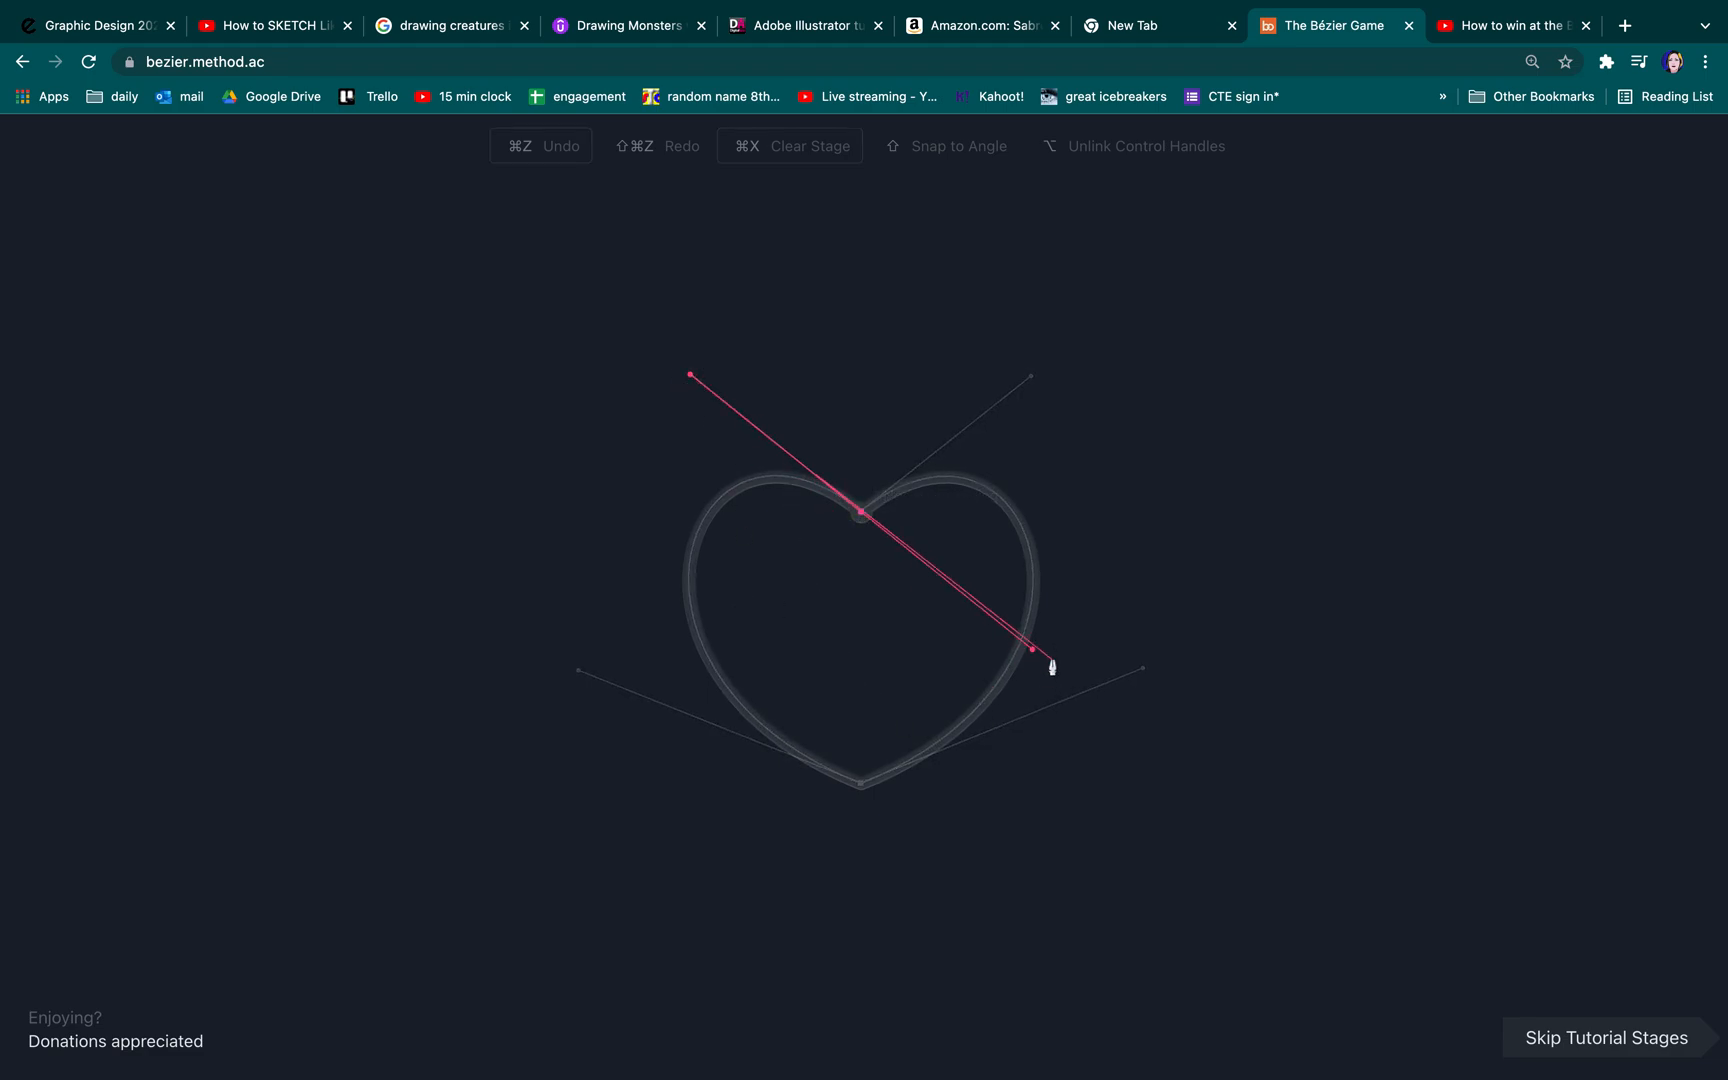
left_click_drag(1050, 666, 1030, 374)
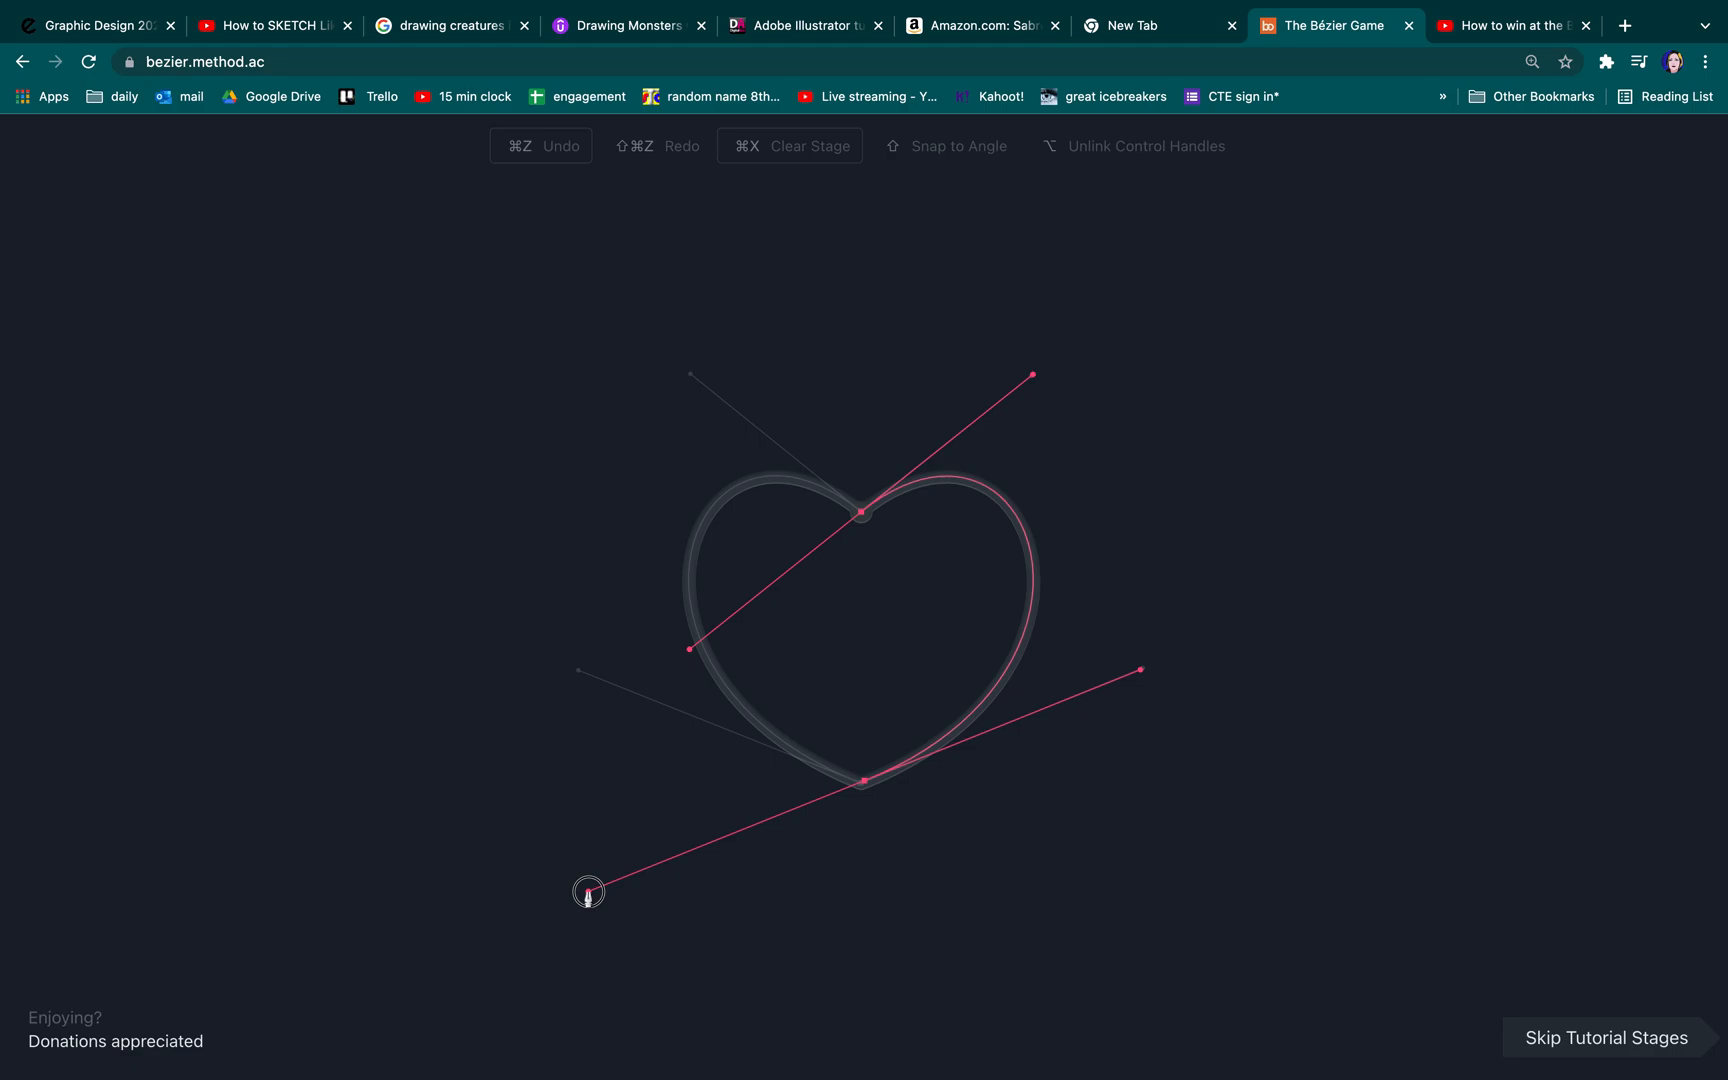
left_click_drag(588, 890, 614, 832)
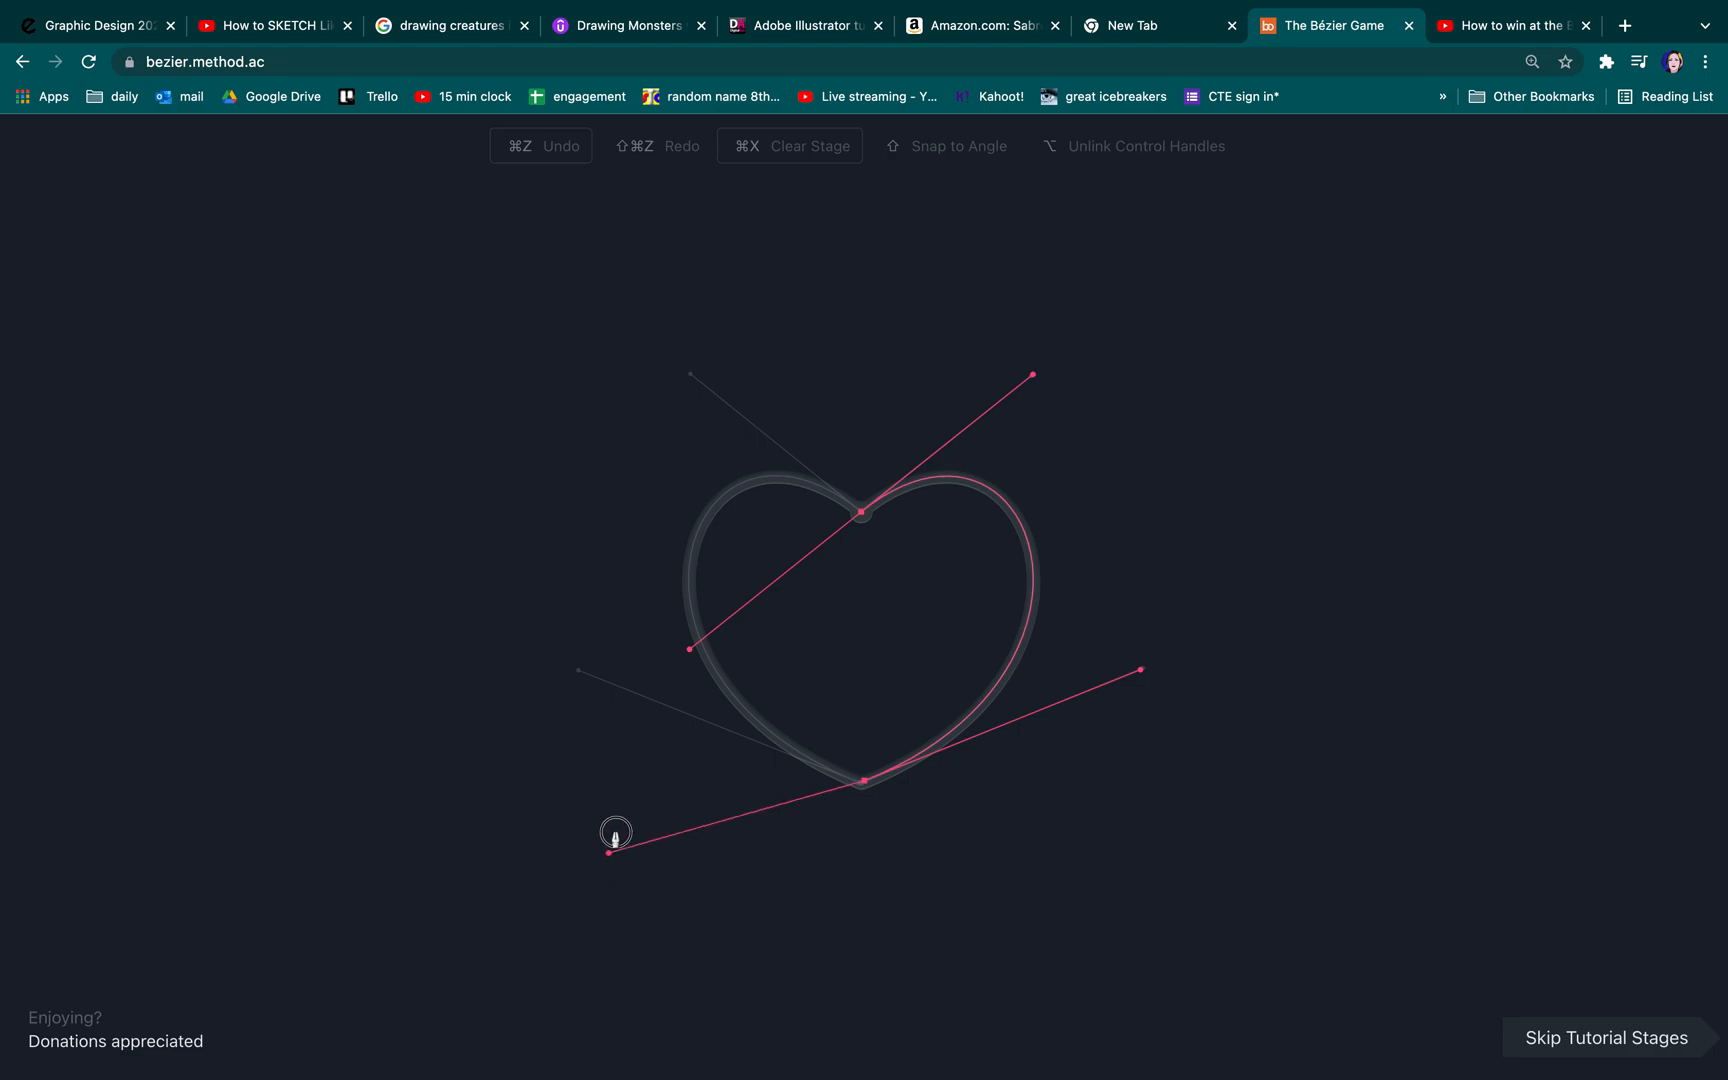
left_click_drag(614, 832, 580, 672)
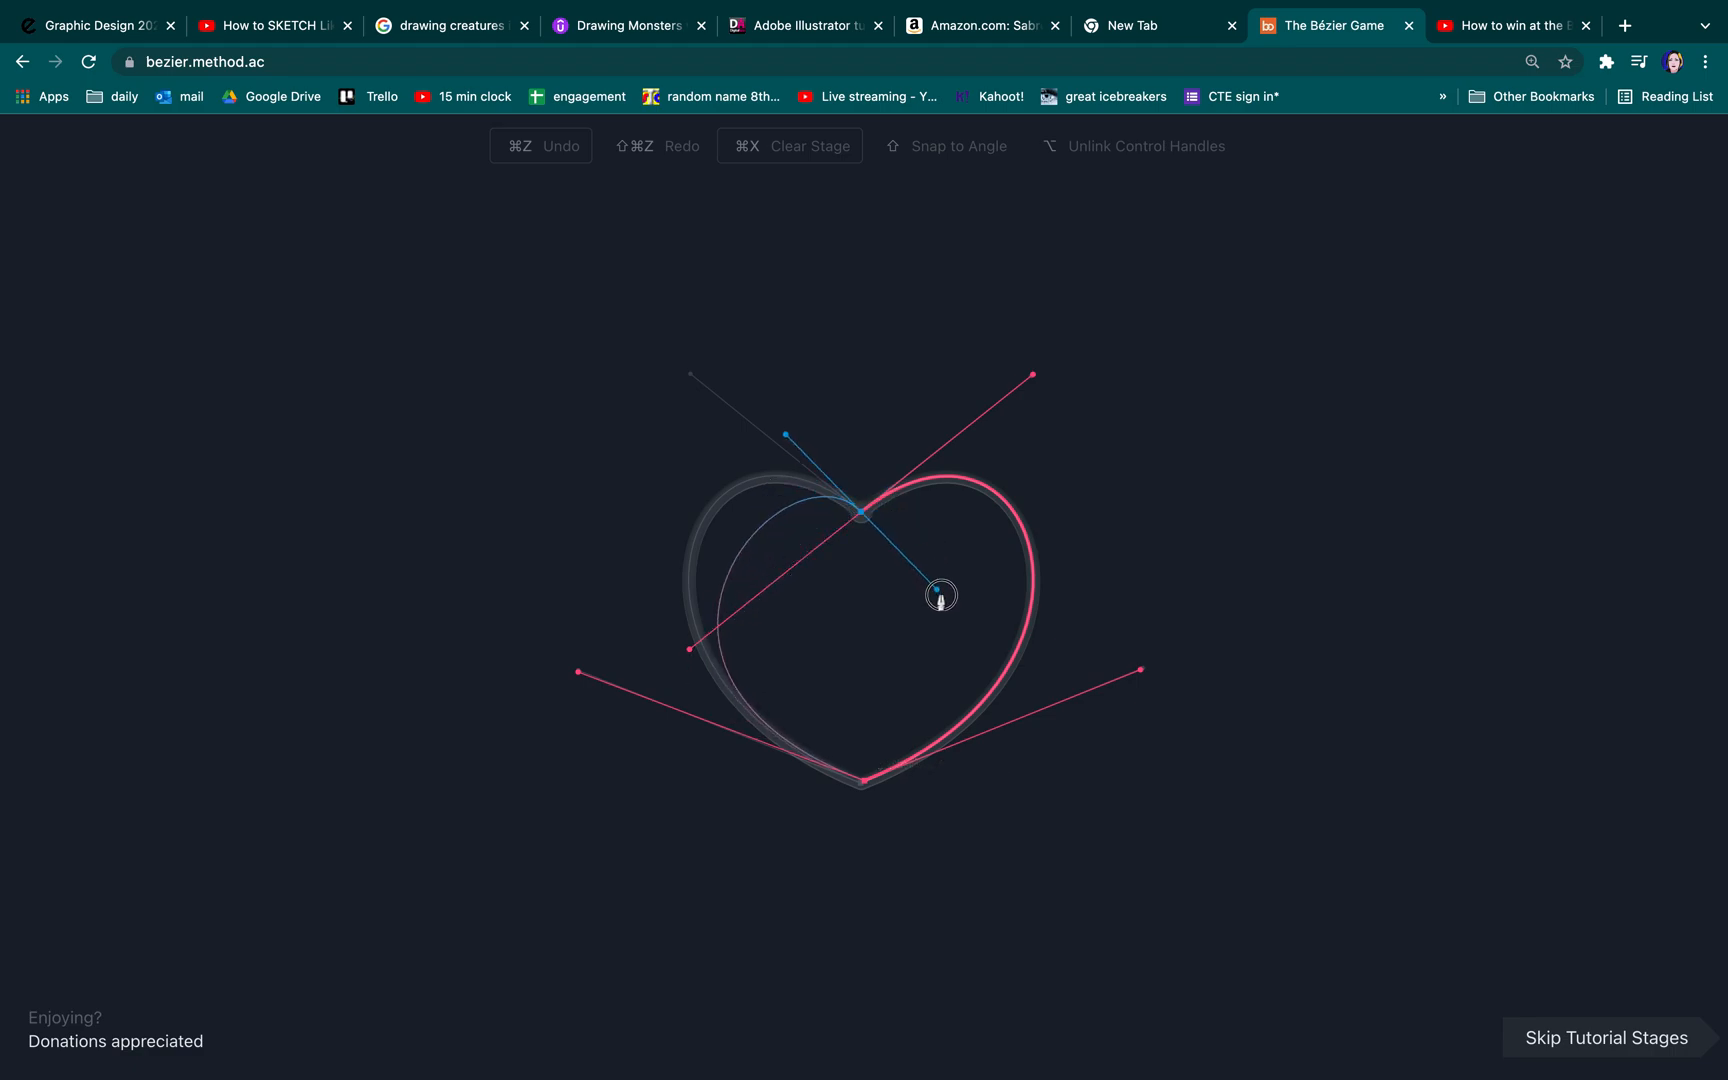
left_click_drag(940, 596, 1036, 652)
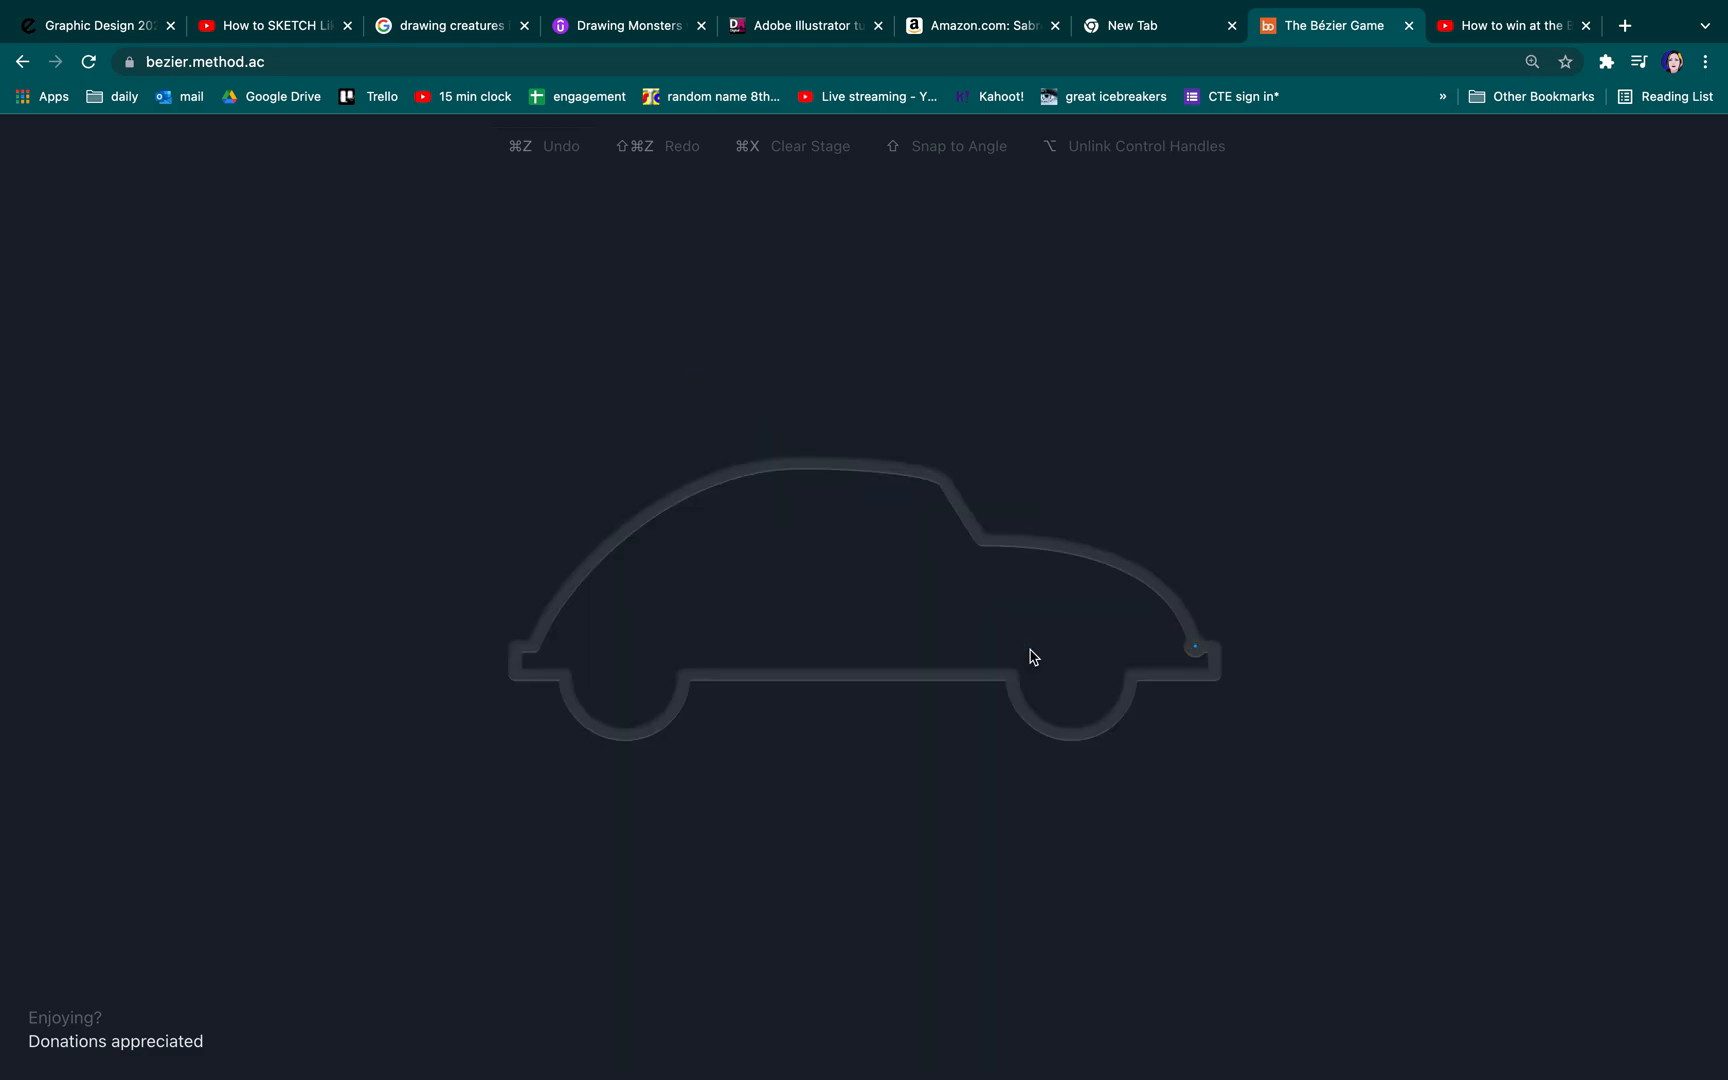
mouse_move(664, 610)
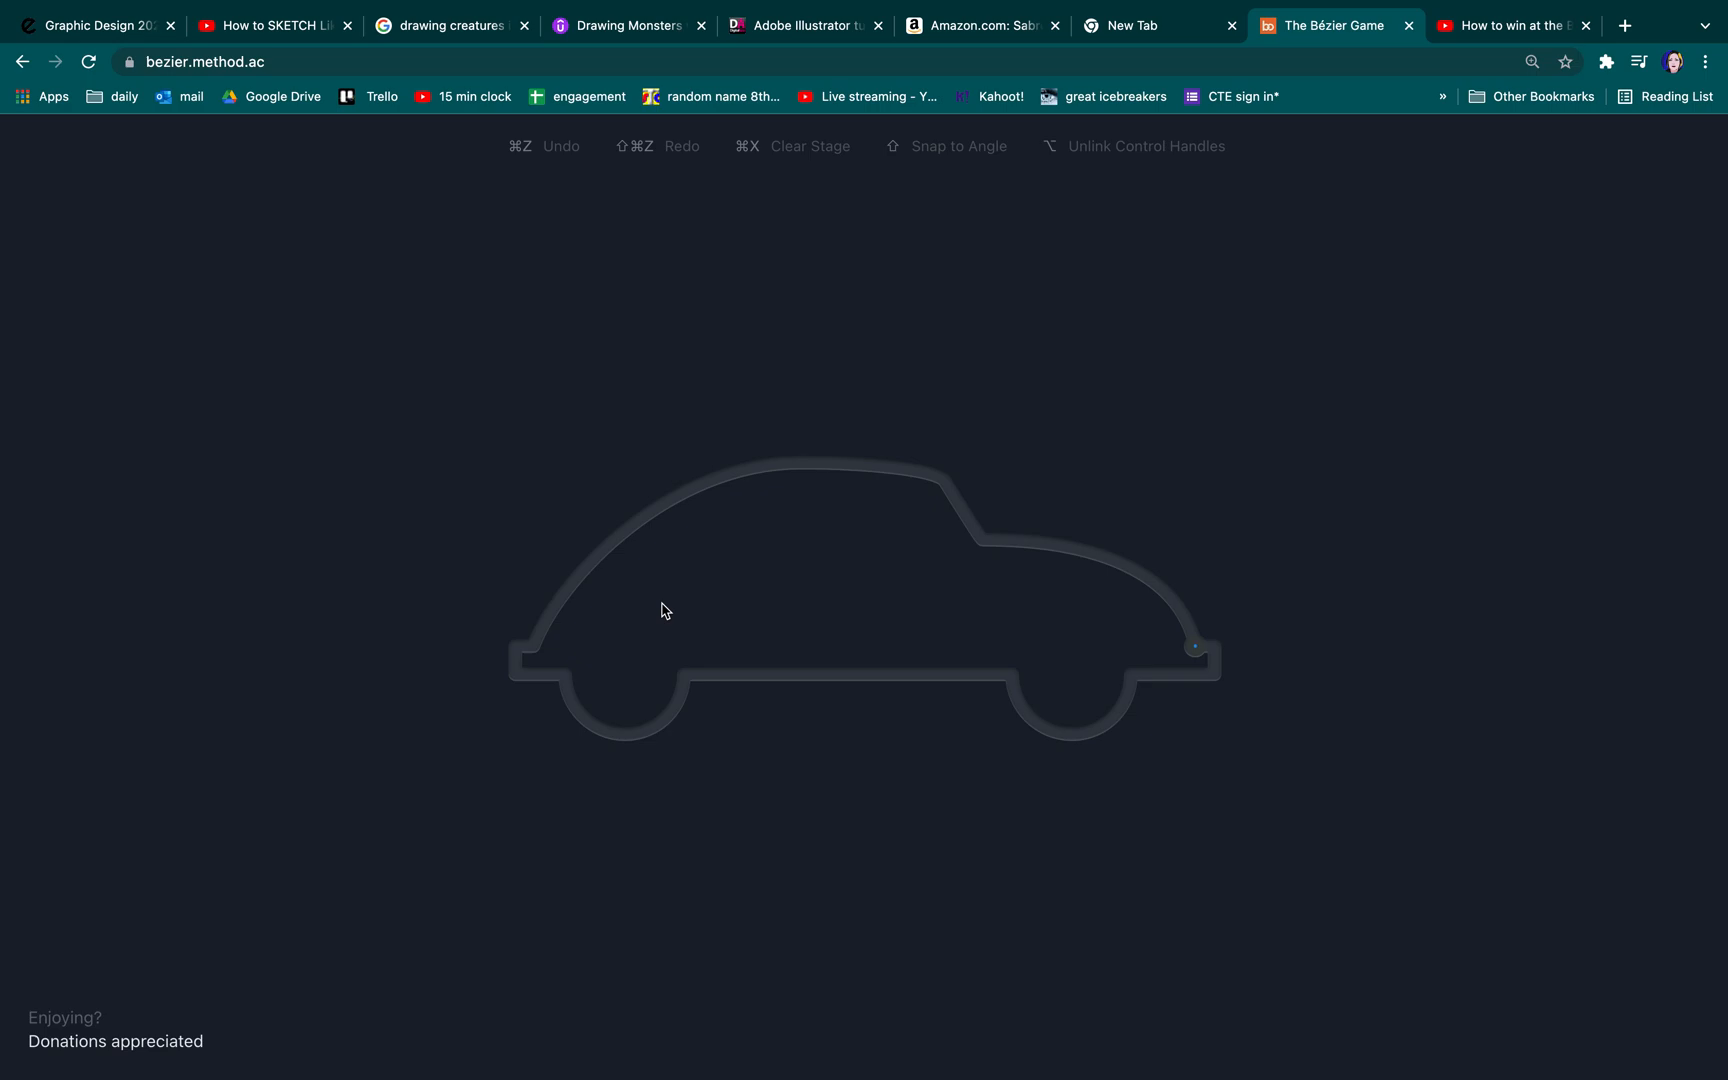
mouse_move(920, 586)
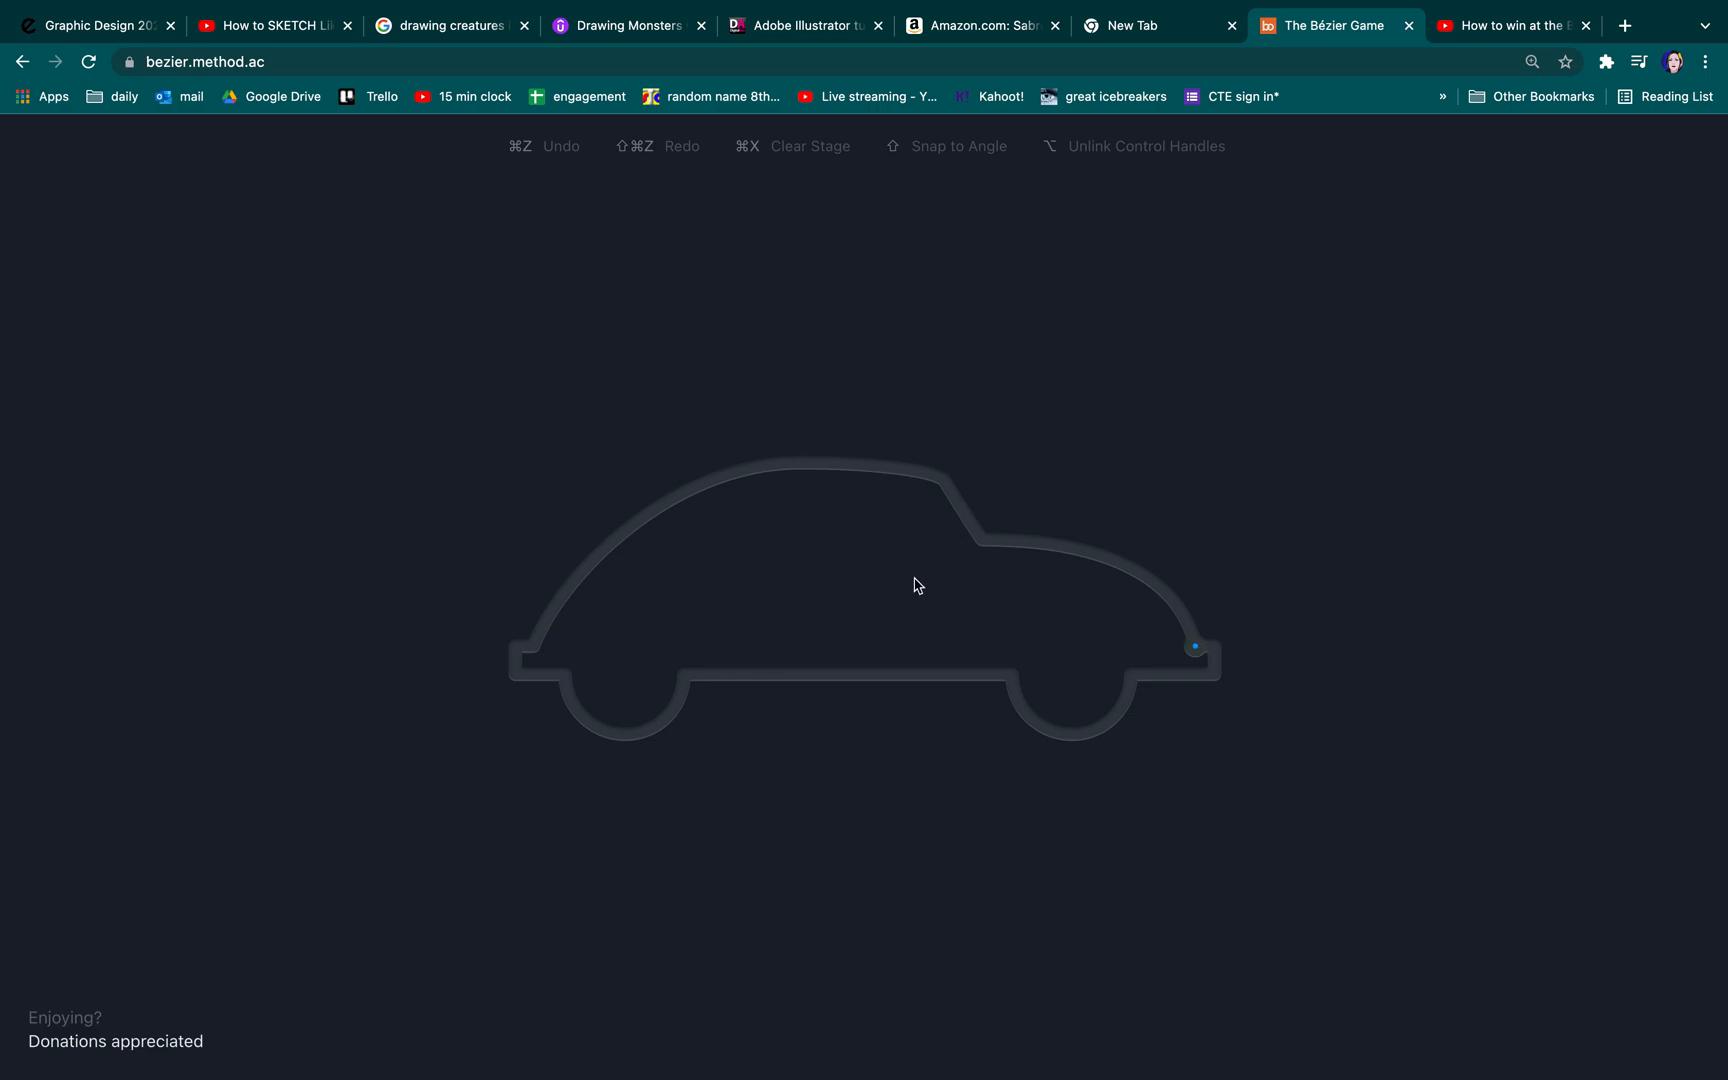
mouse_move(854, 514)
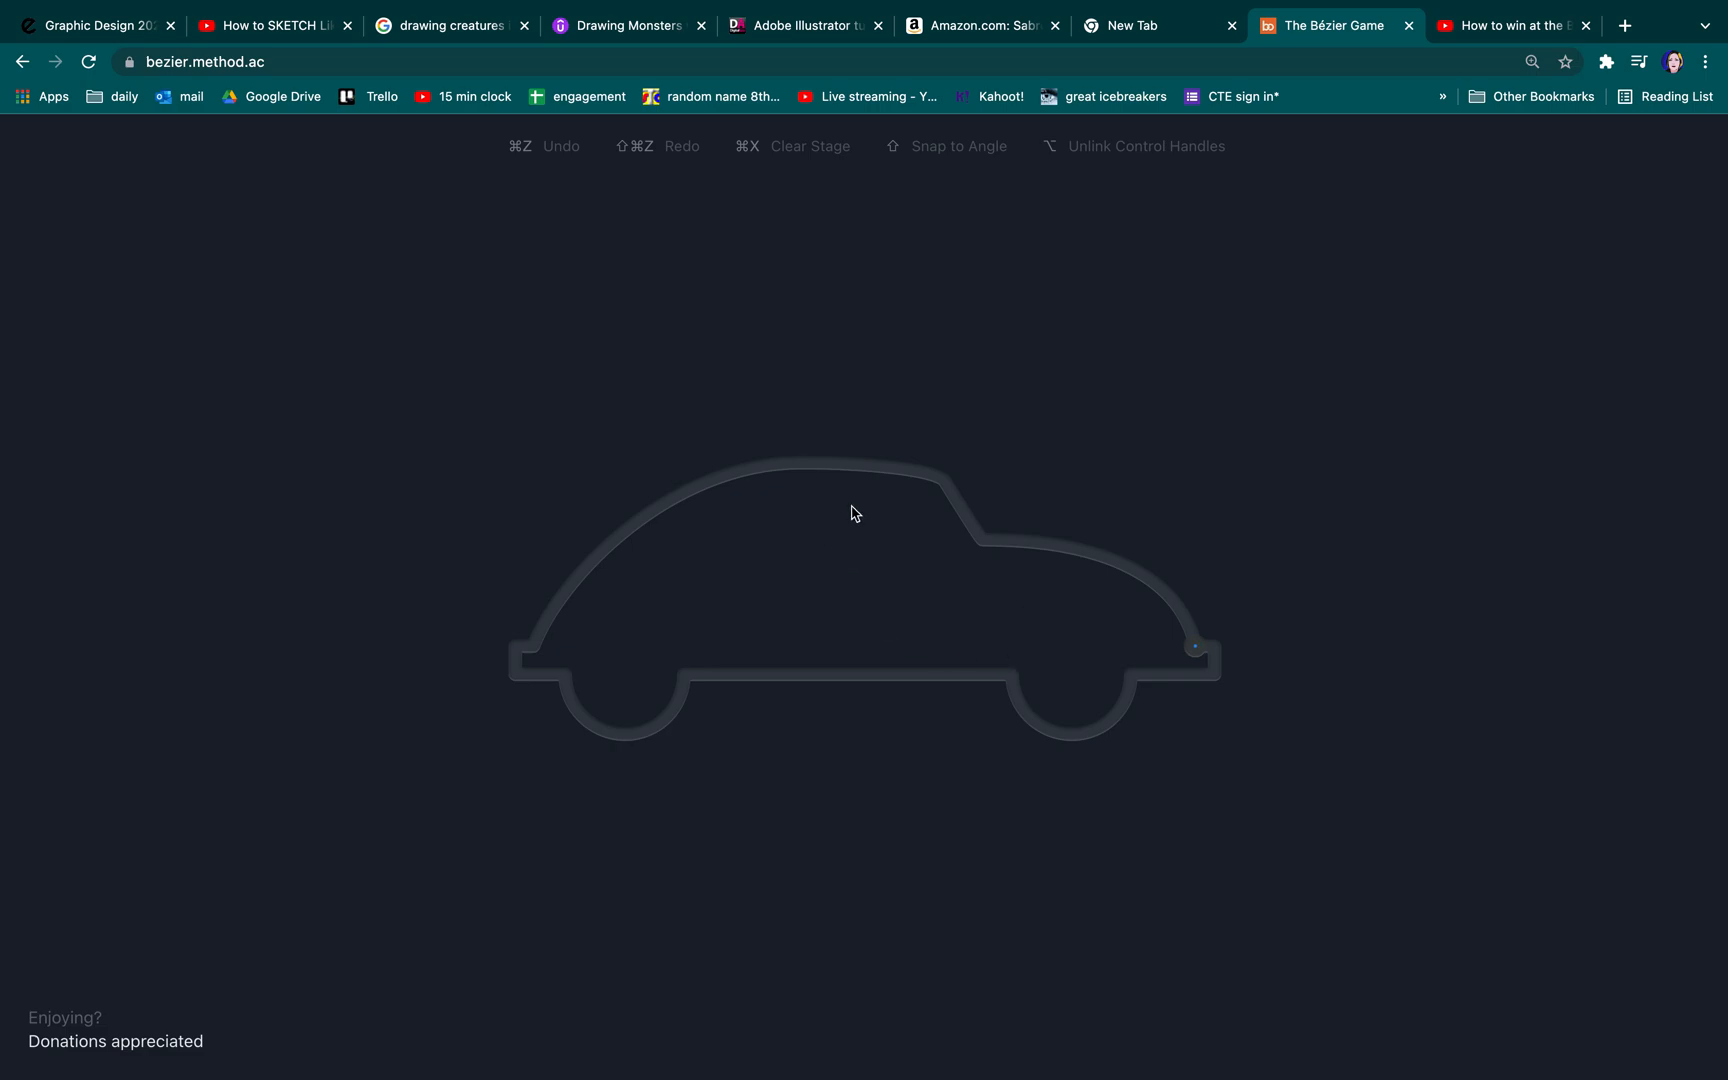
Step: Switch to the YouTube tab with the 9-node car stage tutorial
left_click(1516, 26)
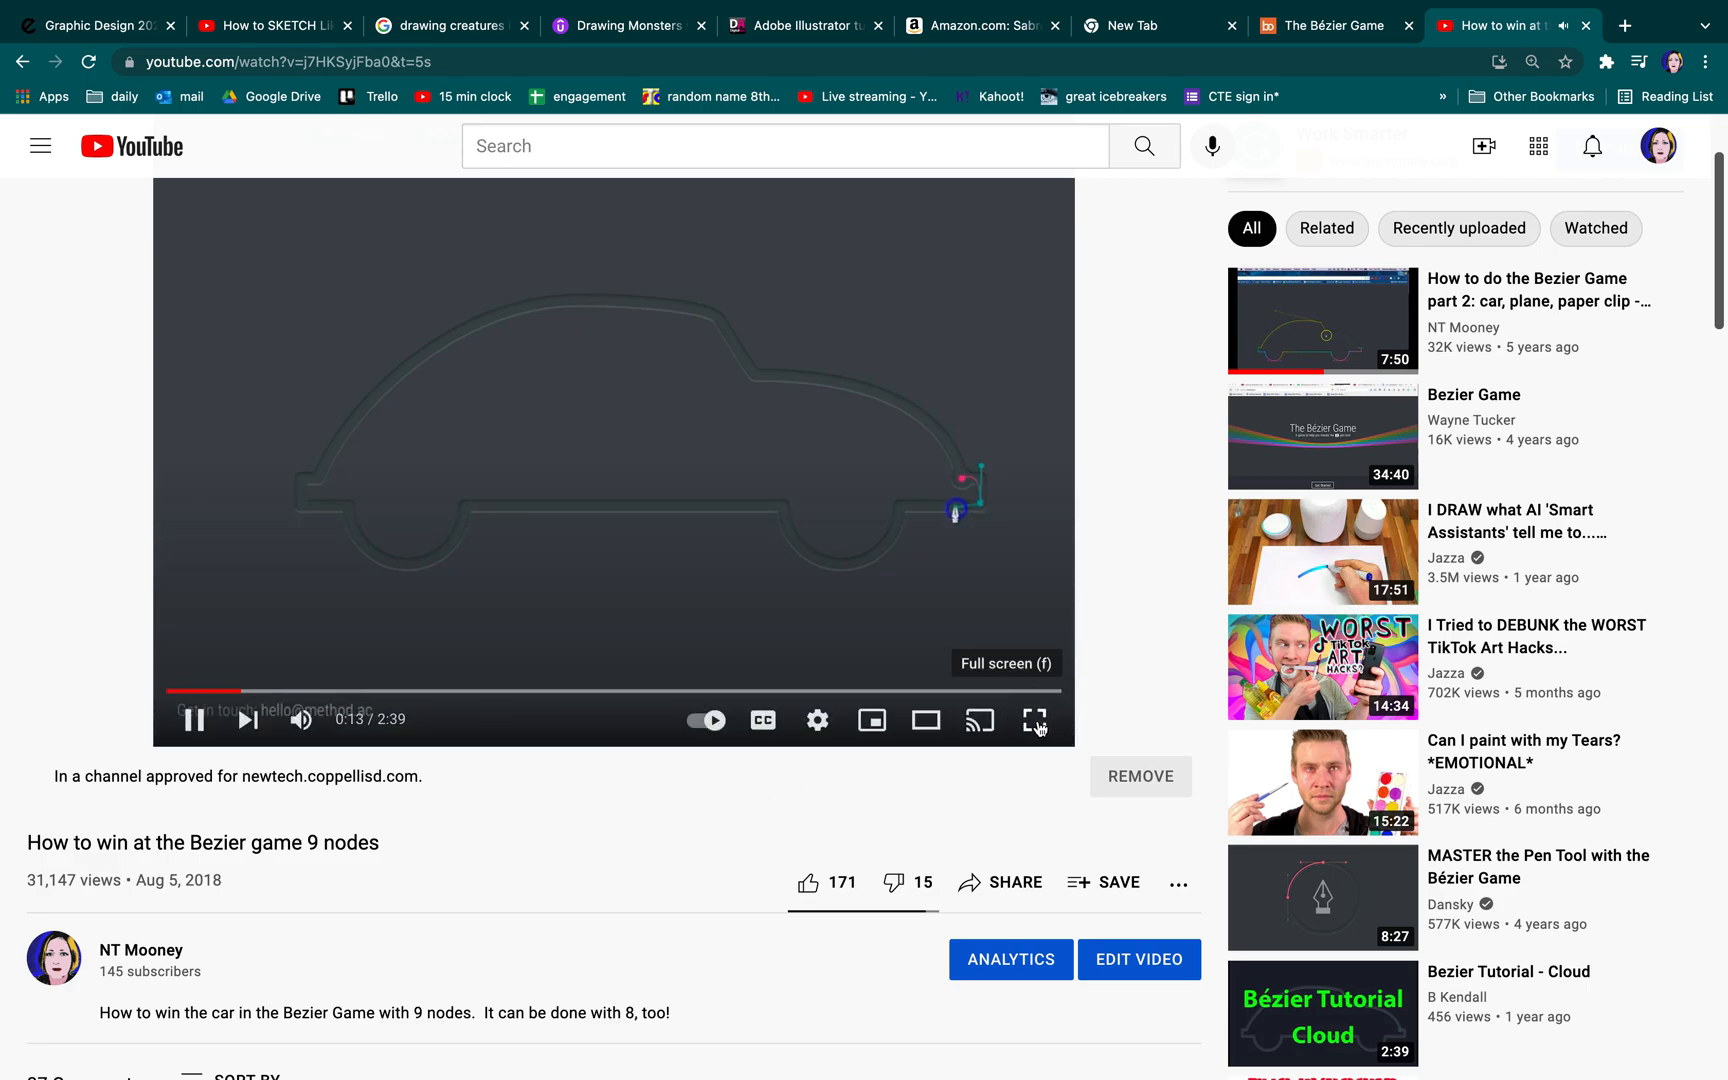
Step: Play the car walkthrough full screen as the chassis and rear wheel arch are traced
left_click(1034, 720)
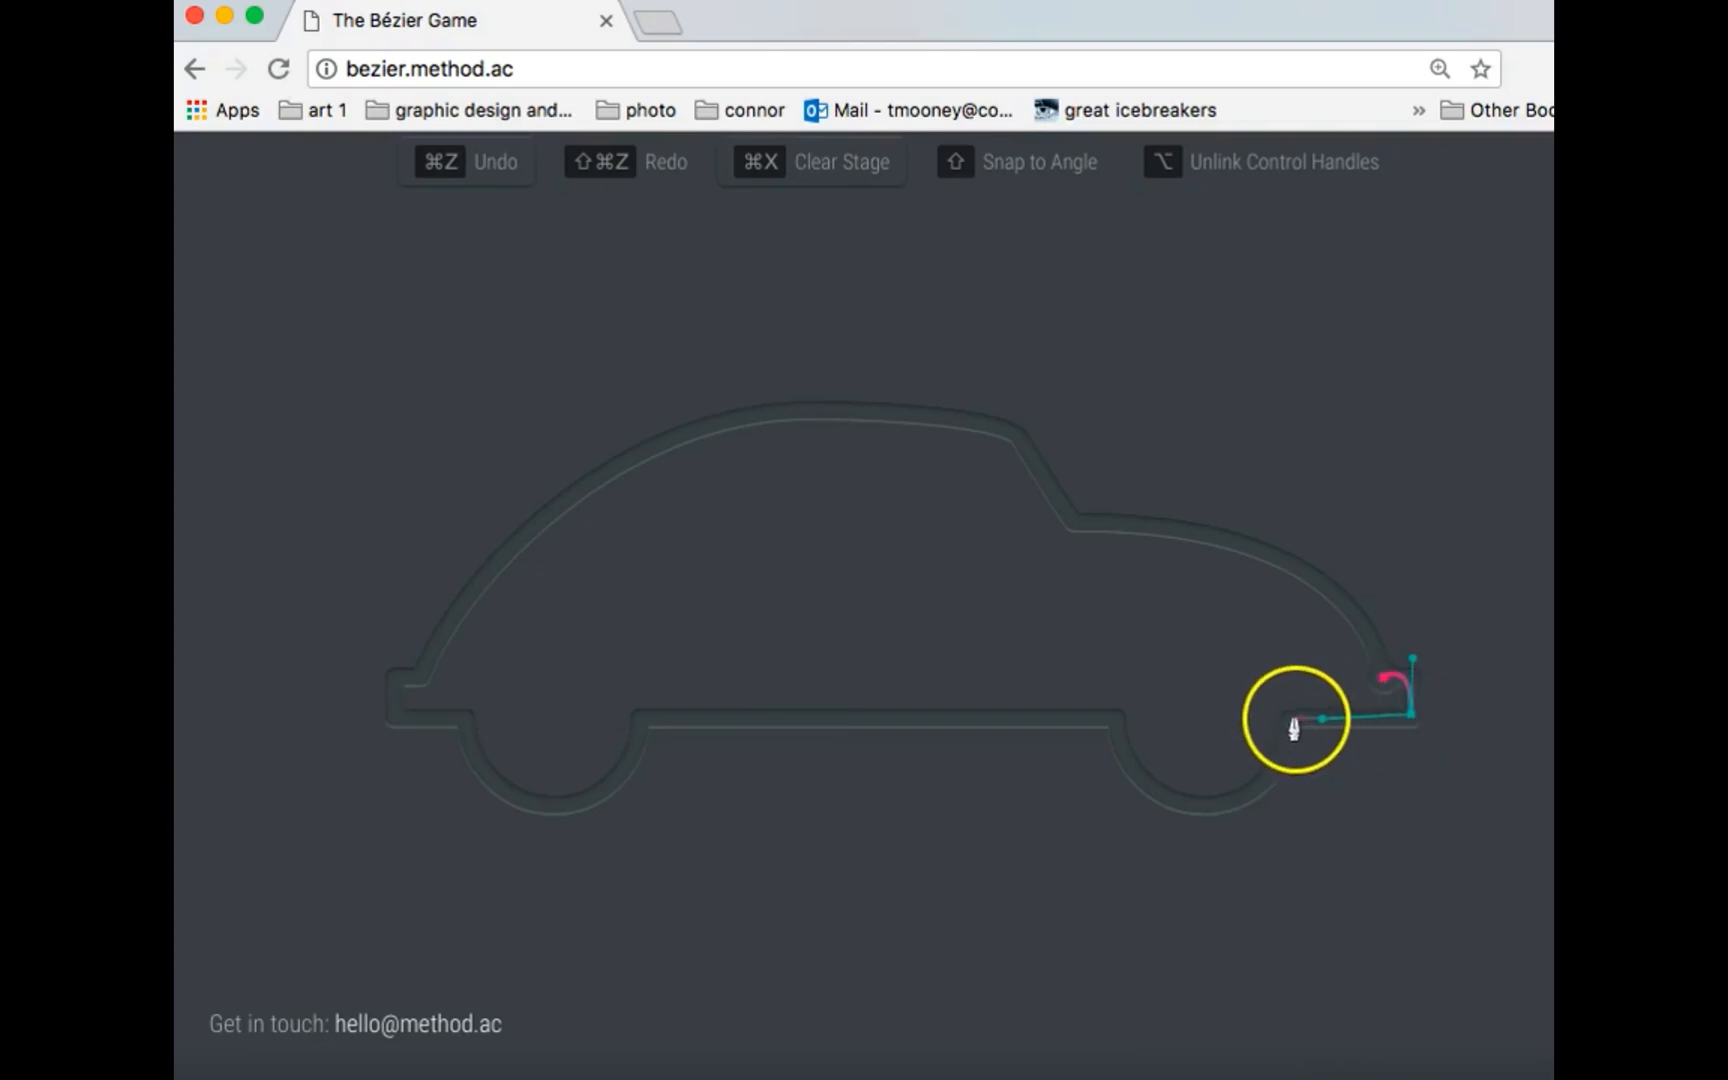
left_click(1294, 722)
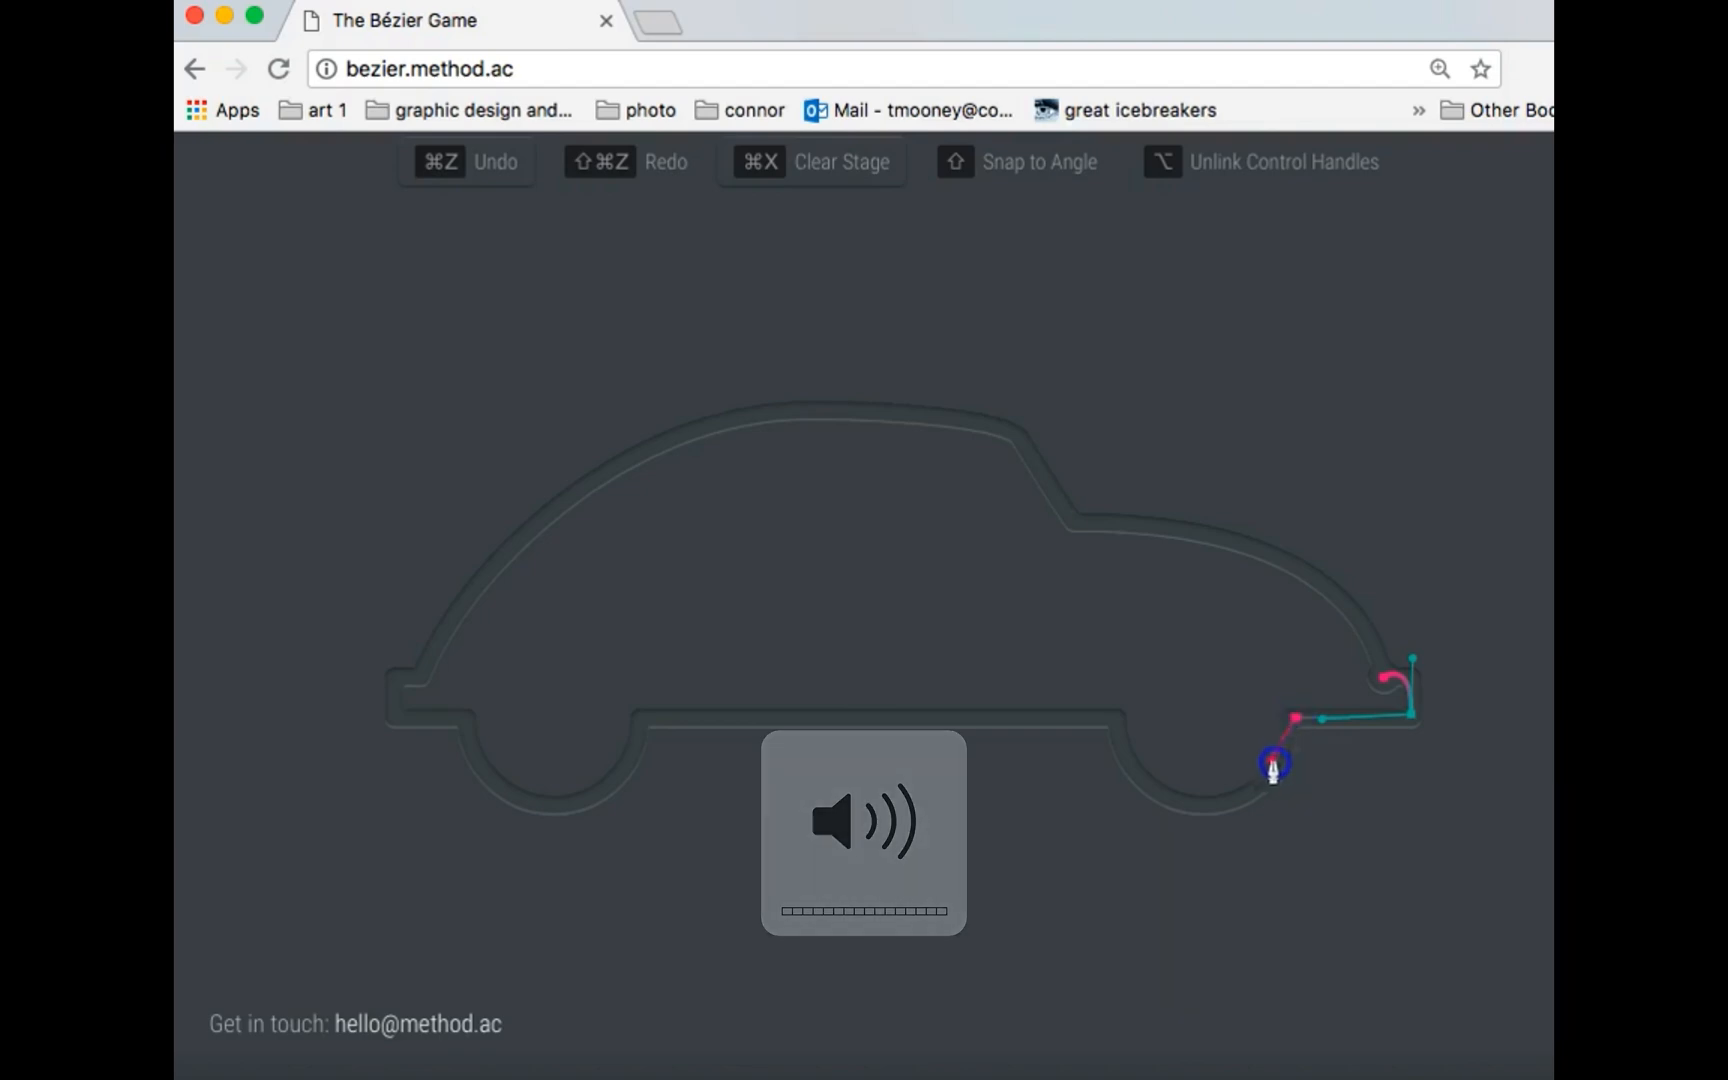
left_click_drag(1272, 762, 1284, 844)
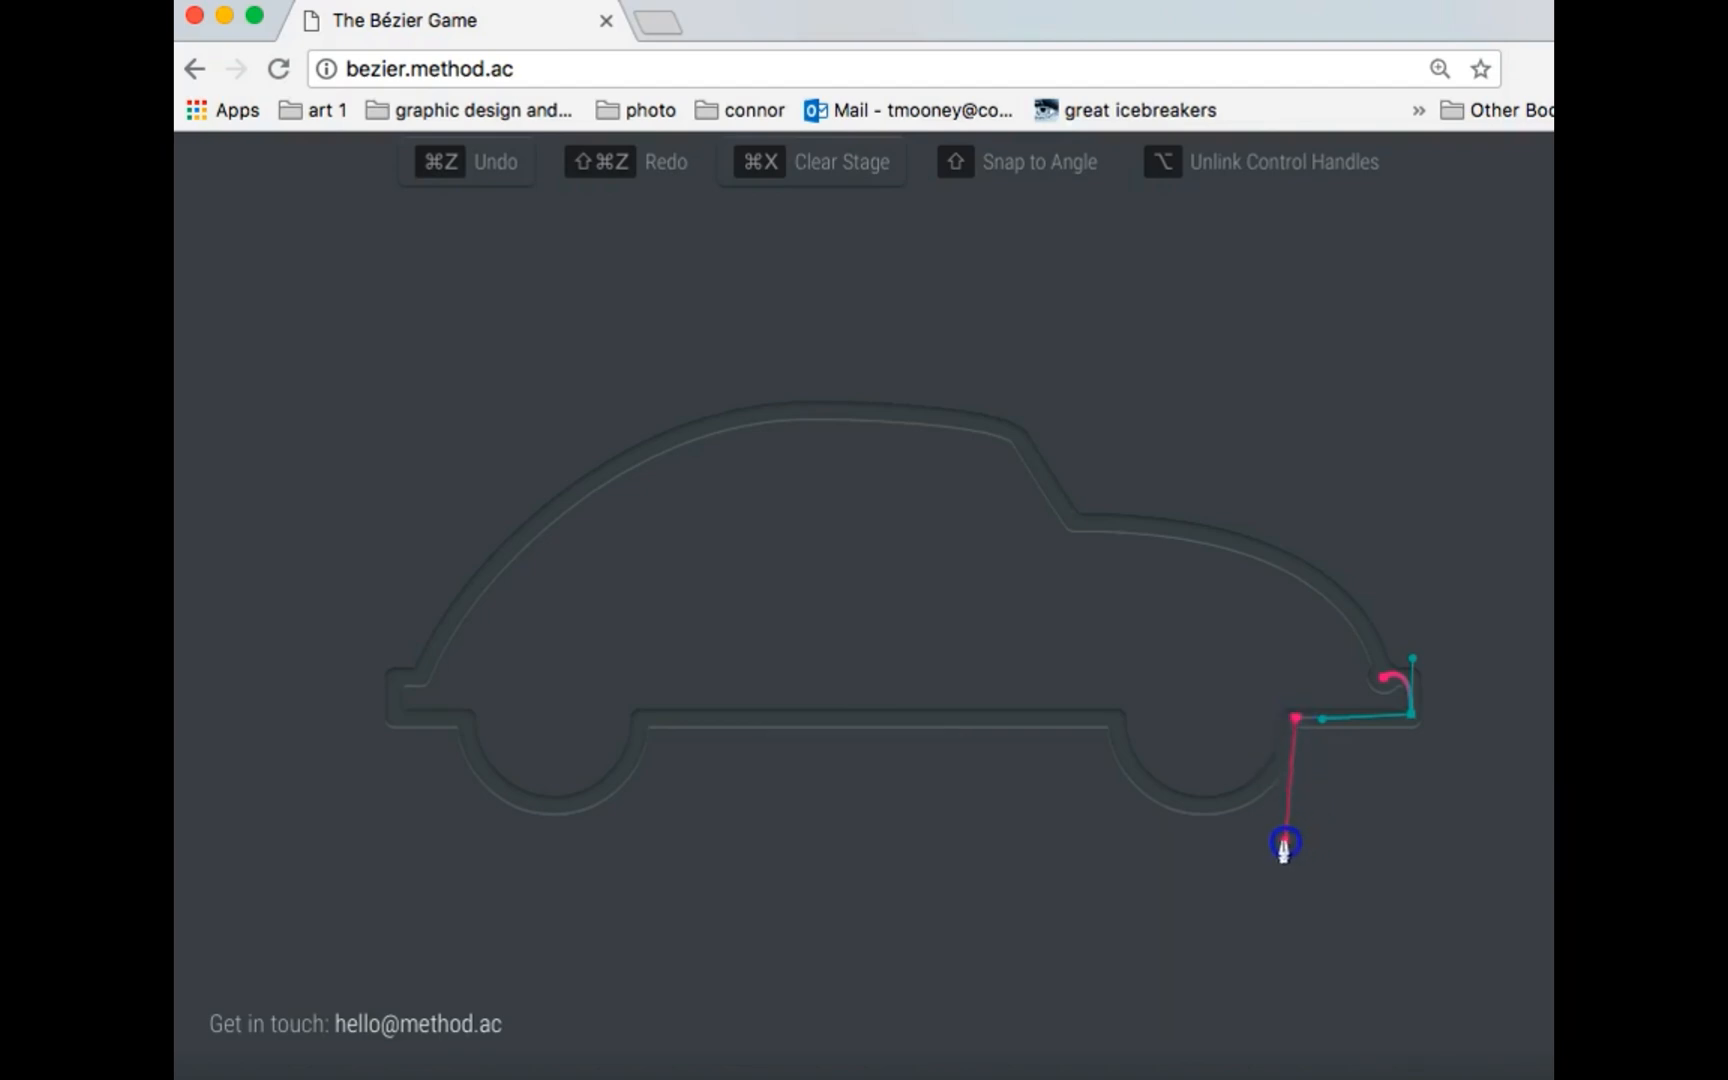
left_click(1284, 844)
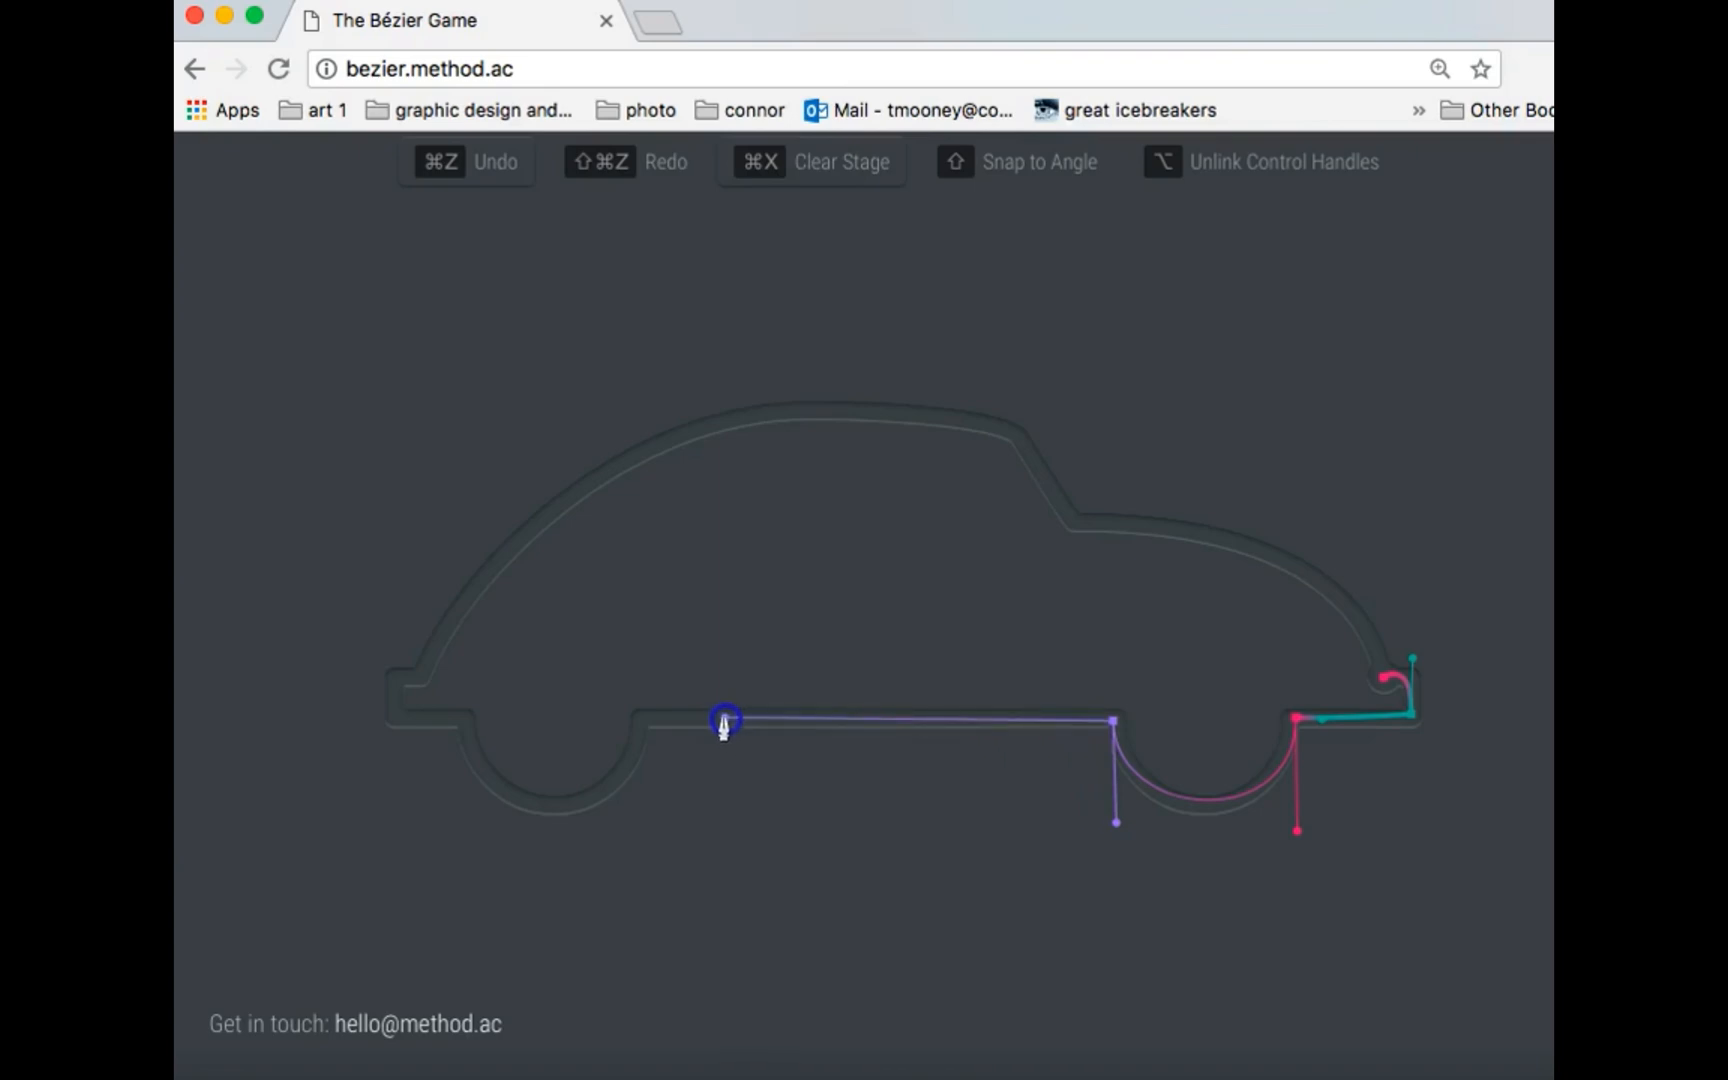
left_click(726, 722)
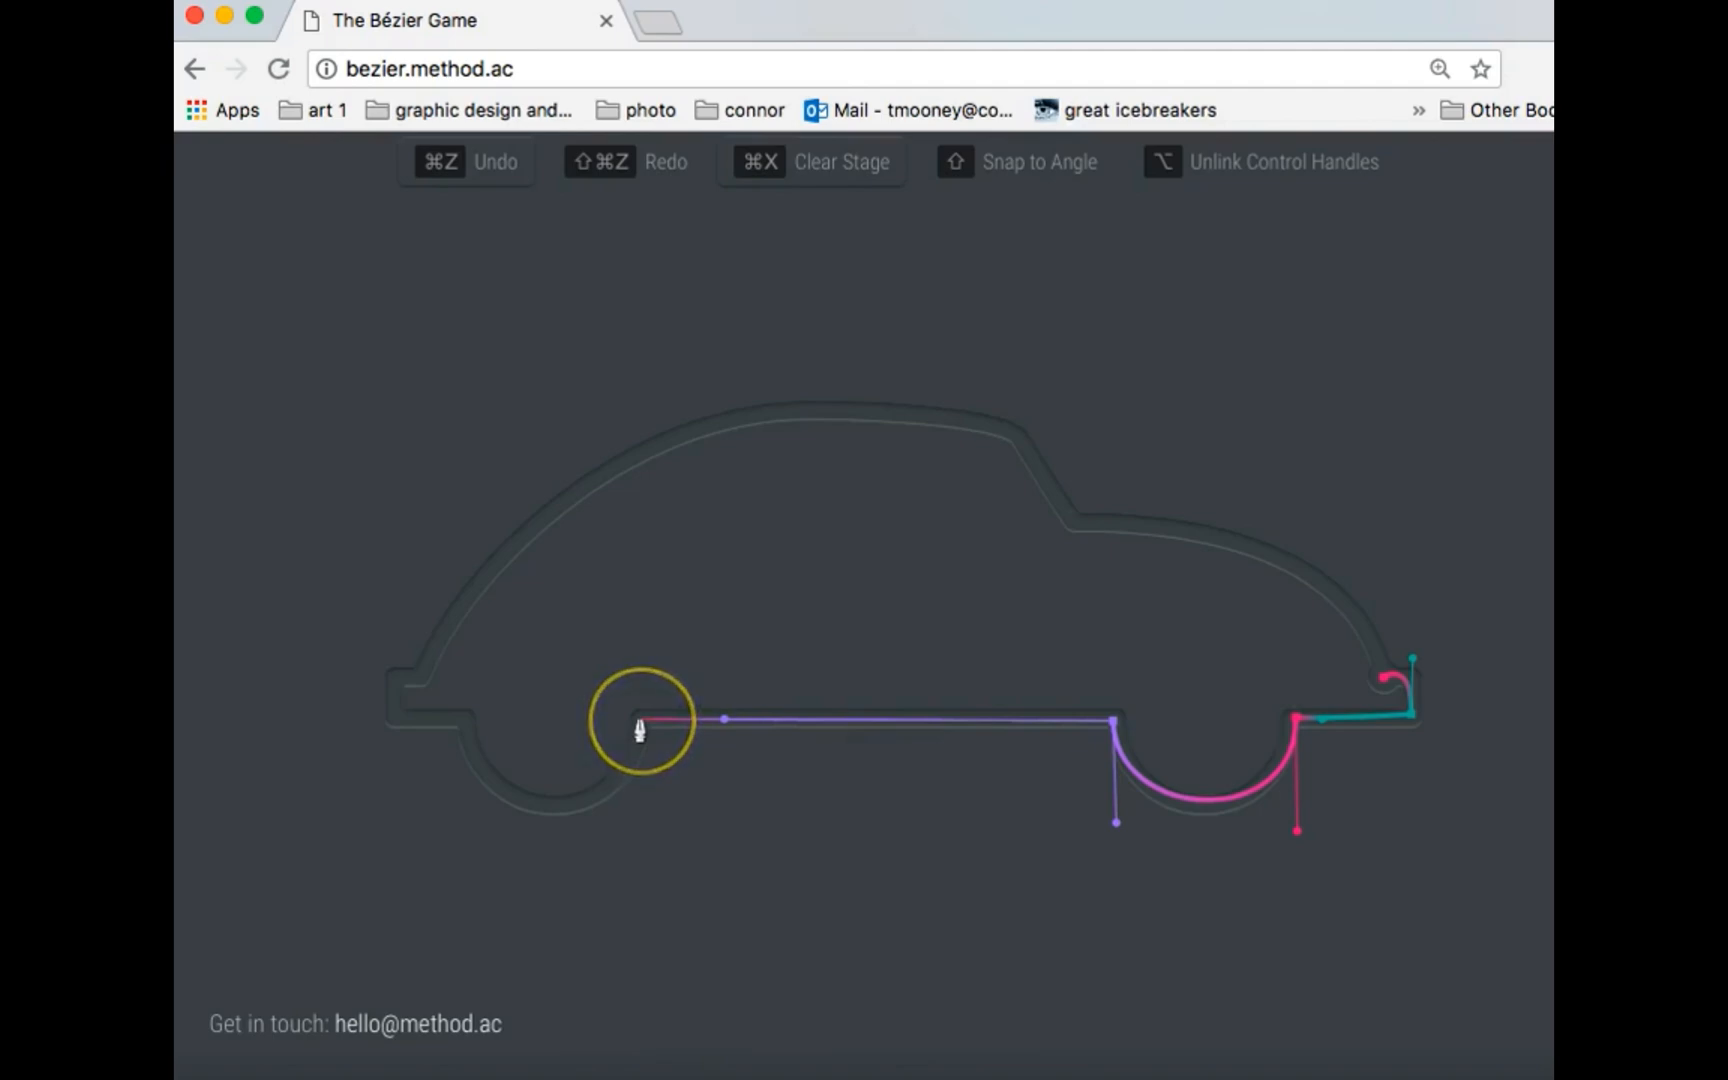
Step: Follow the front wheel arch curve down to a node at the car's lower front corner
left_click(640, 722)
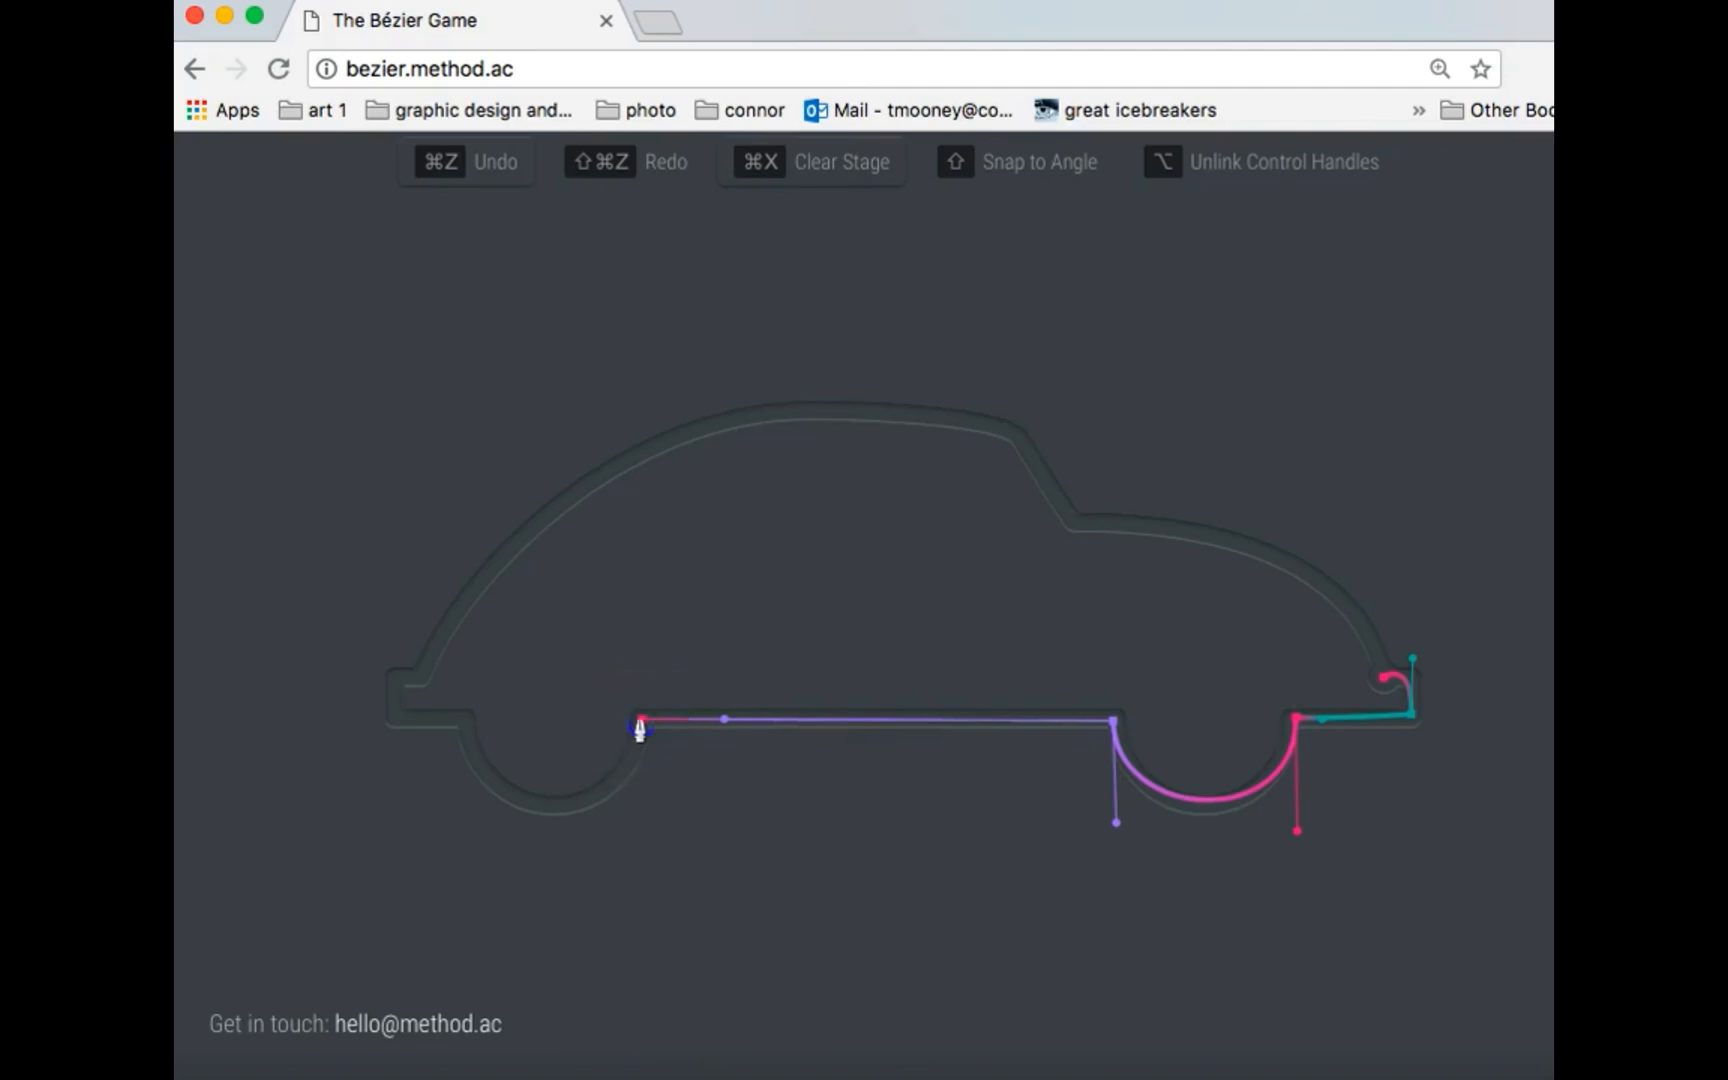
left_click_drag(640, 730, 642, 828)
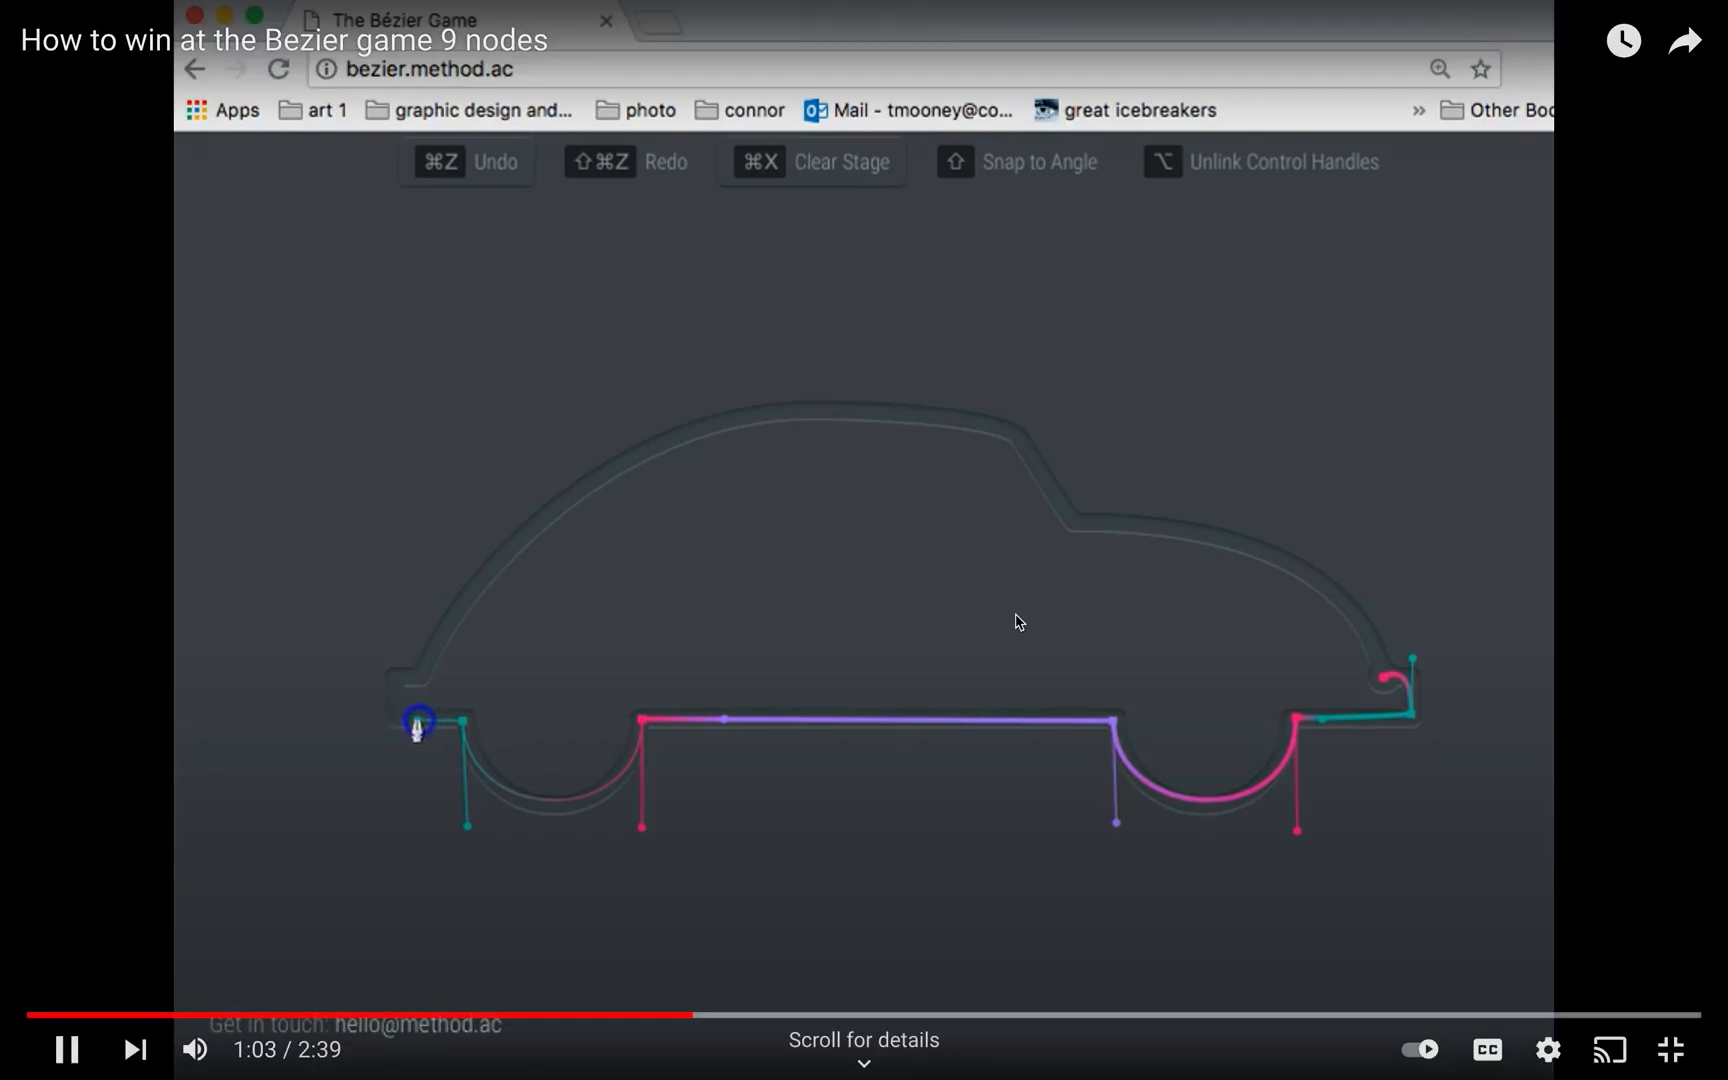
left_click(416, 722)
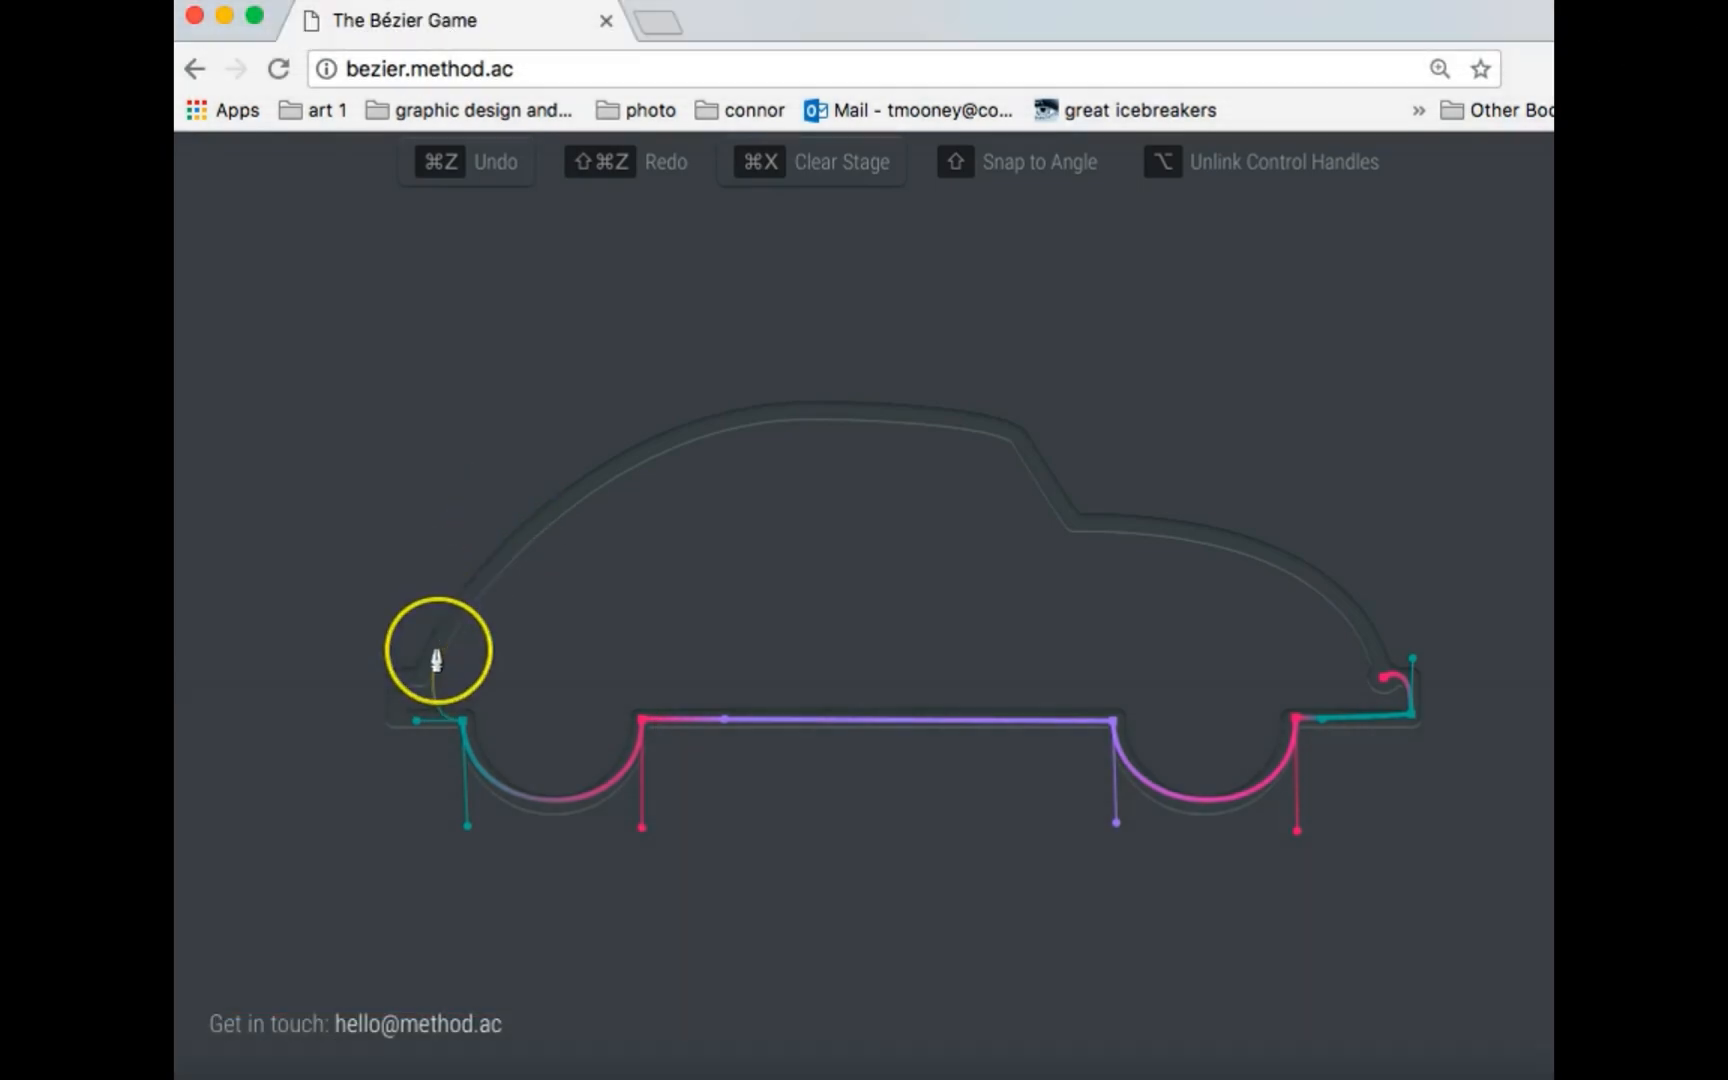
mouse_move(416, 700)
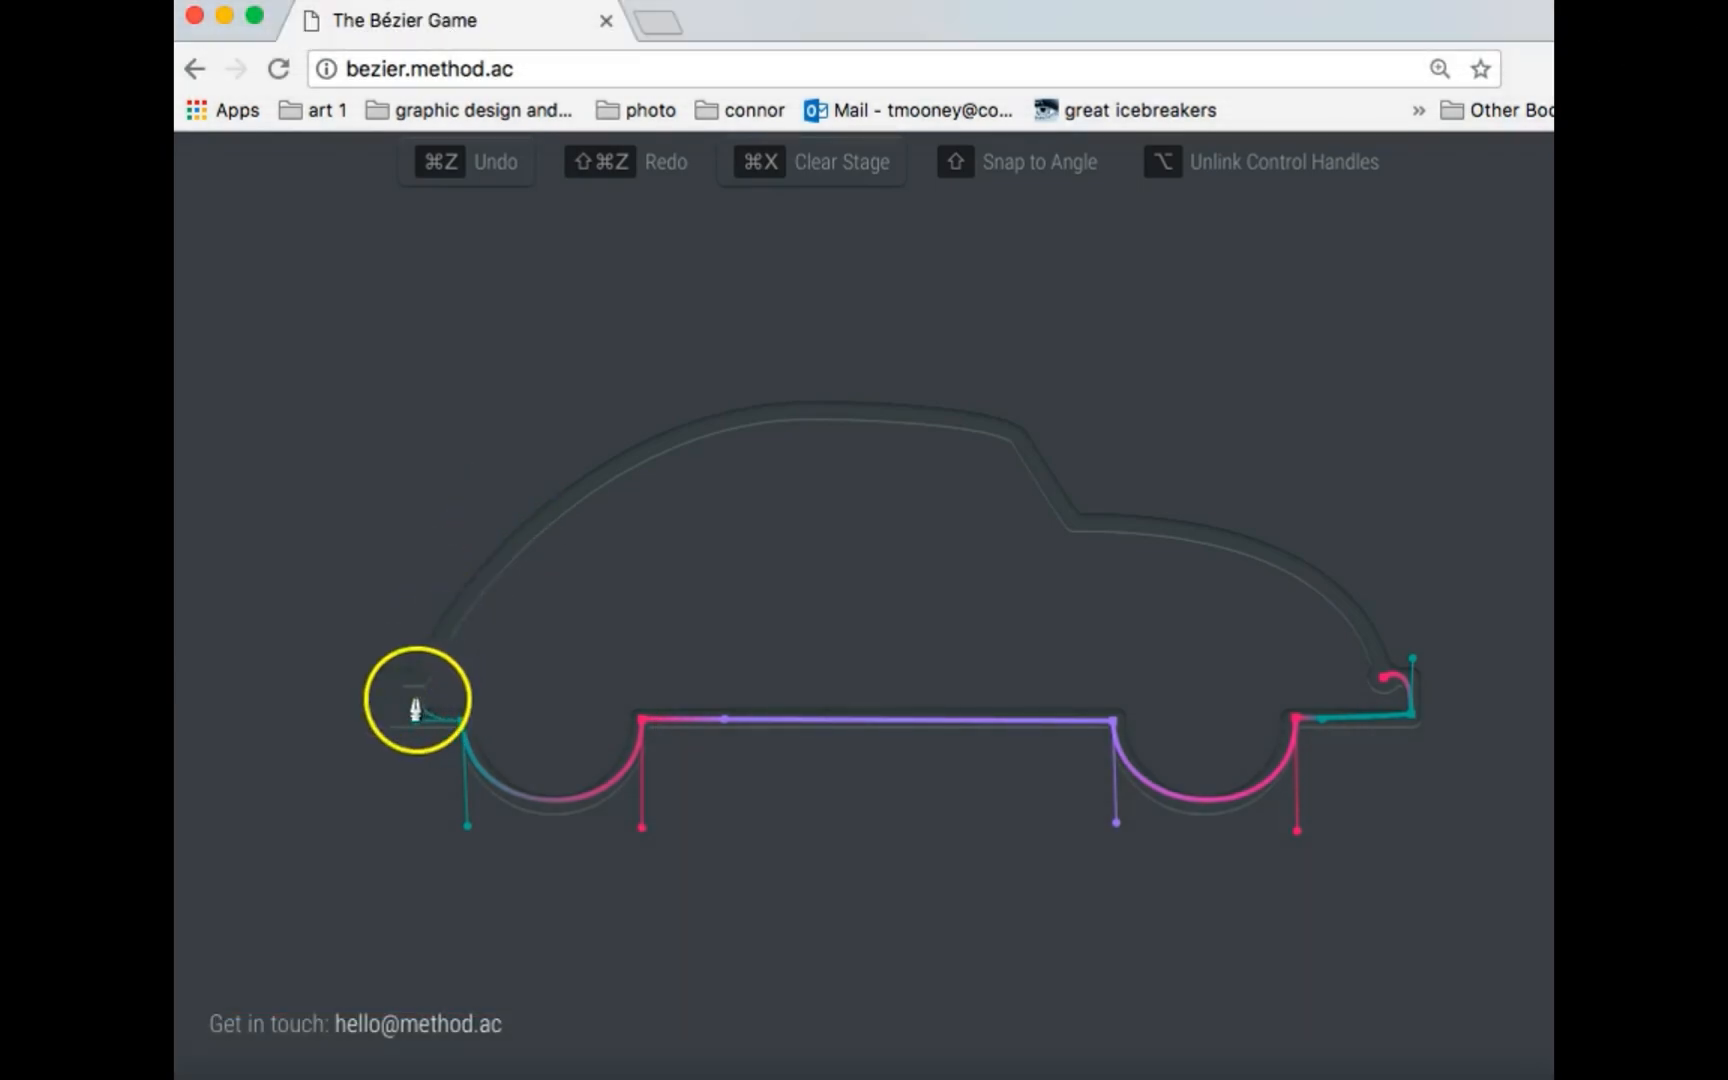
Step: Watch the front bumper corner curved up toward the hood, undone and redone
left_click_drag(414, 706, 454, 612)
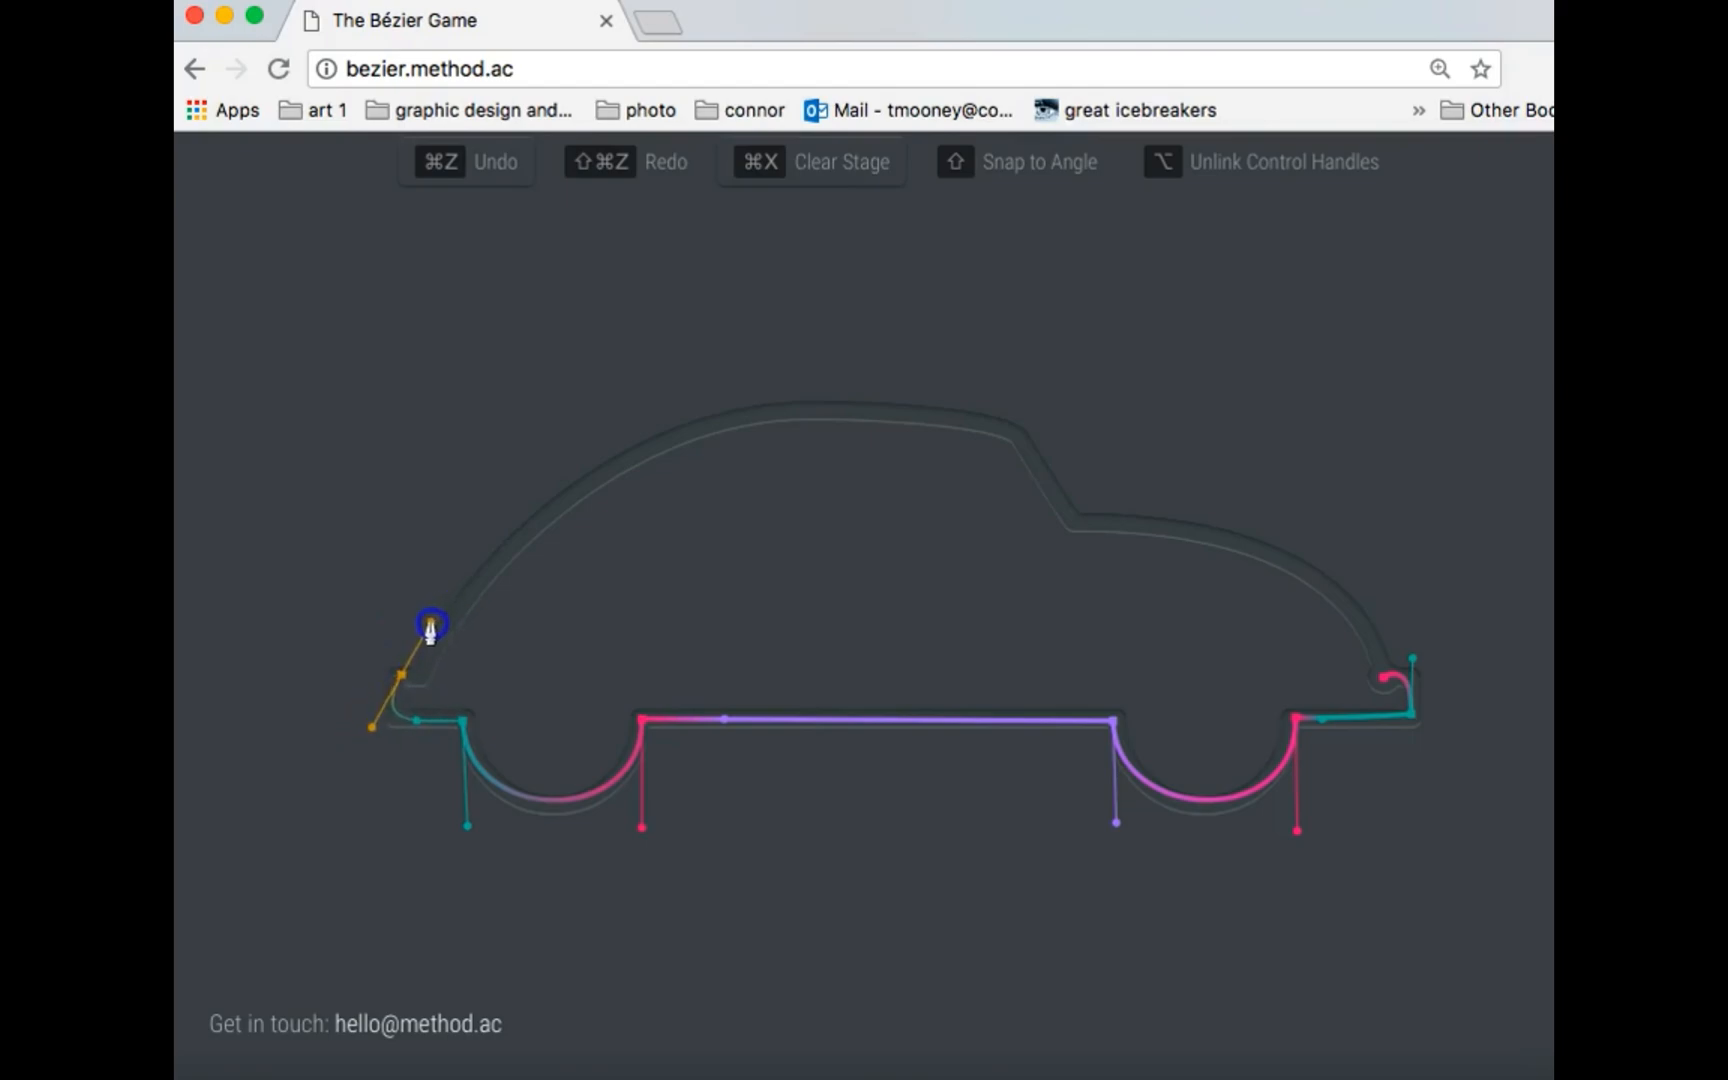
mouse_move(498, 776)
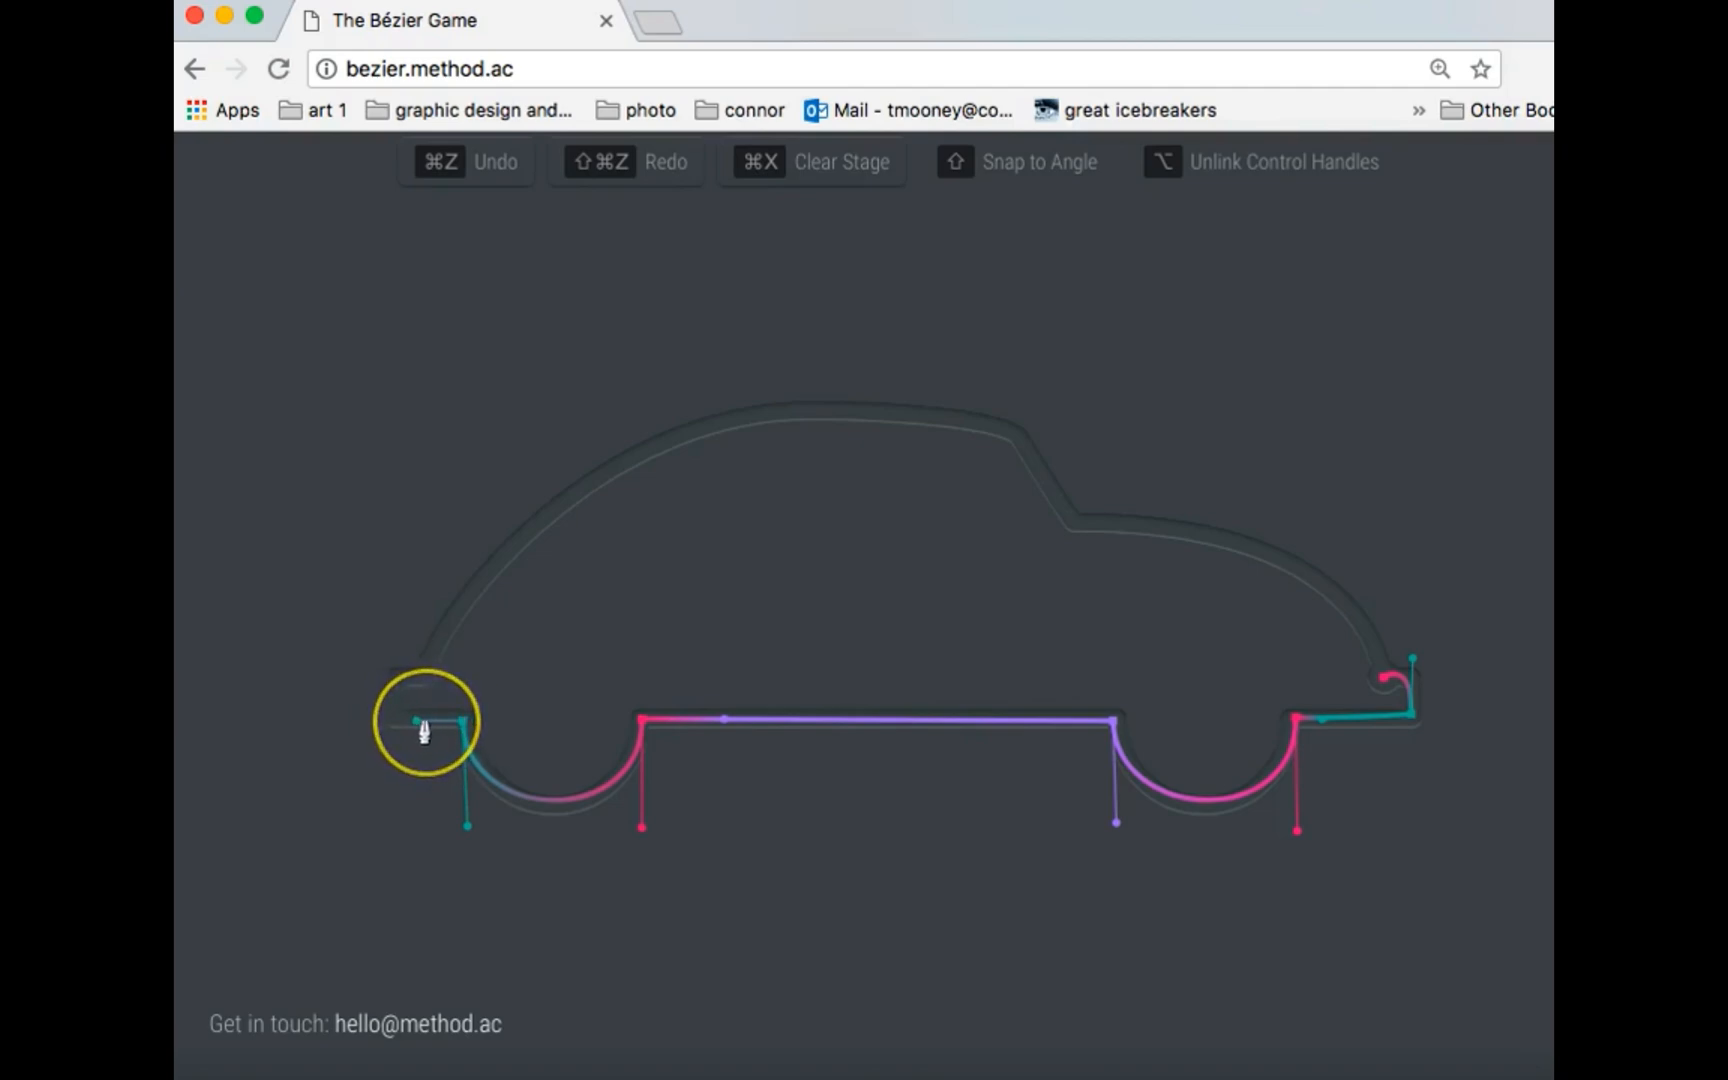
left_click_drag(428, 730, 466, 736)
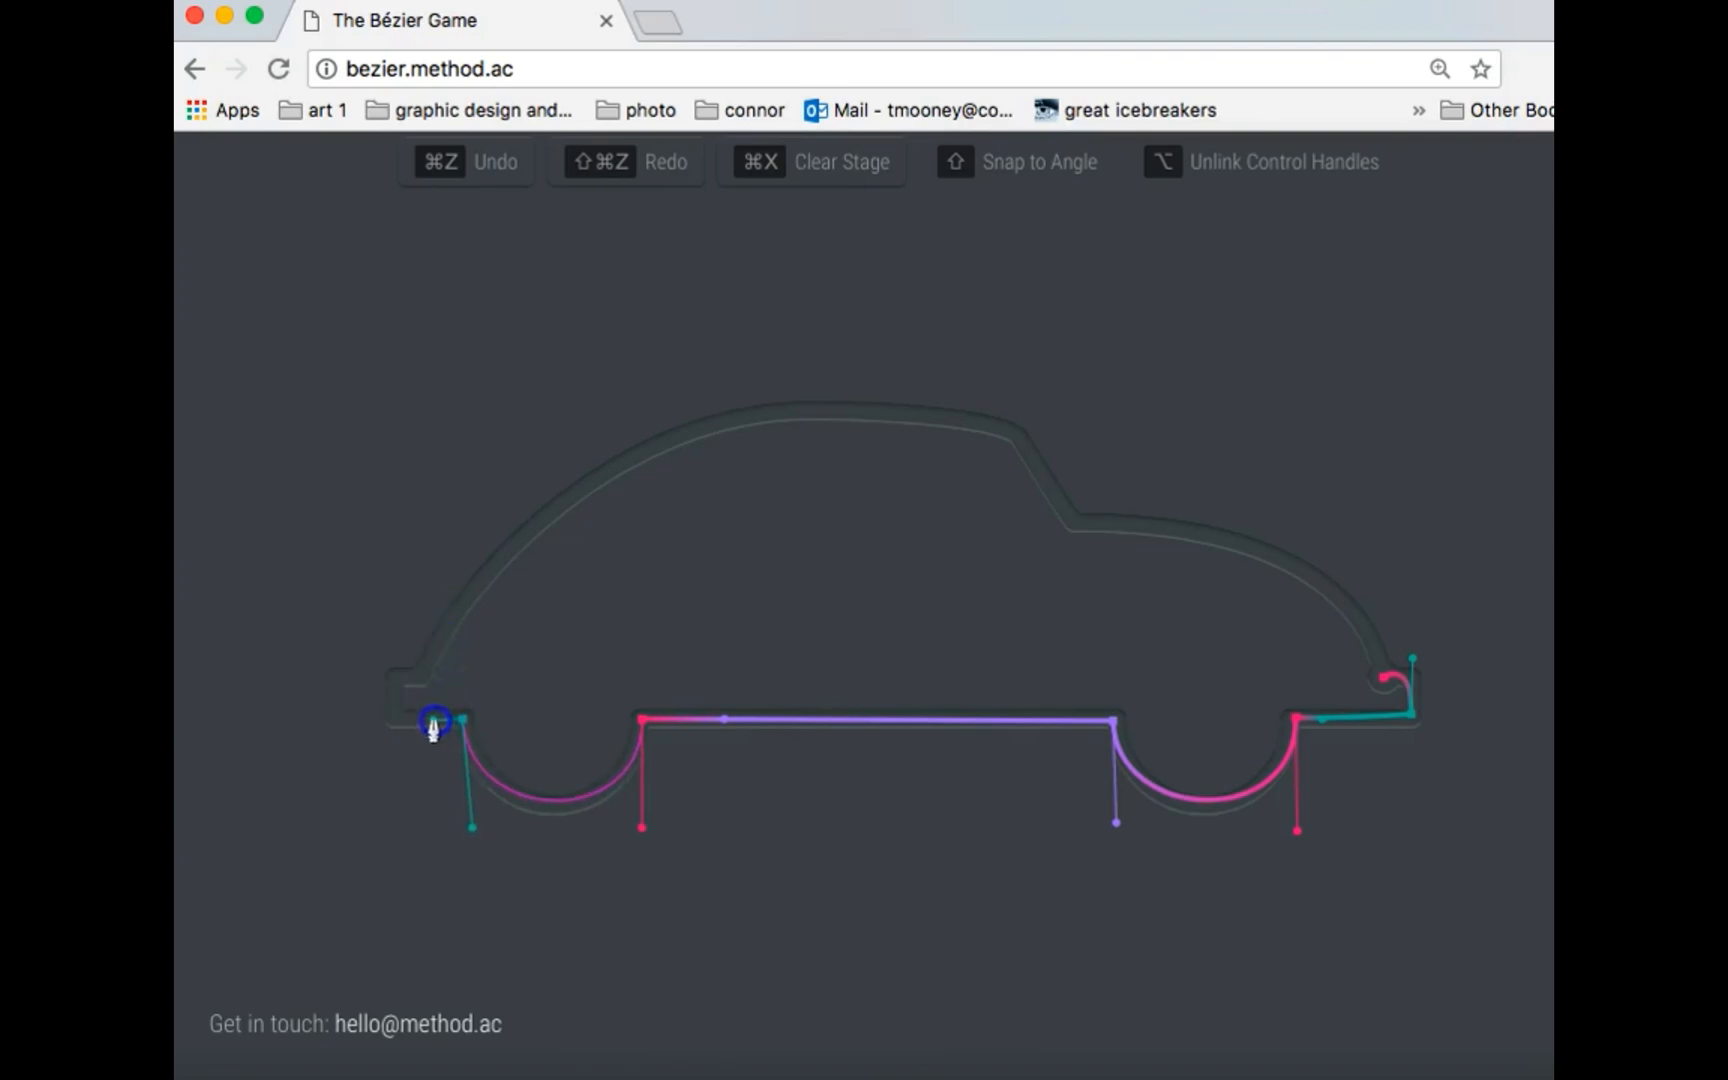
left_click(434, 724)
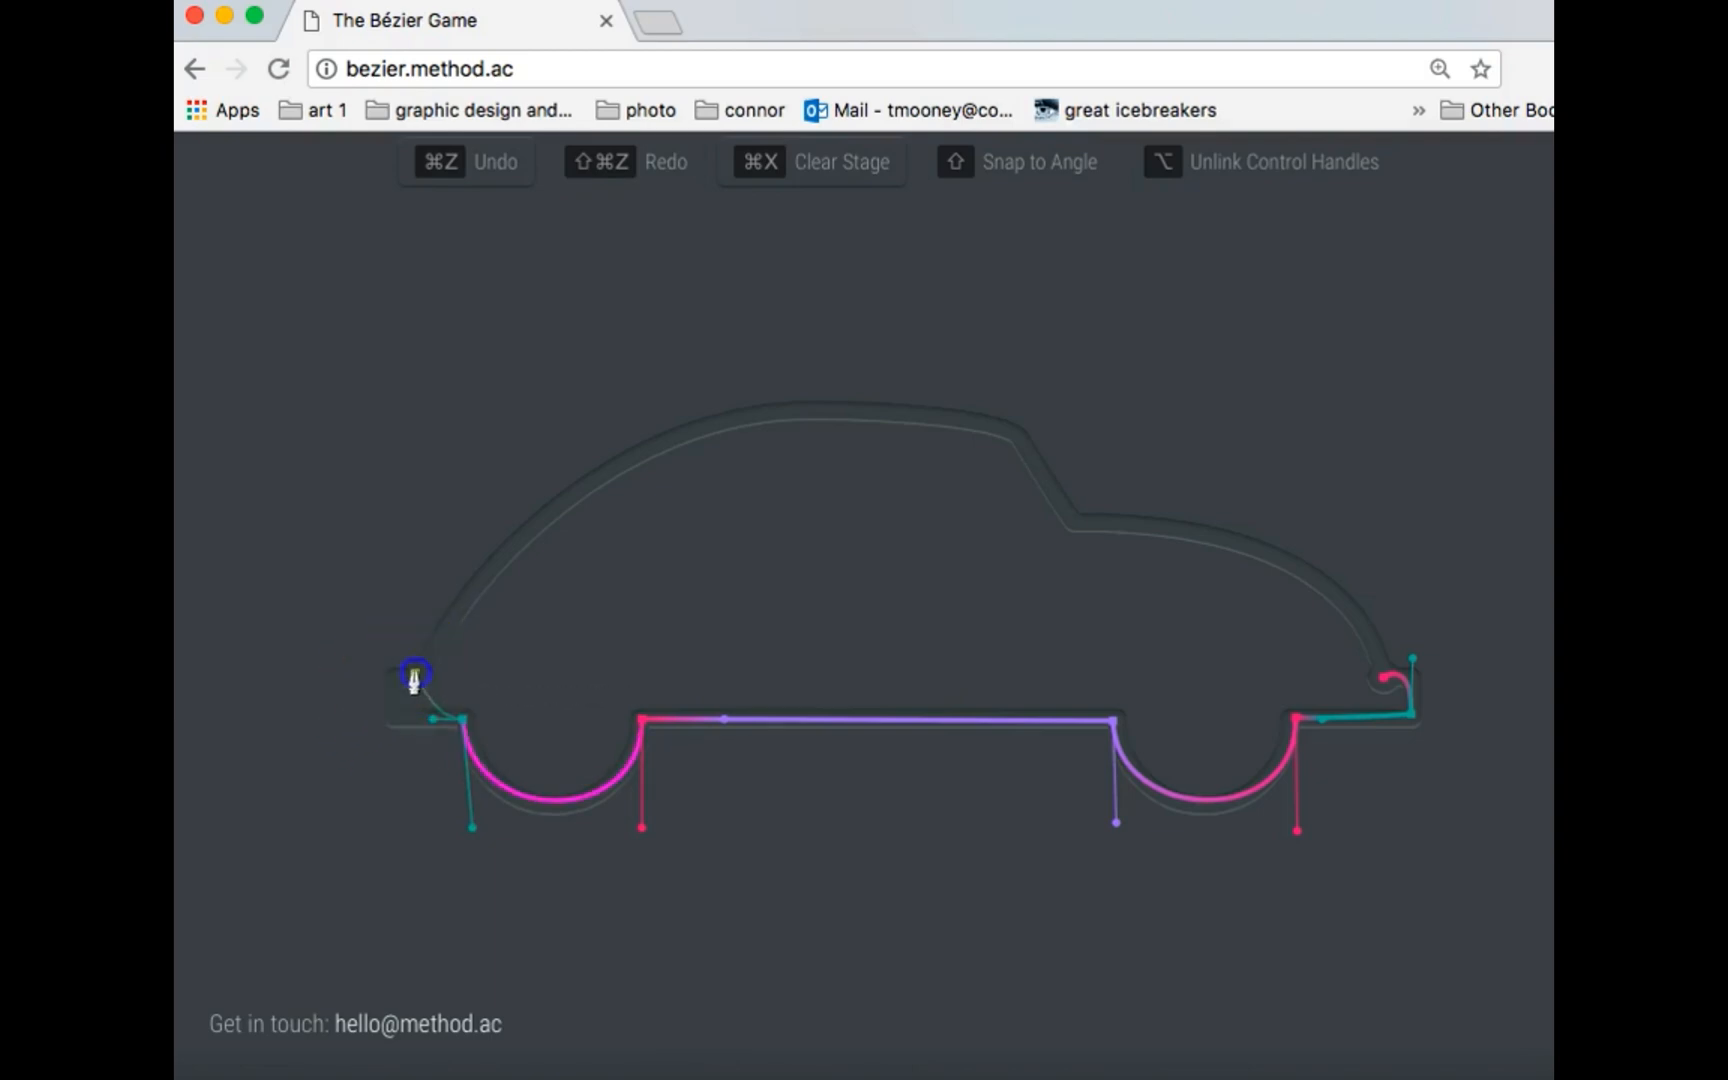
left_click_drag(414, 674, 482, 626)
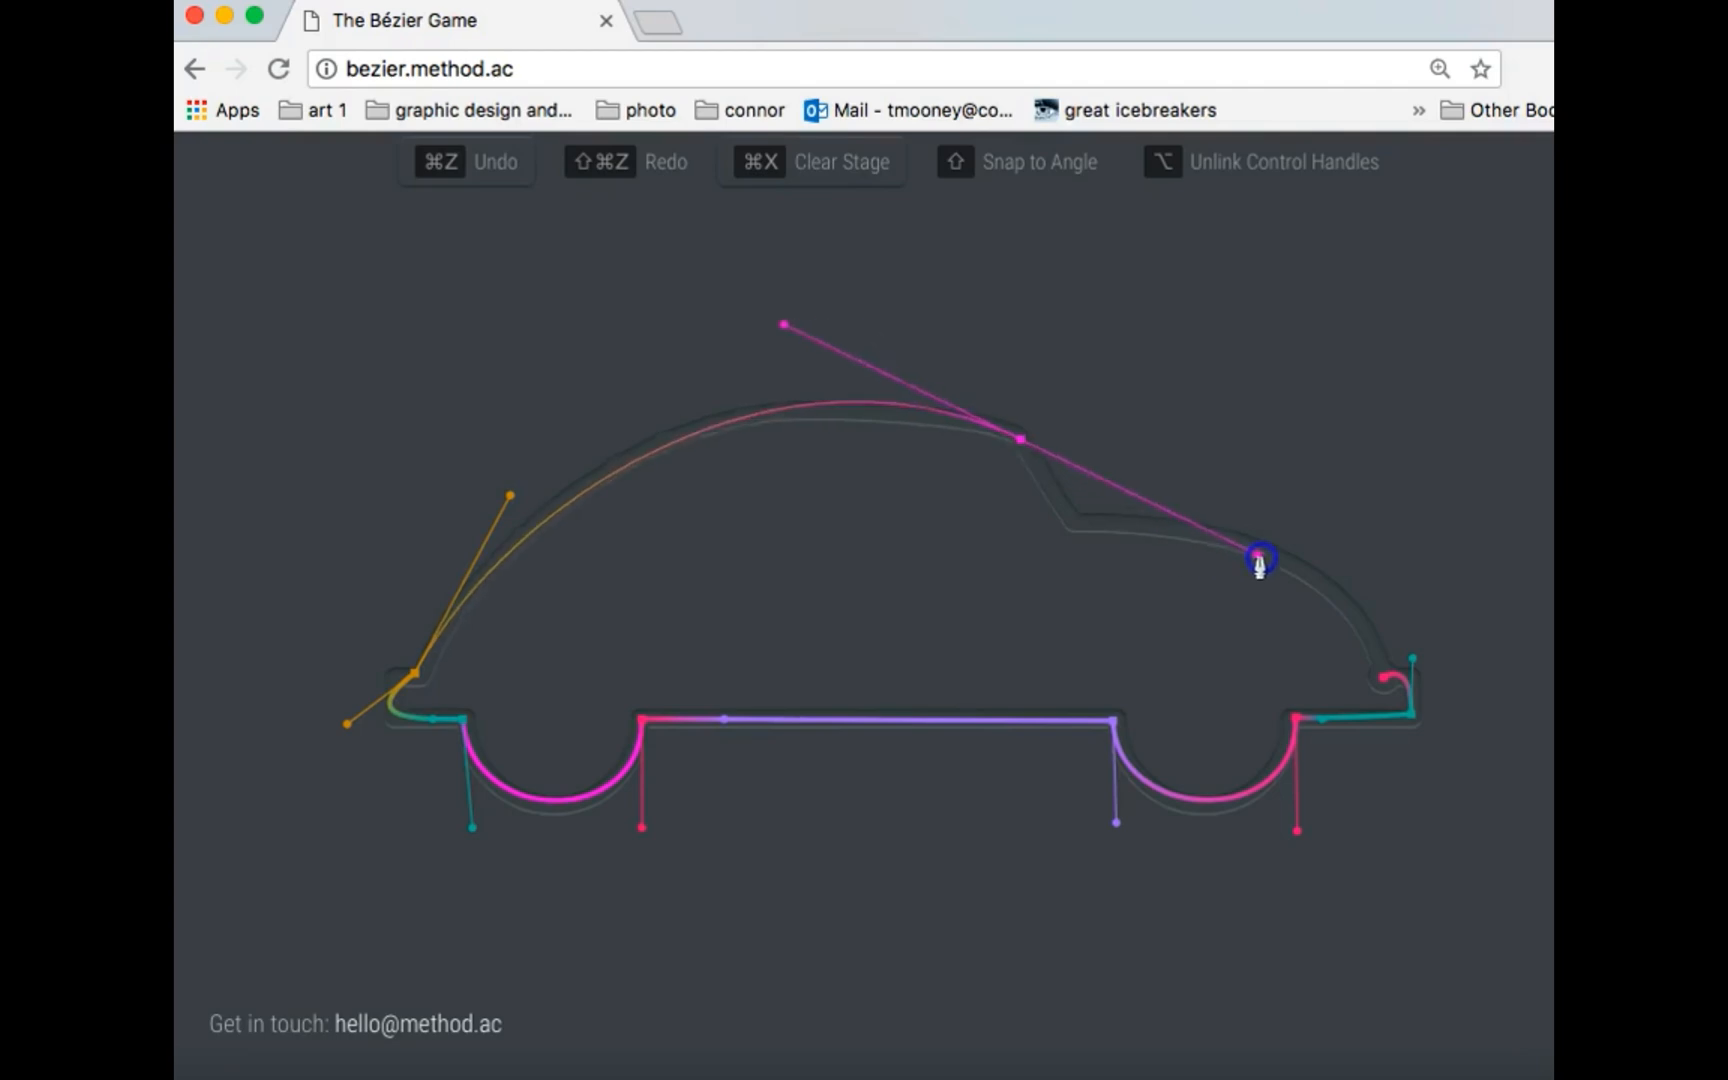
Step: Watch the roof, windshield and rear curves drawn and the 9-node car outline closed
left_click_drag(1258, 560, 1310, 542)
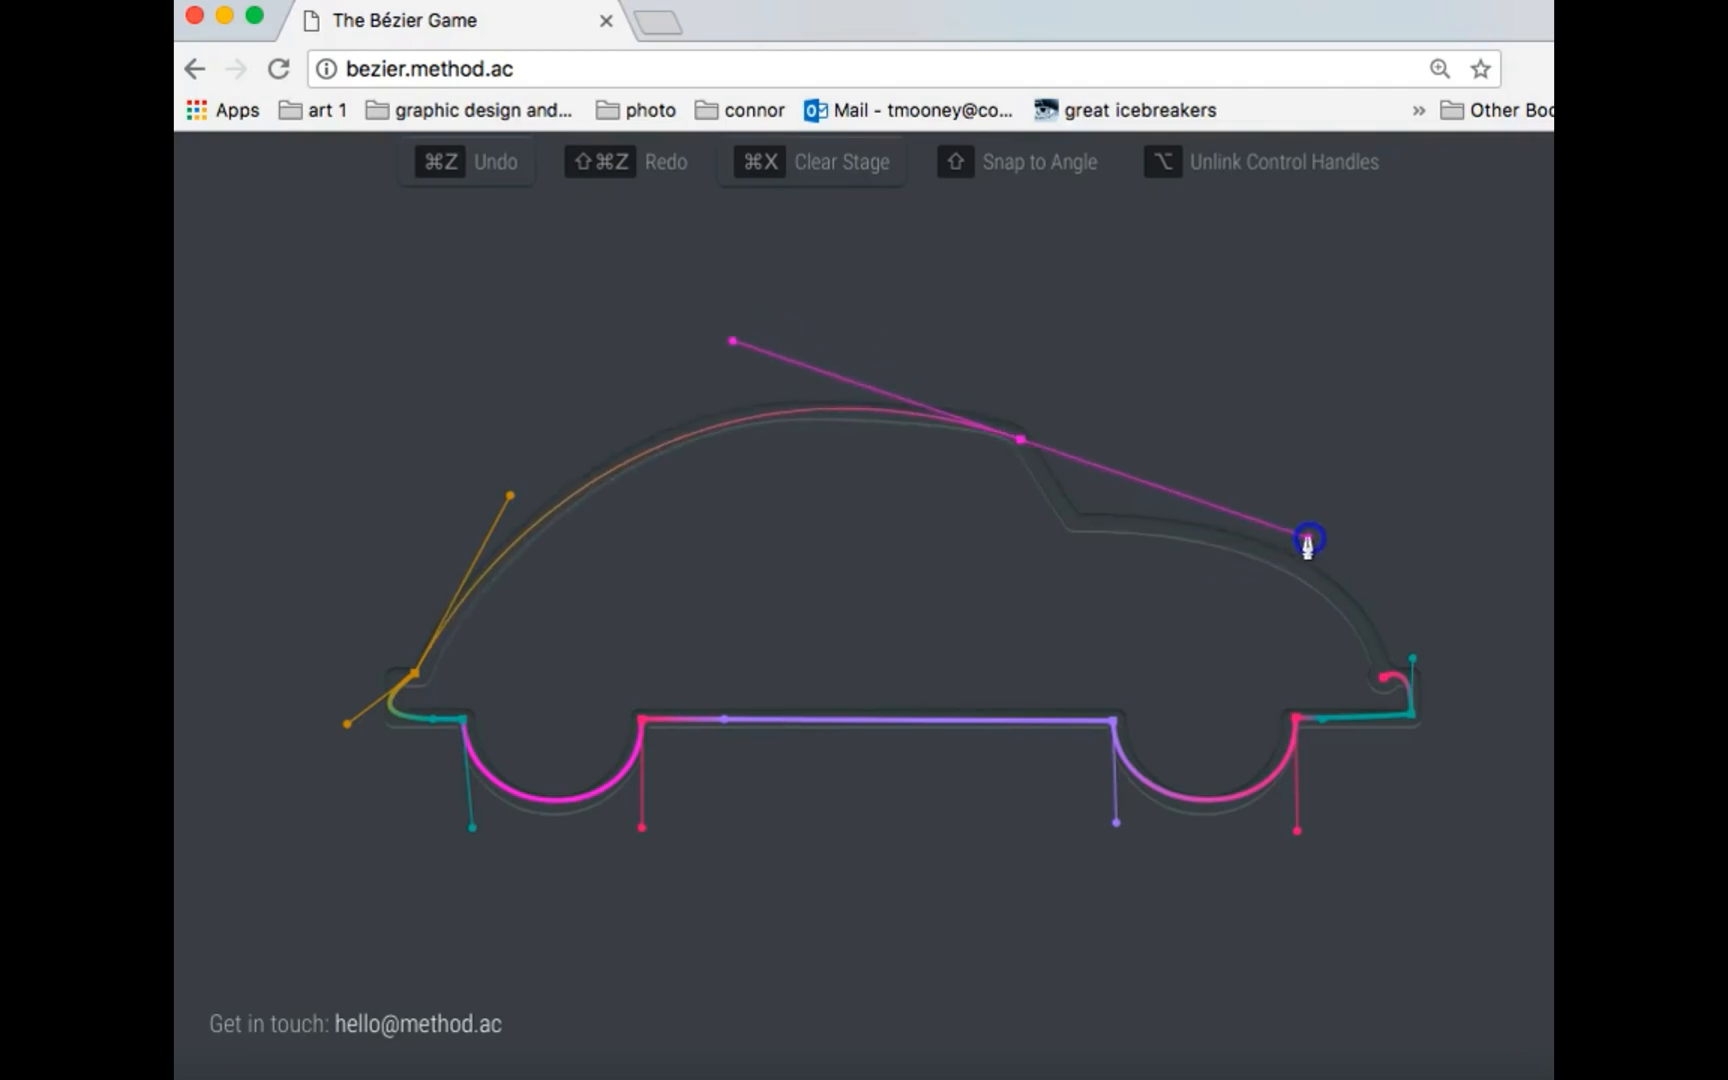
left_click_drag(1310, 542, 1122, 504)
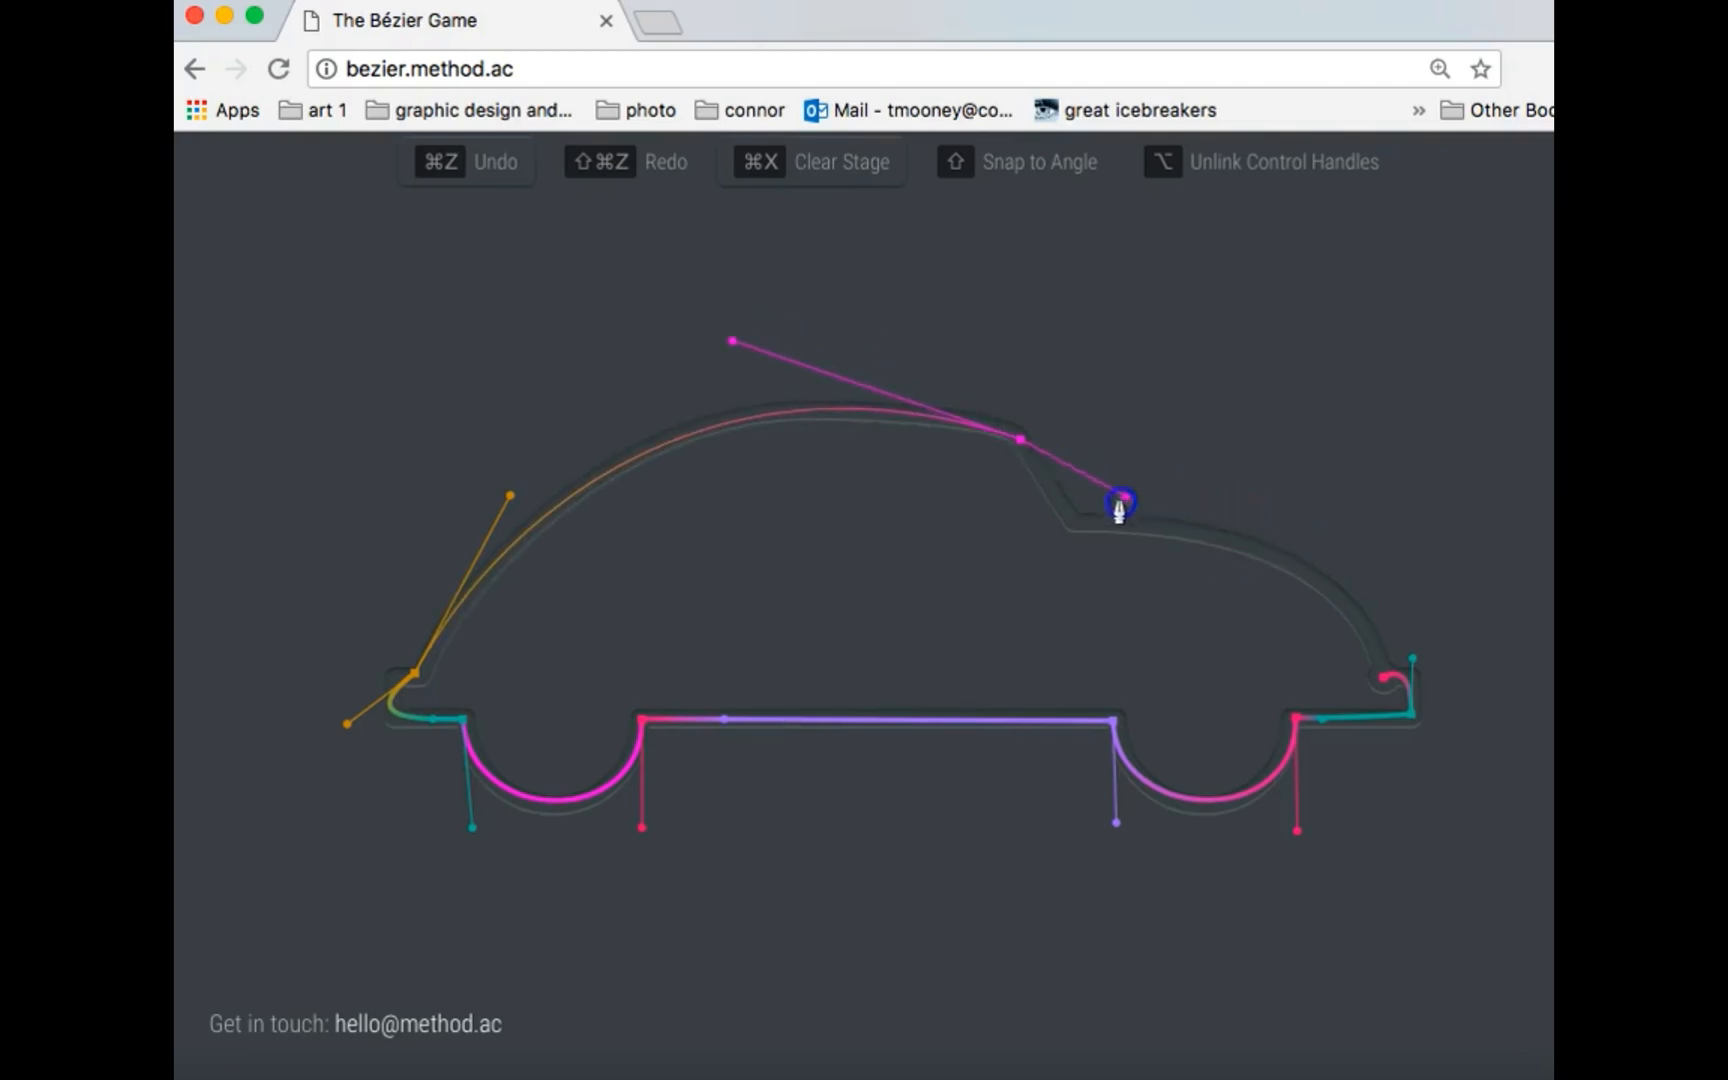
left_click_drag(1118, 504, 1084, 546)
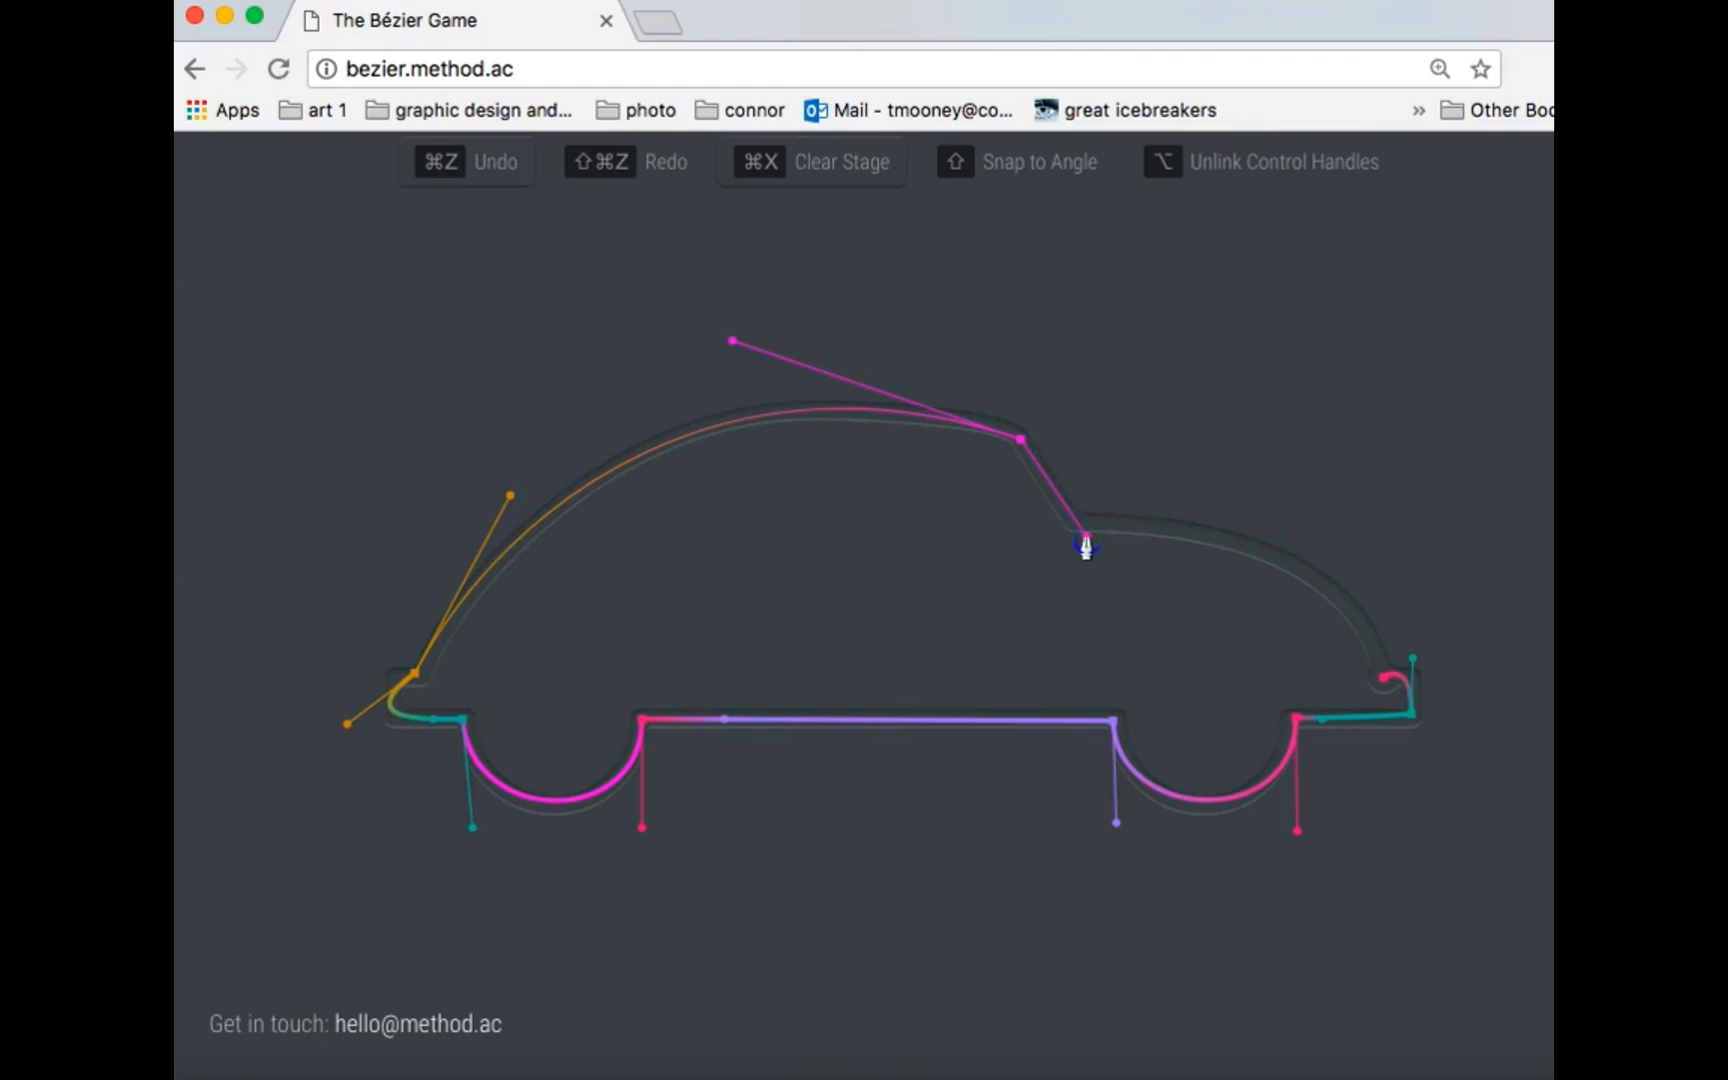
left_click(1084, 546)
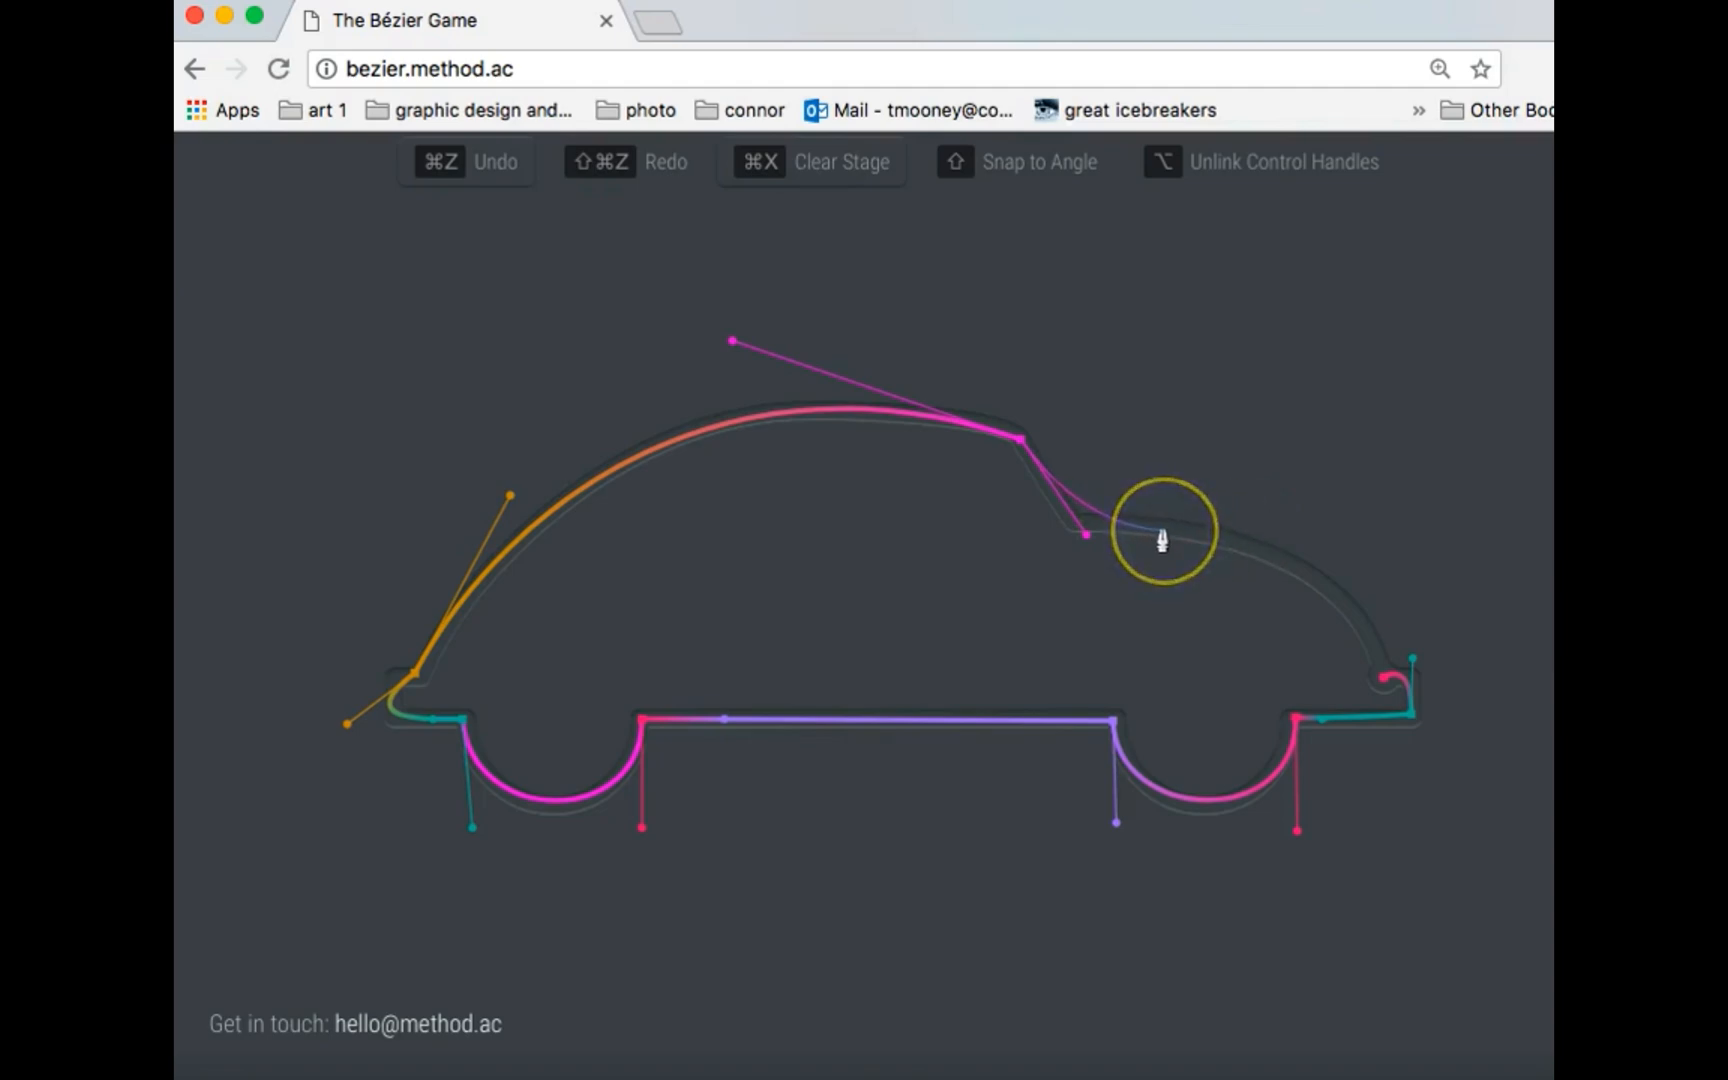
left_click_drag(1162, 534, 1272, 526)
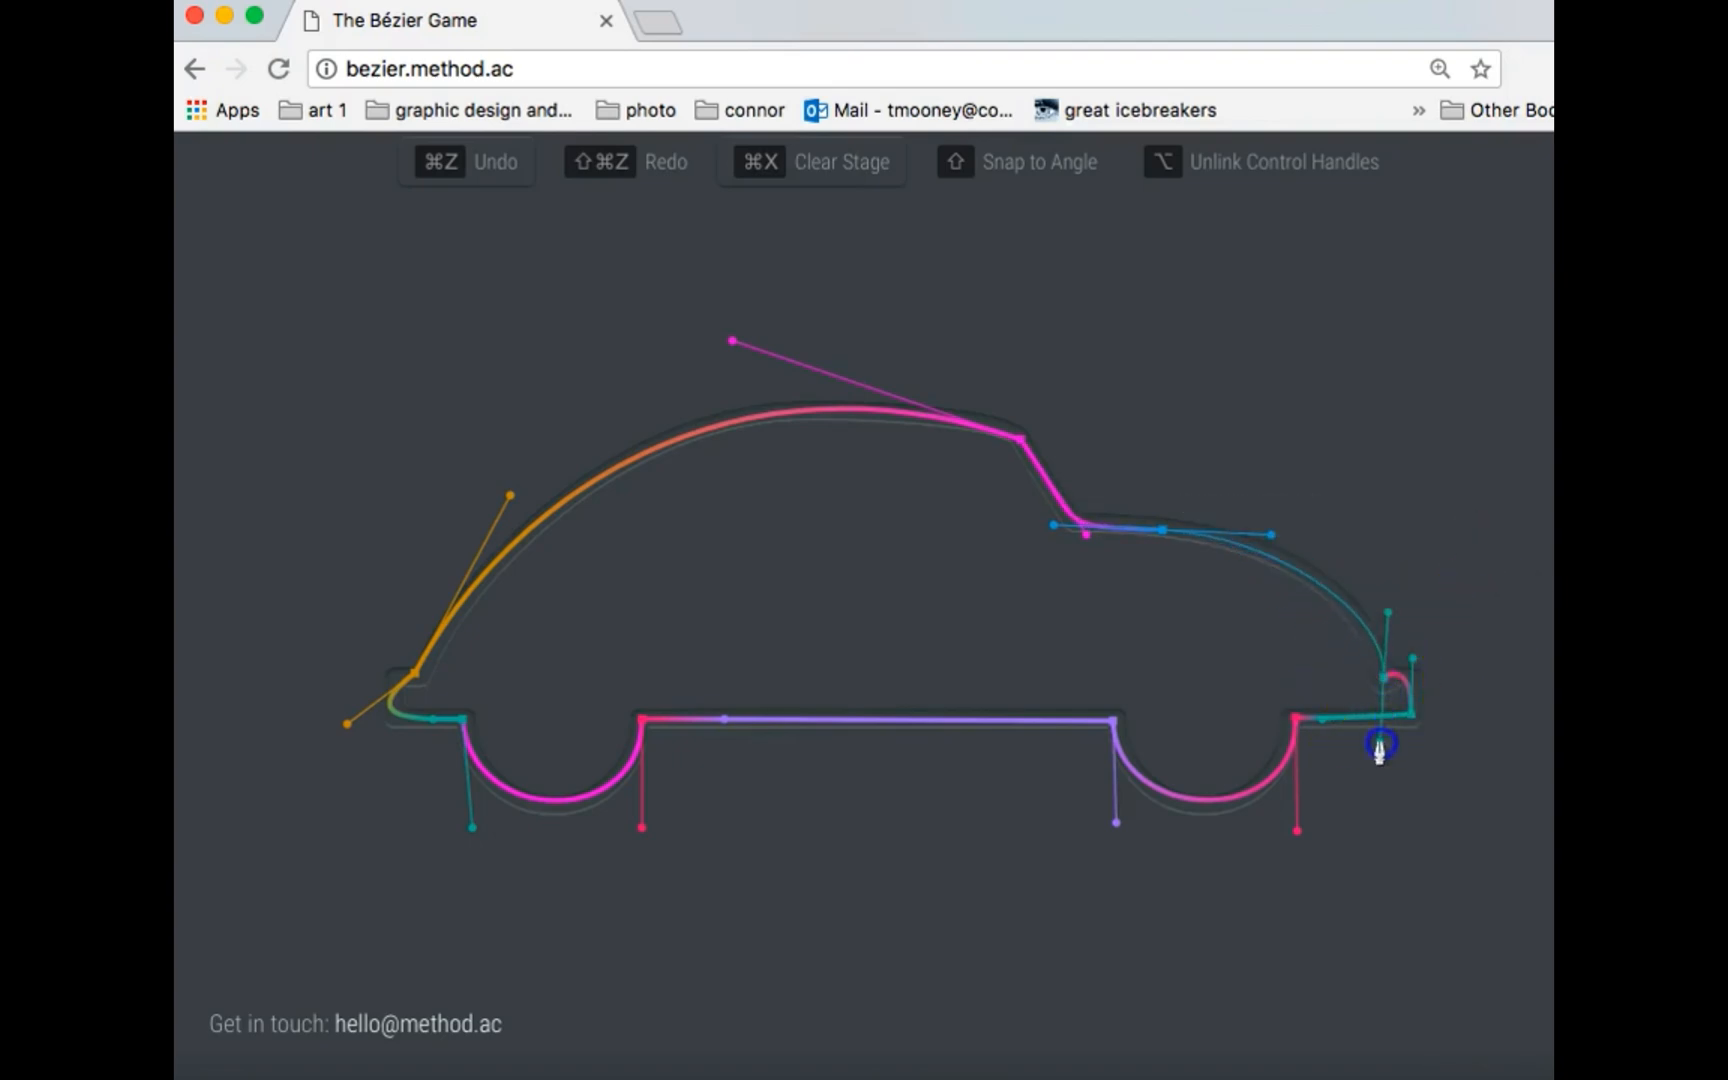
left_click(1378, 752)
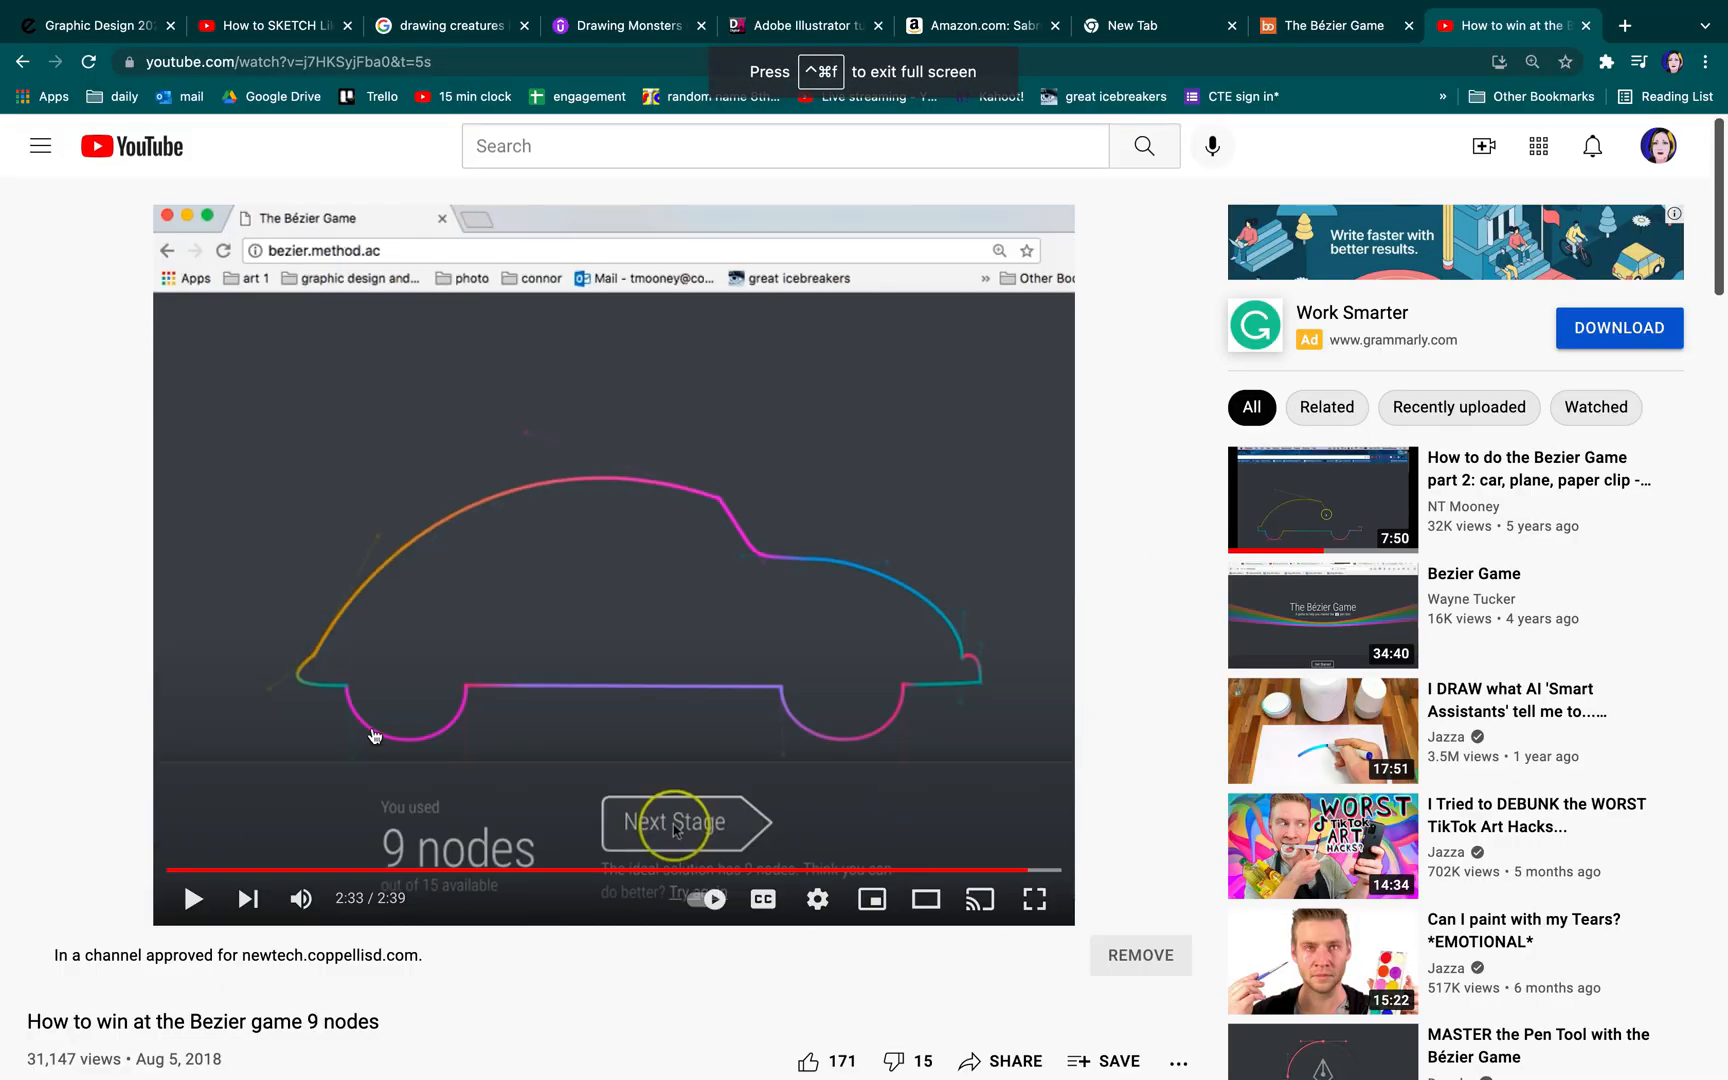
Step: Return to The Bézier Game tab showing the untraced car stage
left_click(1328, 24)
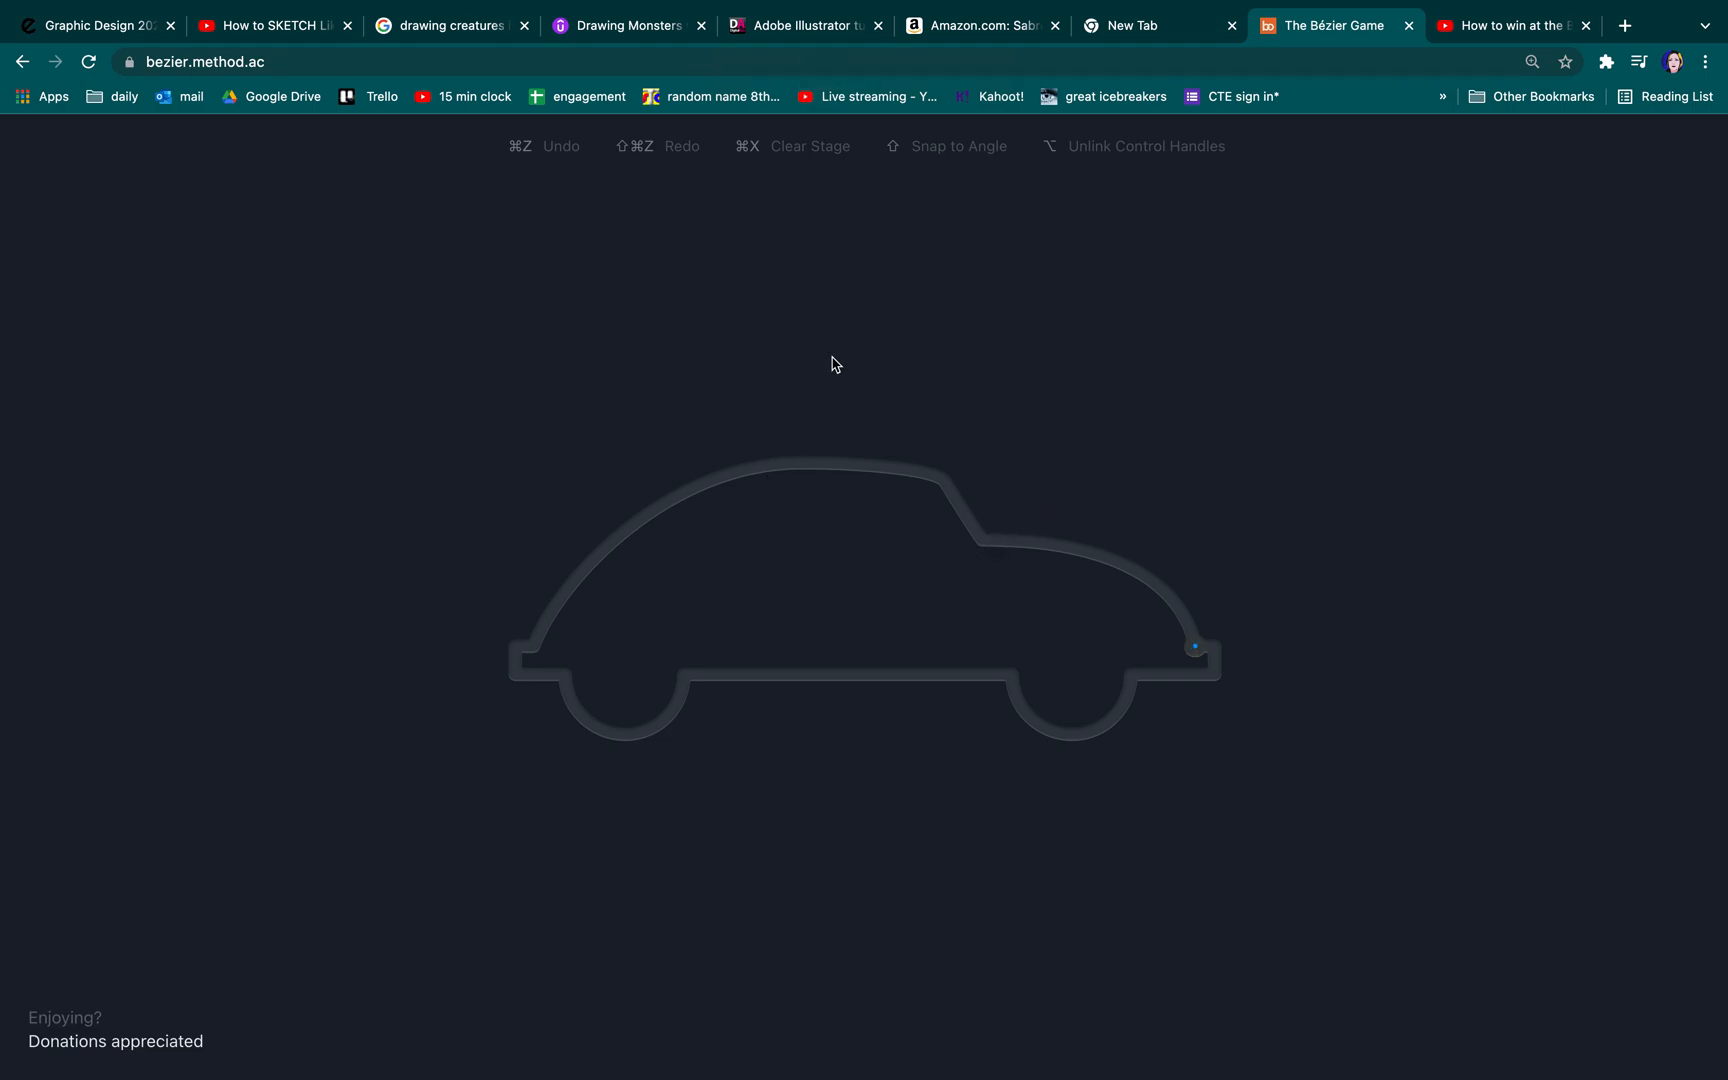
mouse_move(970, 620)
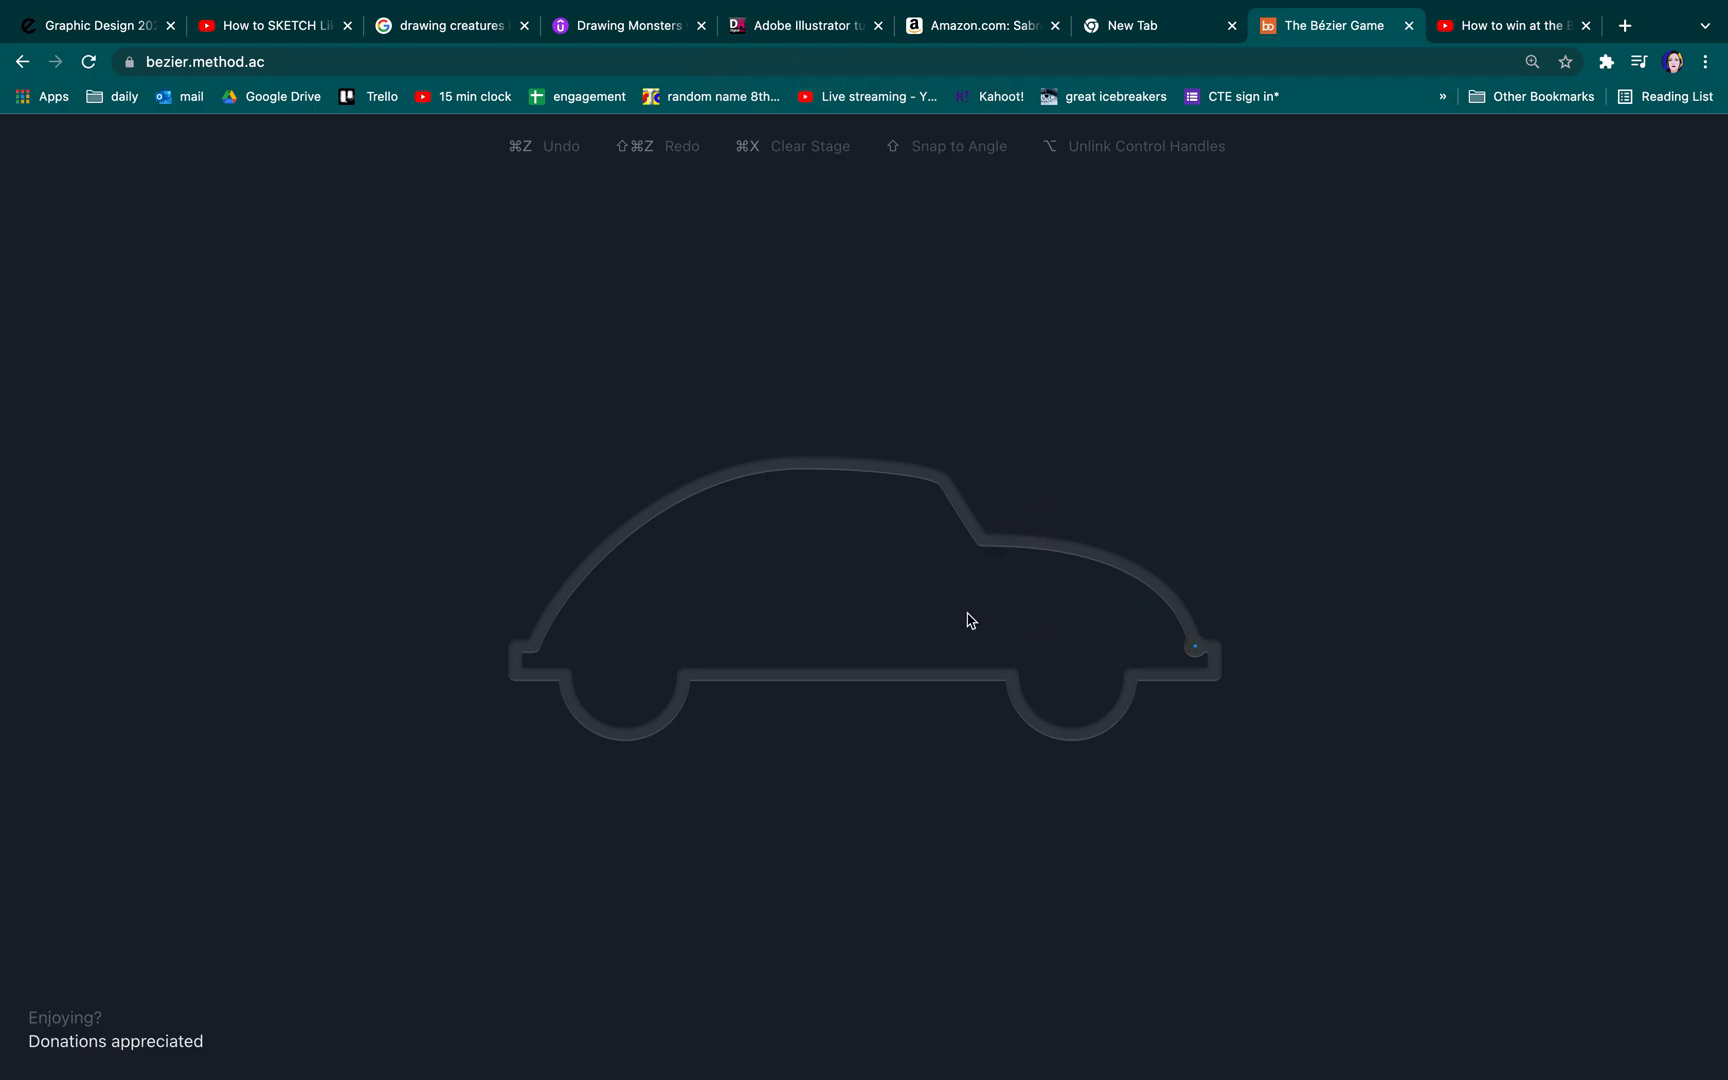
mouse_move(1178, 480)
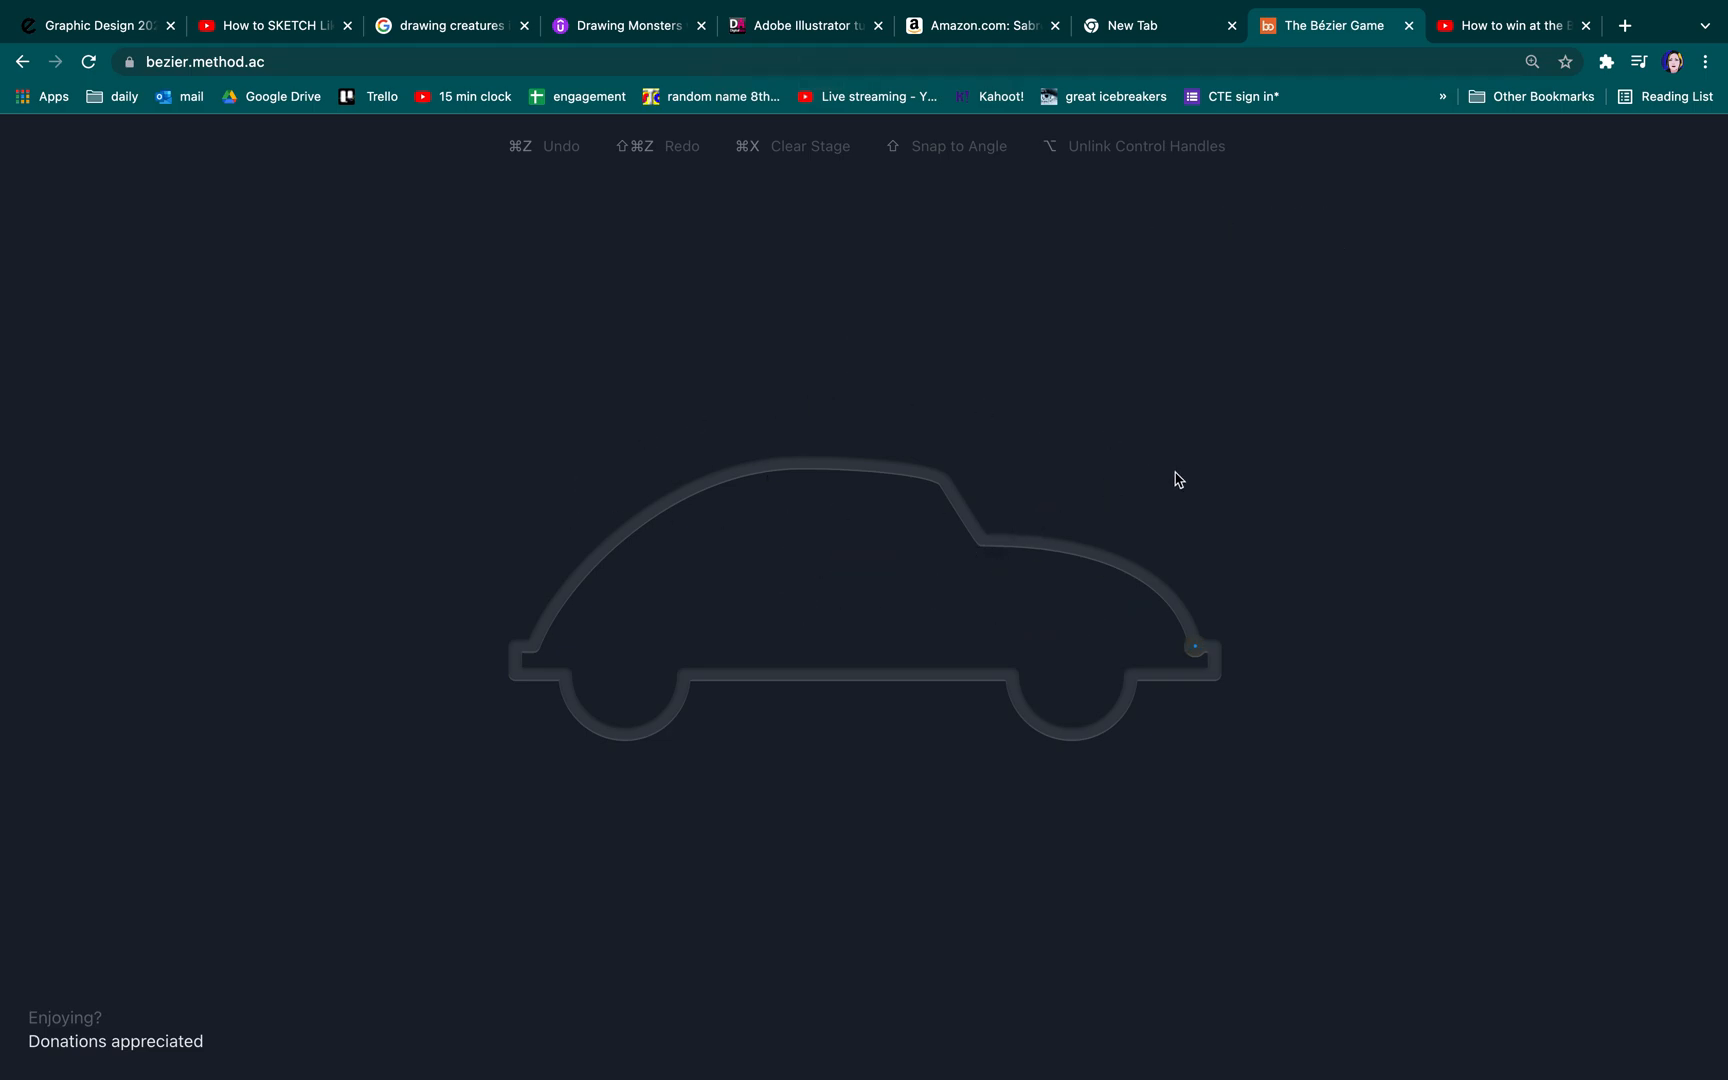
mouse_move(170, 262)
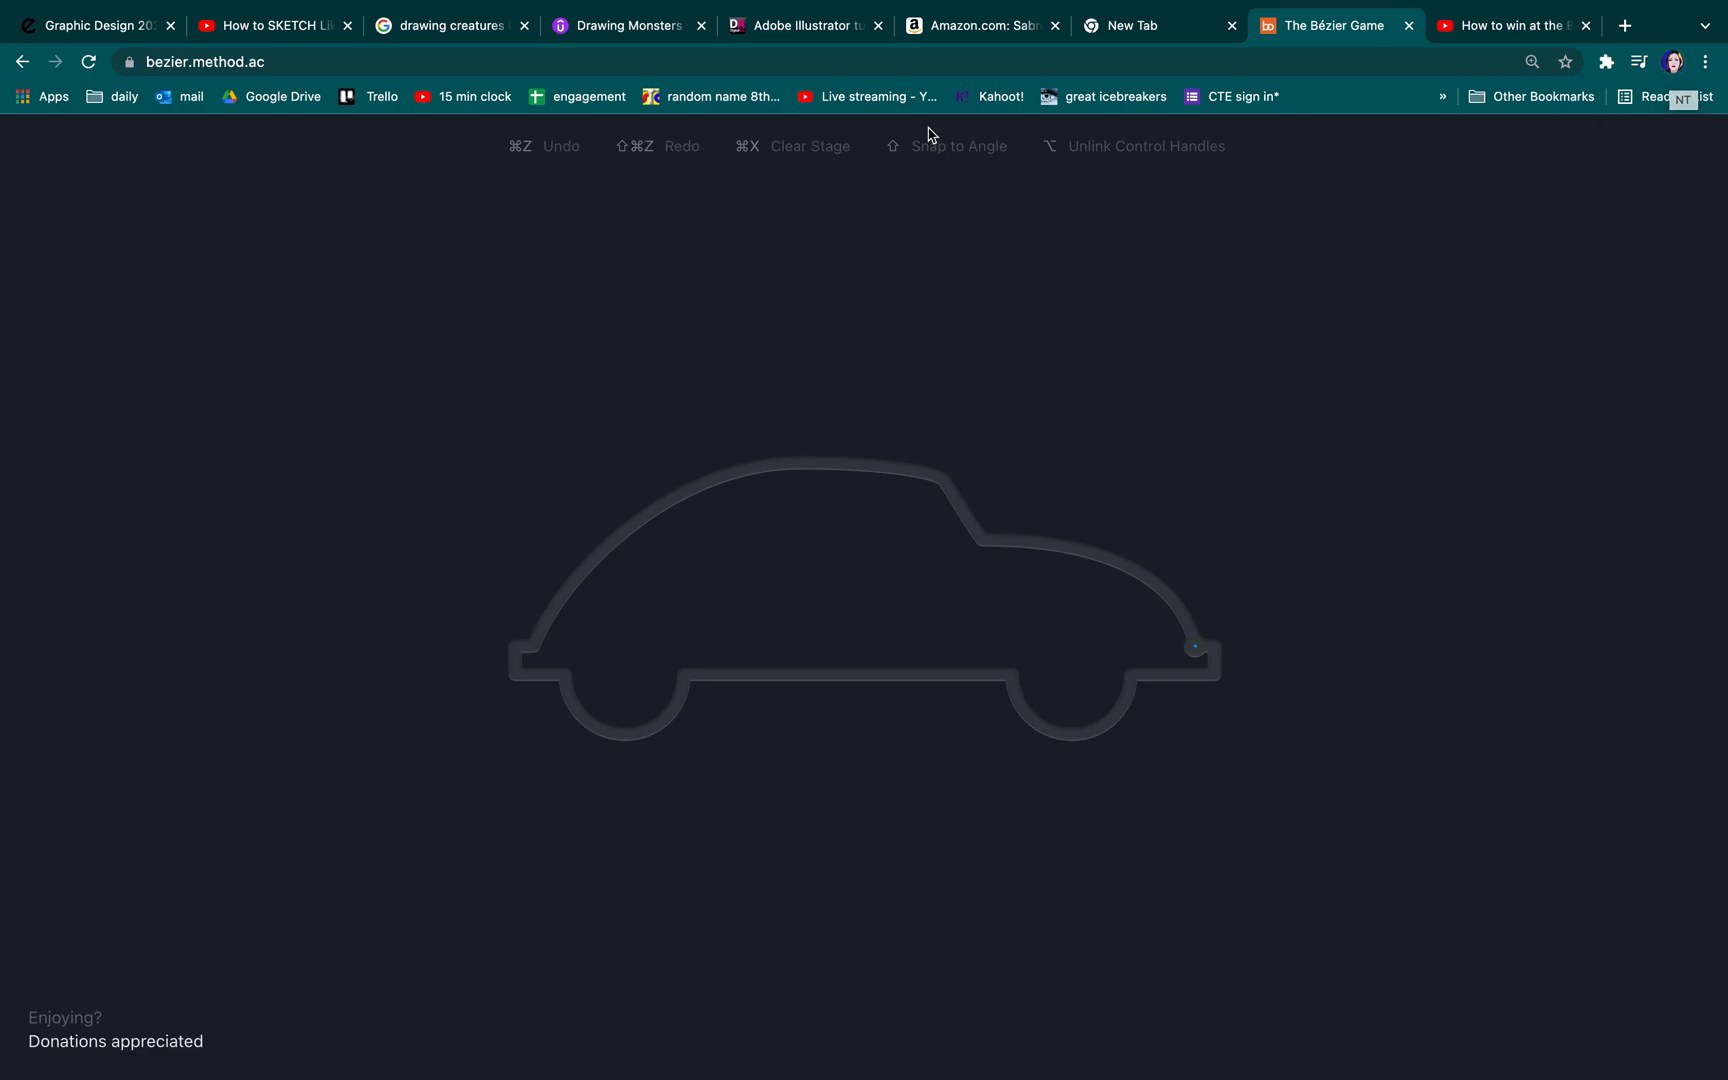
mouse_move(1188, 708)
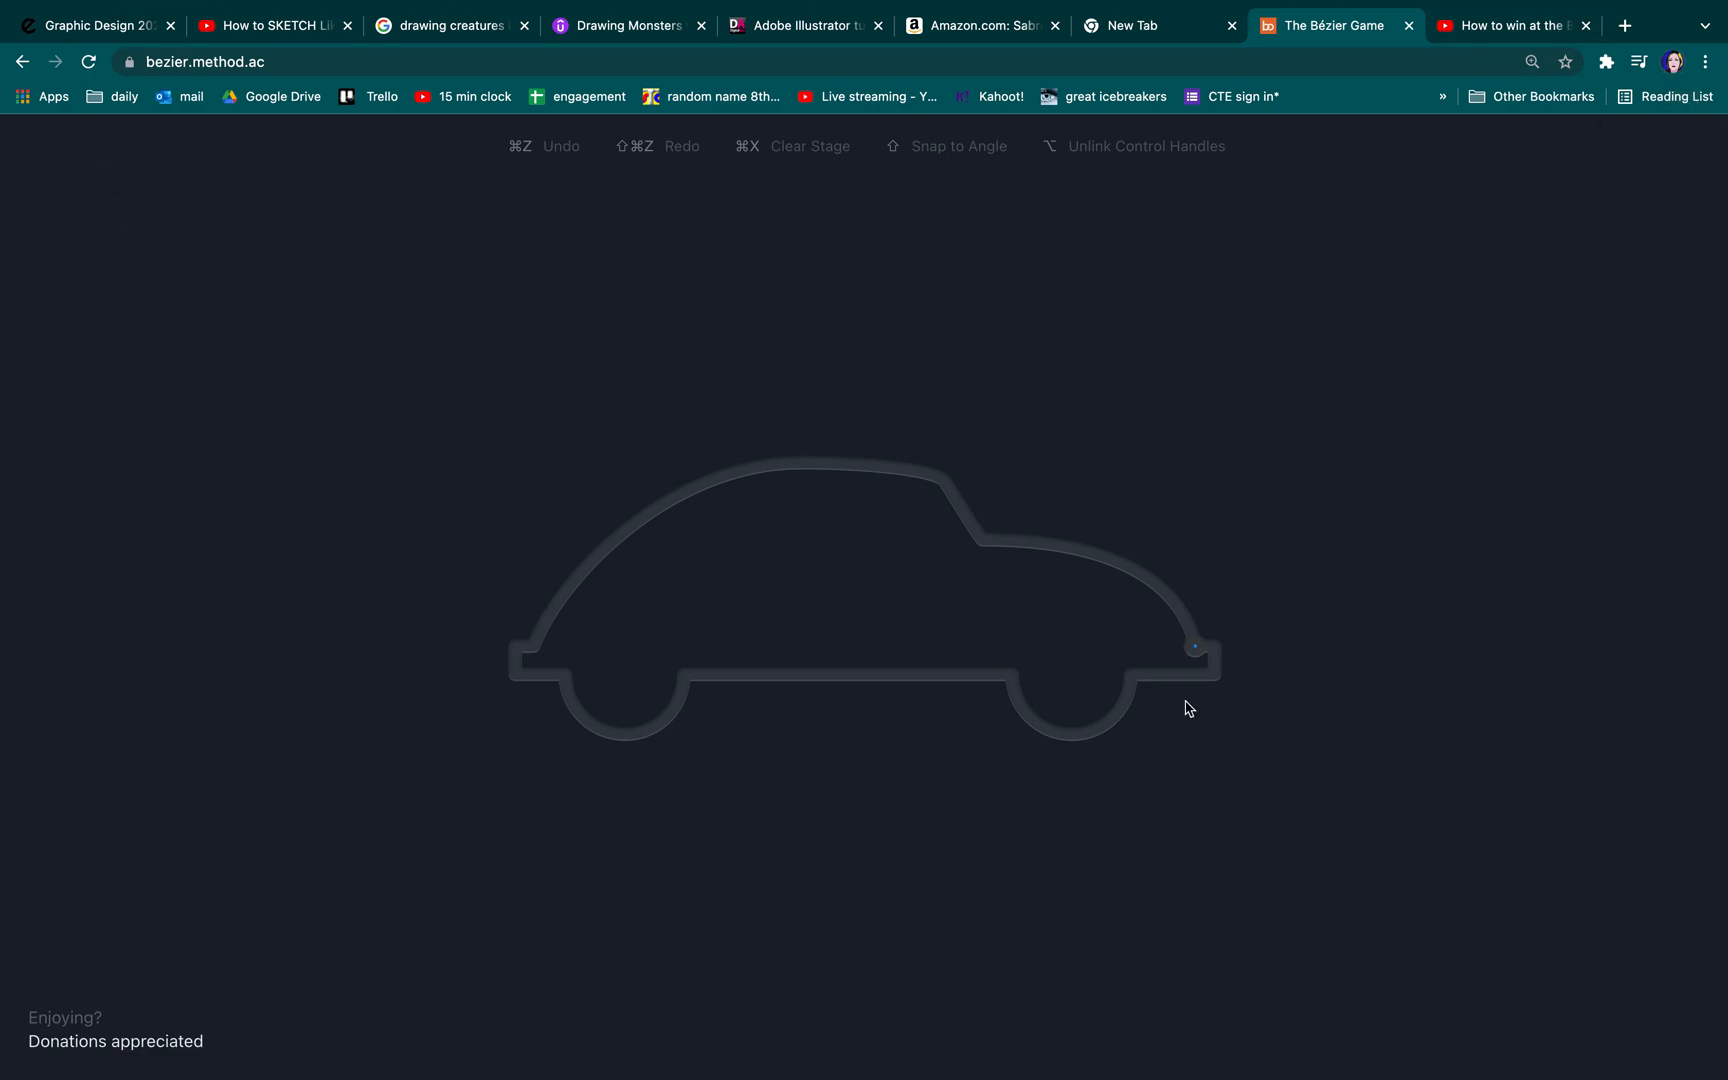
mouse_move(1092, 500)
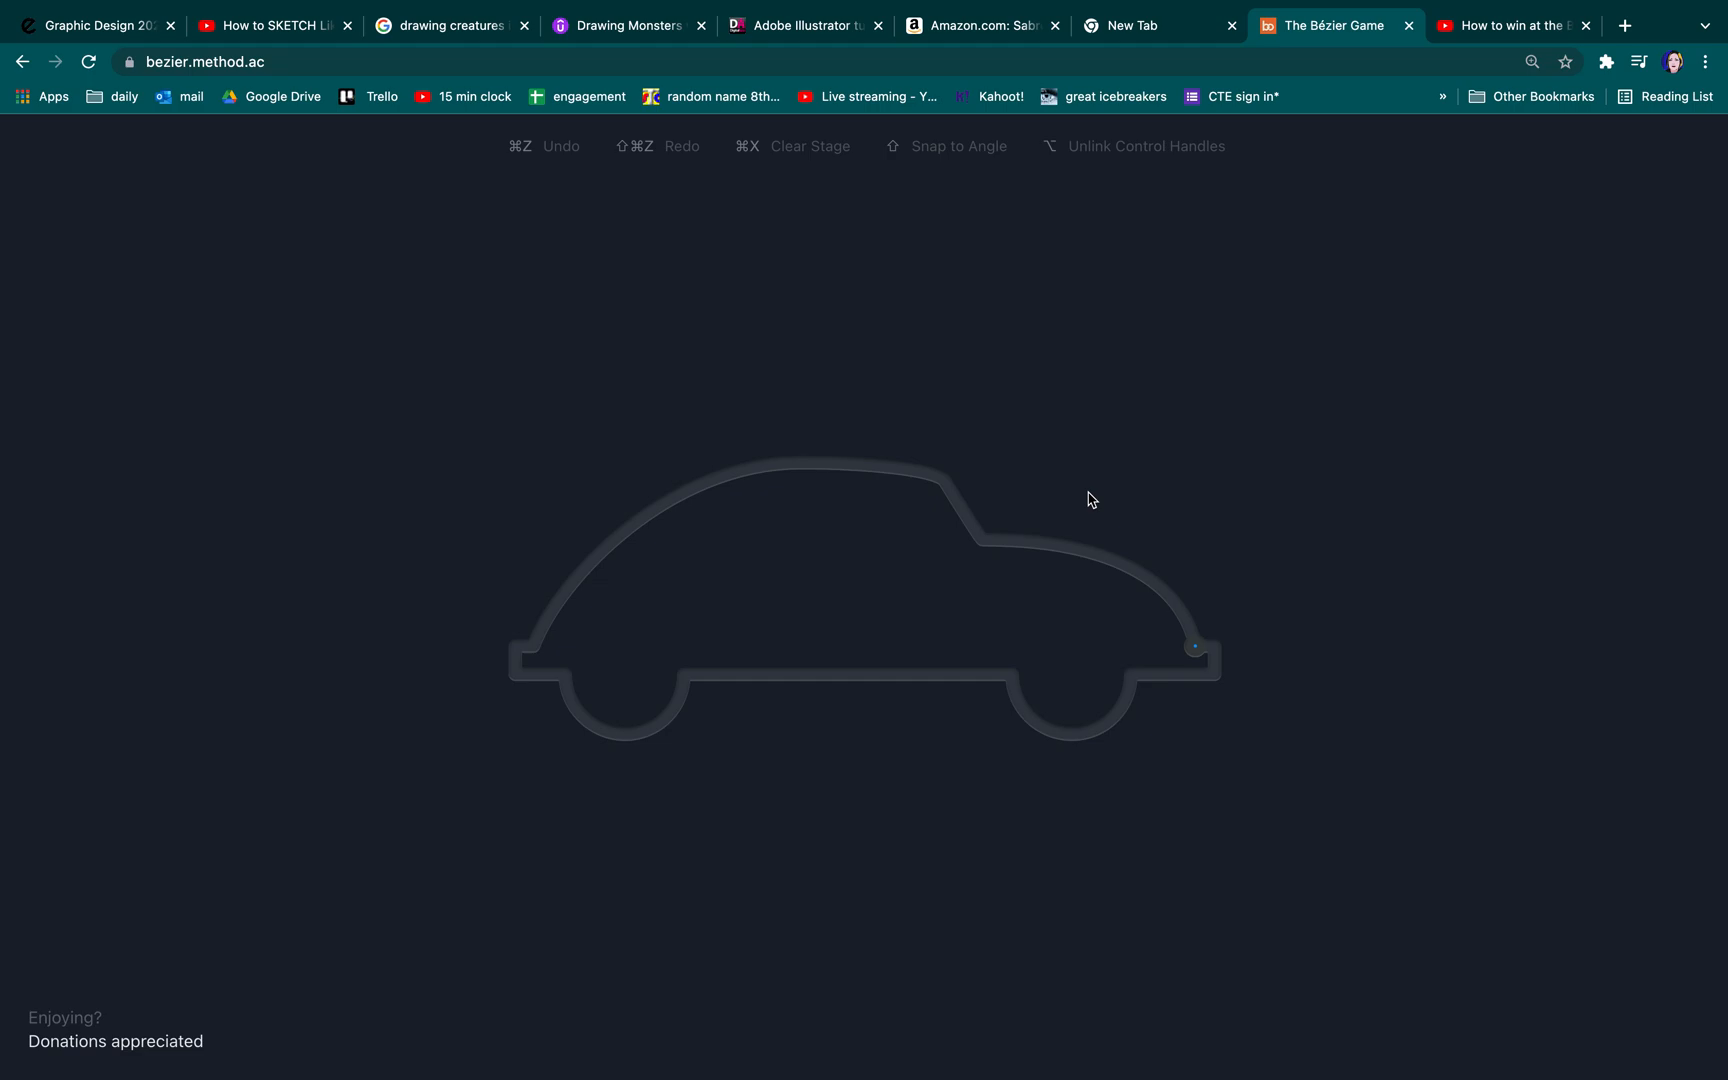
mouse_move(564, 254)
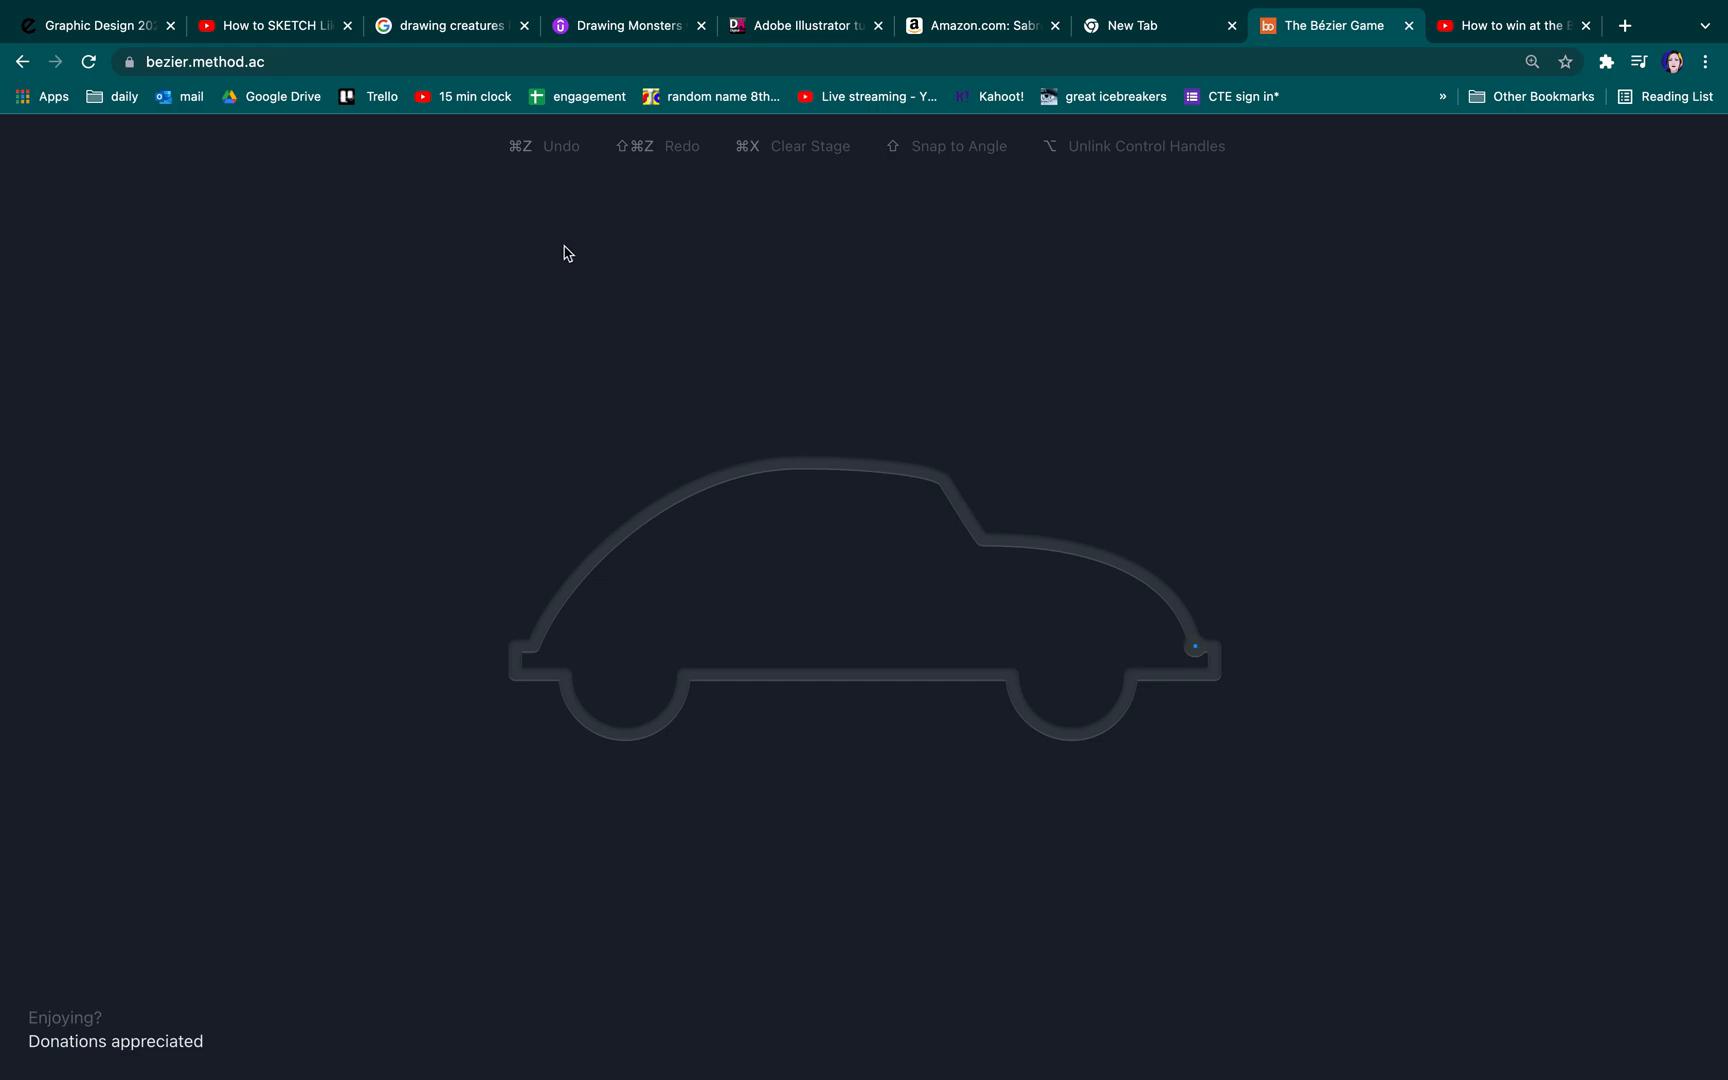